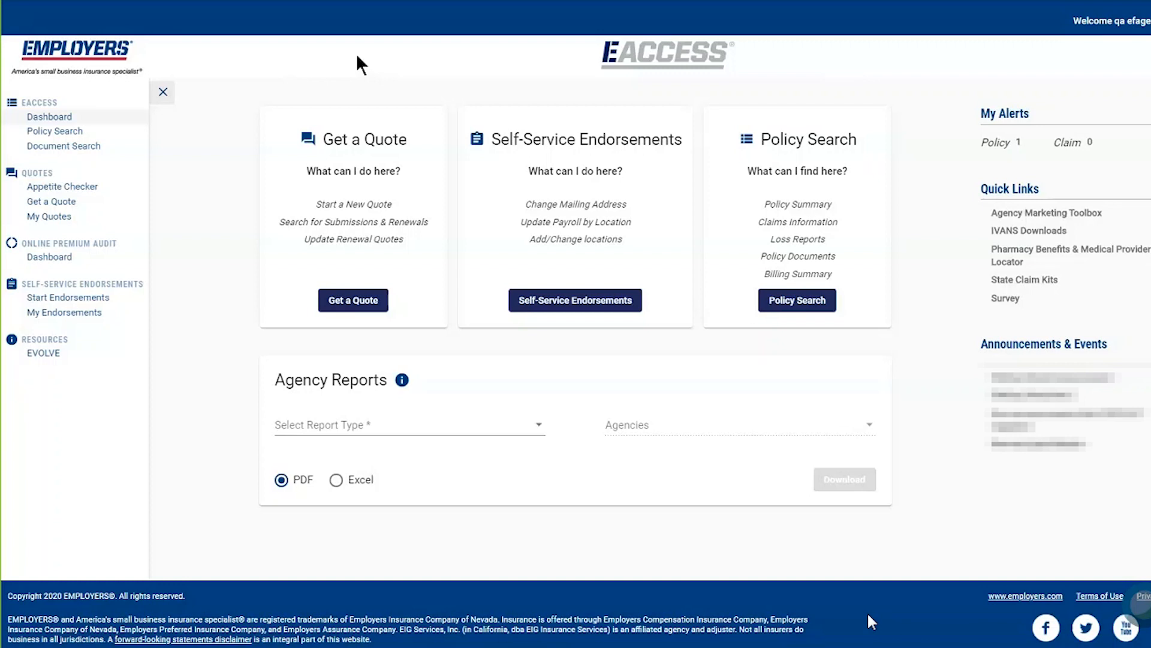
pyautogui.moveTo(800, 513)
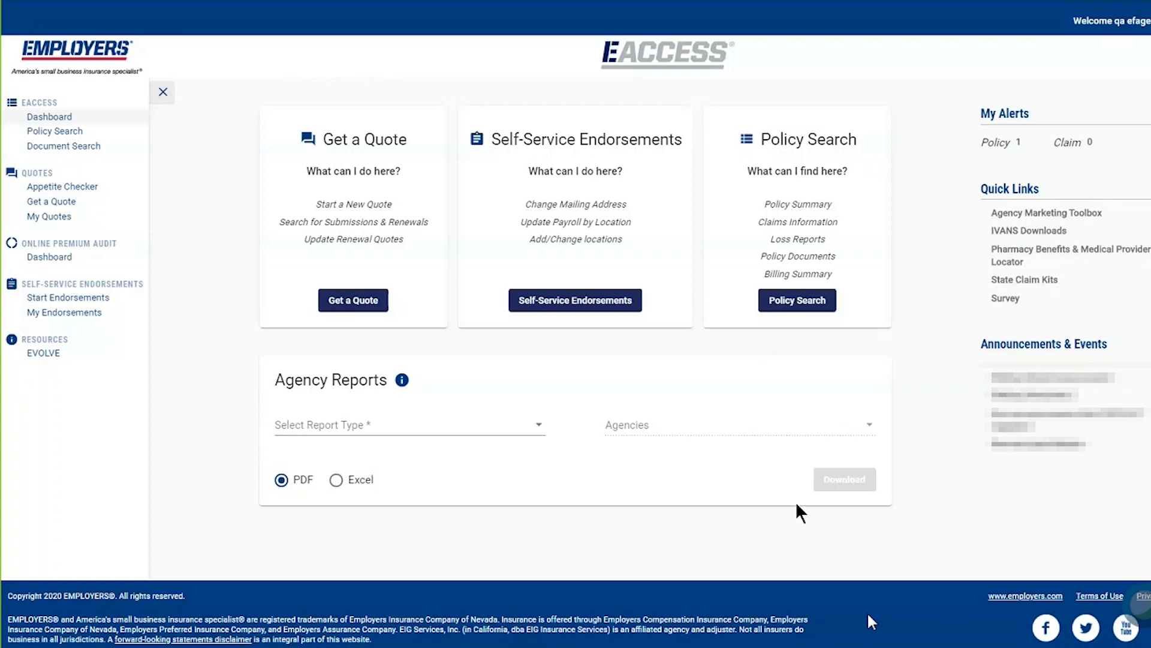
pyautogui.moveTo(337, 59)
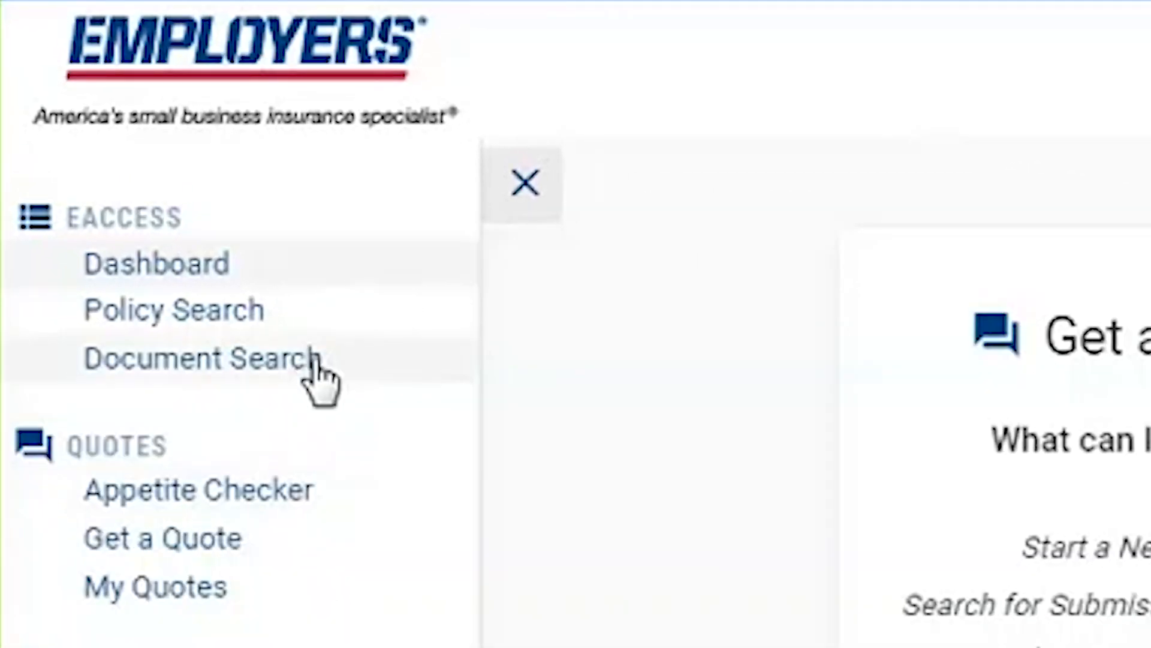
# Download a PDF Agency Summary report for 2018 inception-year policies, limited to the first agency.
pyautogui.scroll(-3)
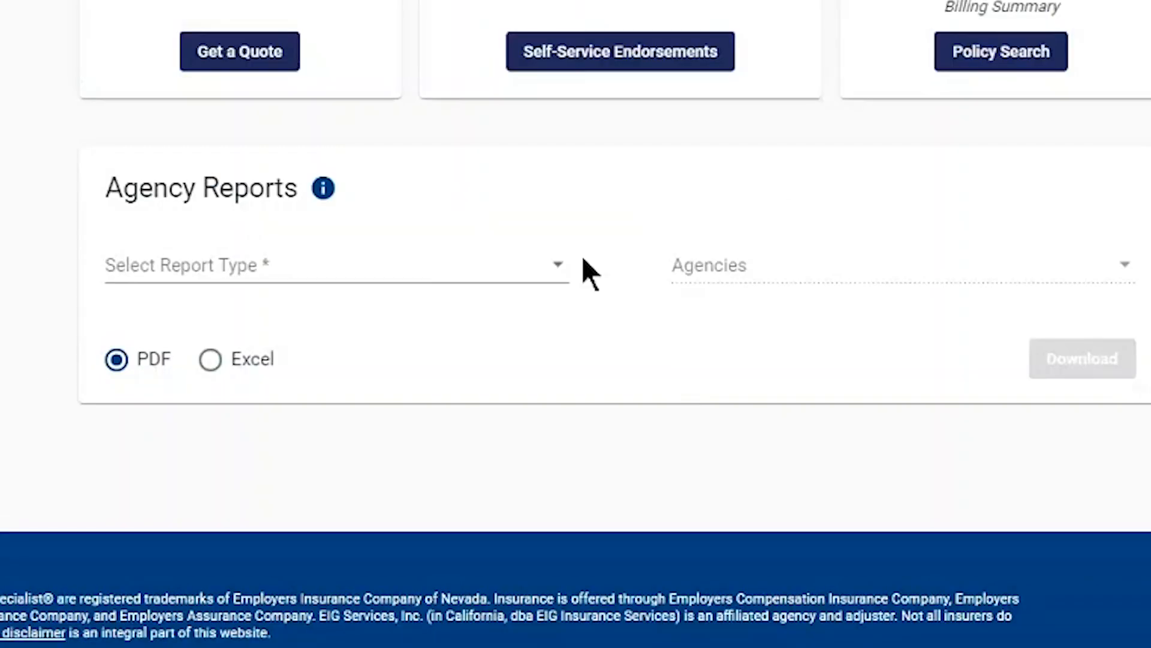
pyautogui.click(334, 265)
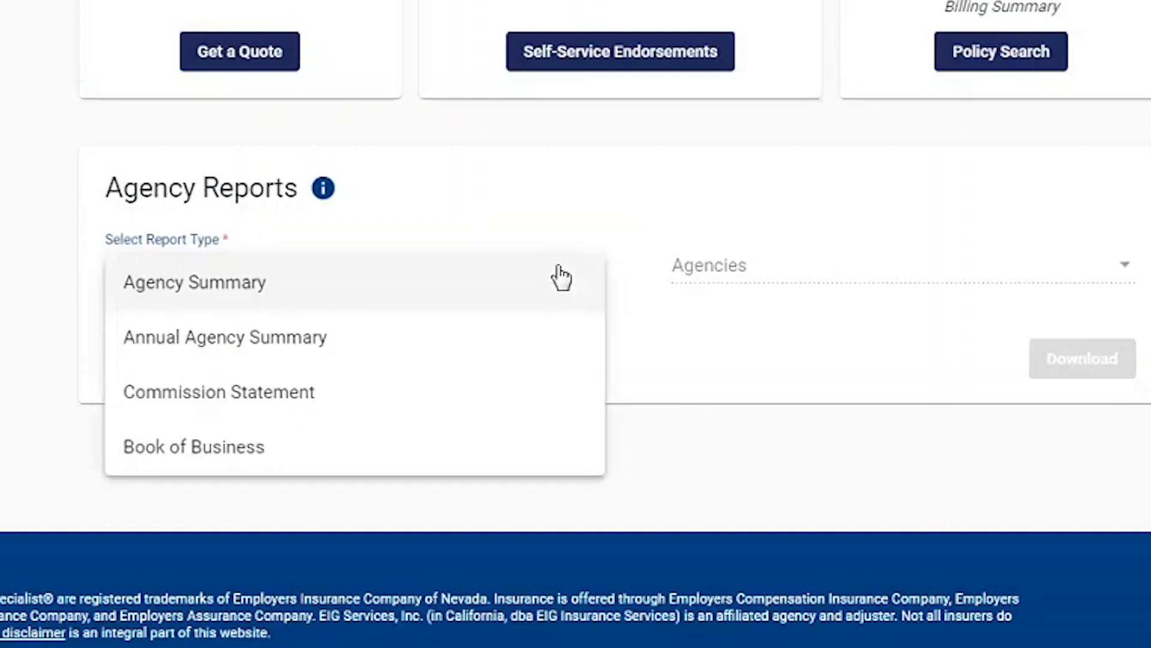
pyautogui.moveTo(366, 360)
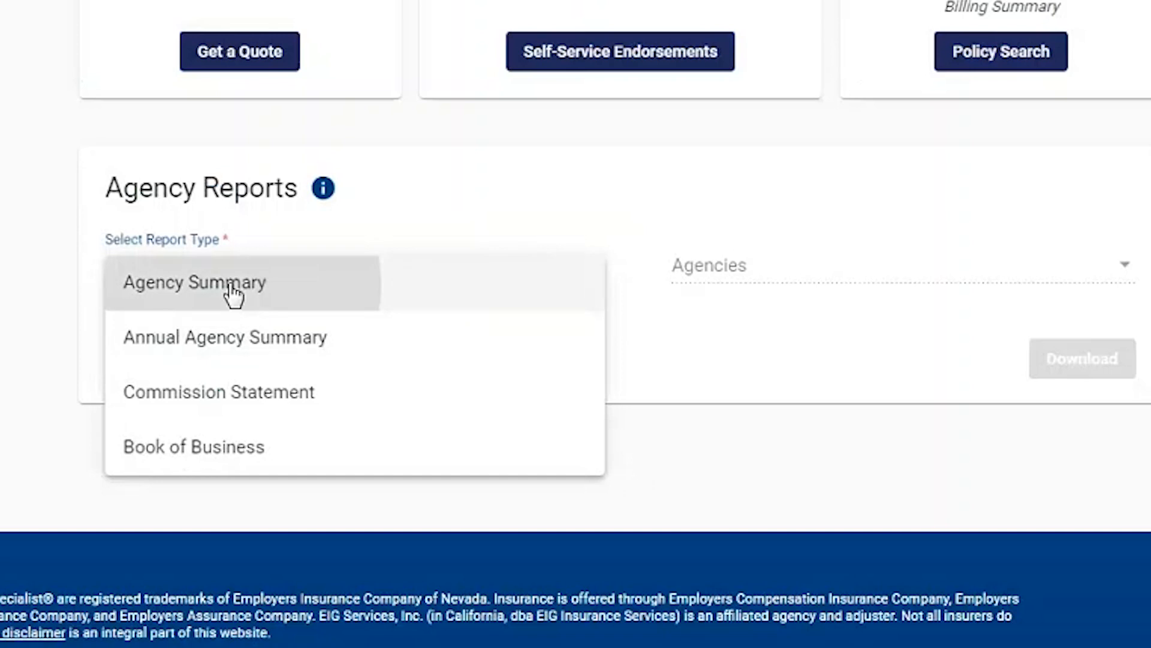
pyautogui.click(193, 282)
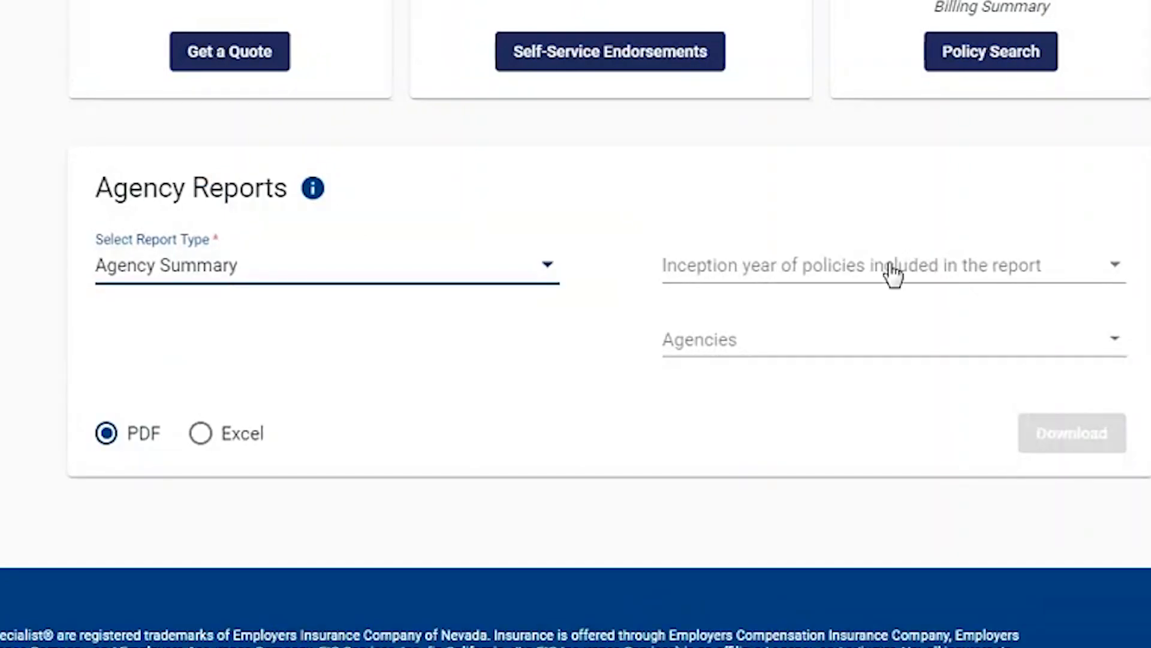
pyautogui.click(881, 265)
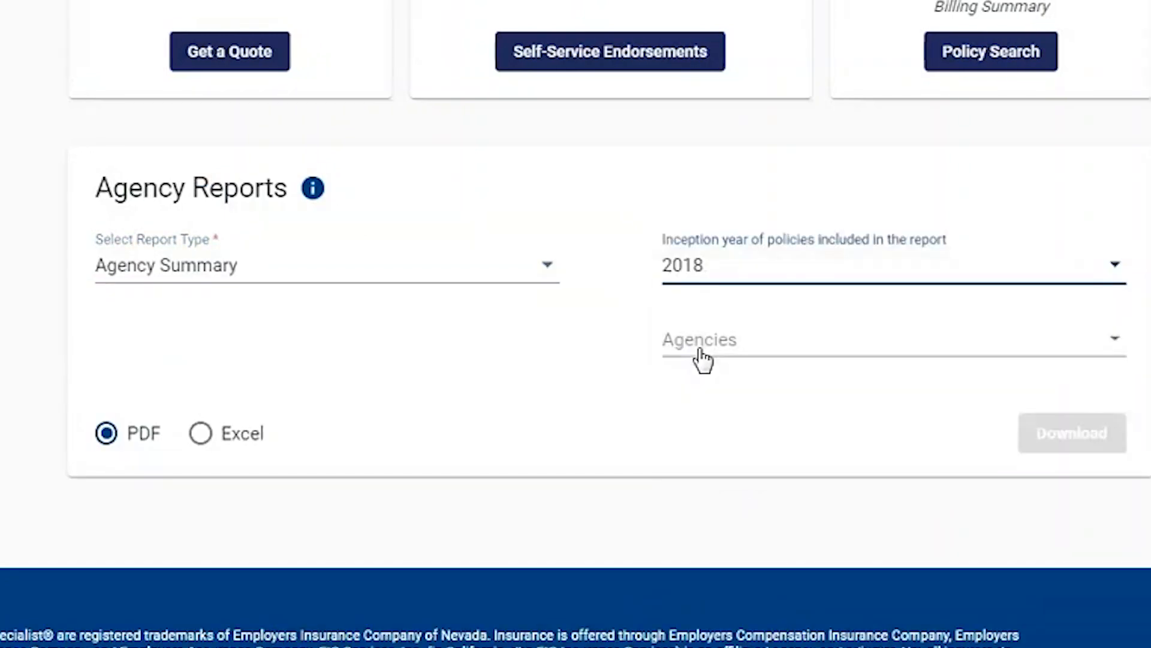
pyautogui.click(888, 339)
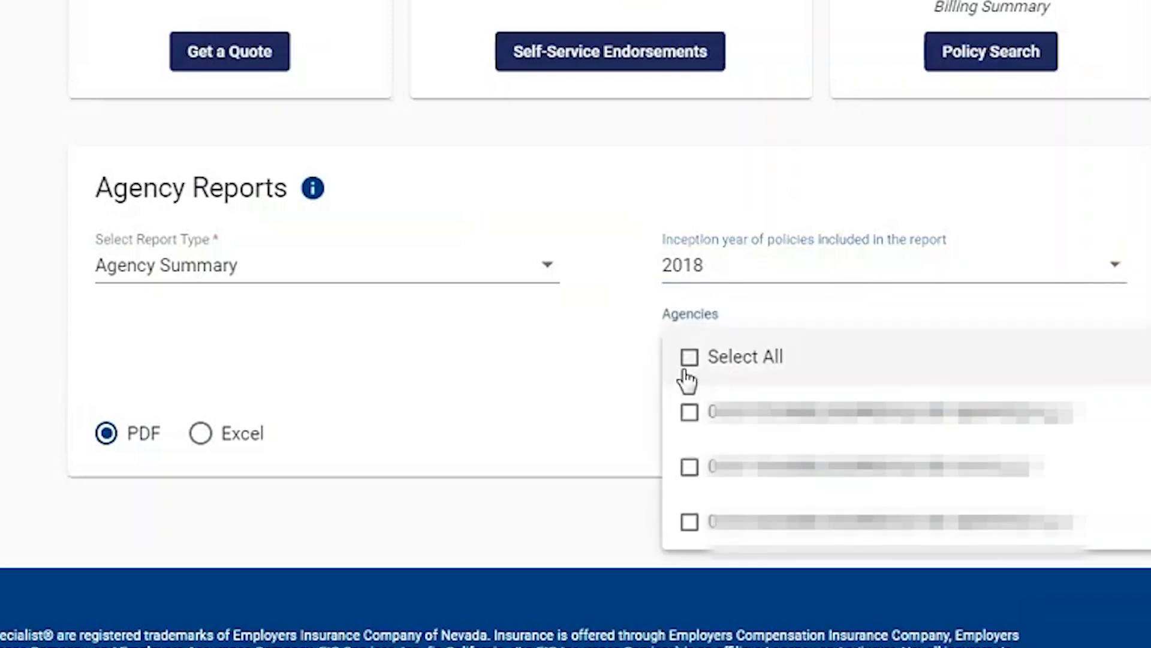
pyautogui.click(689, 357)
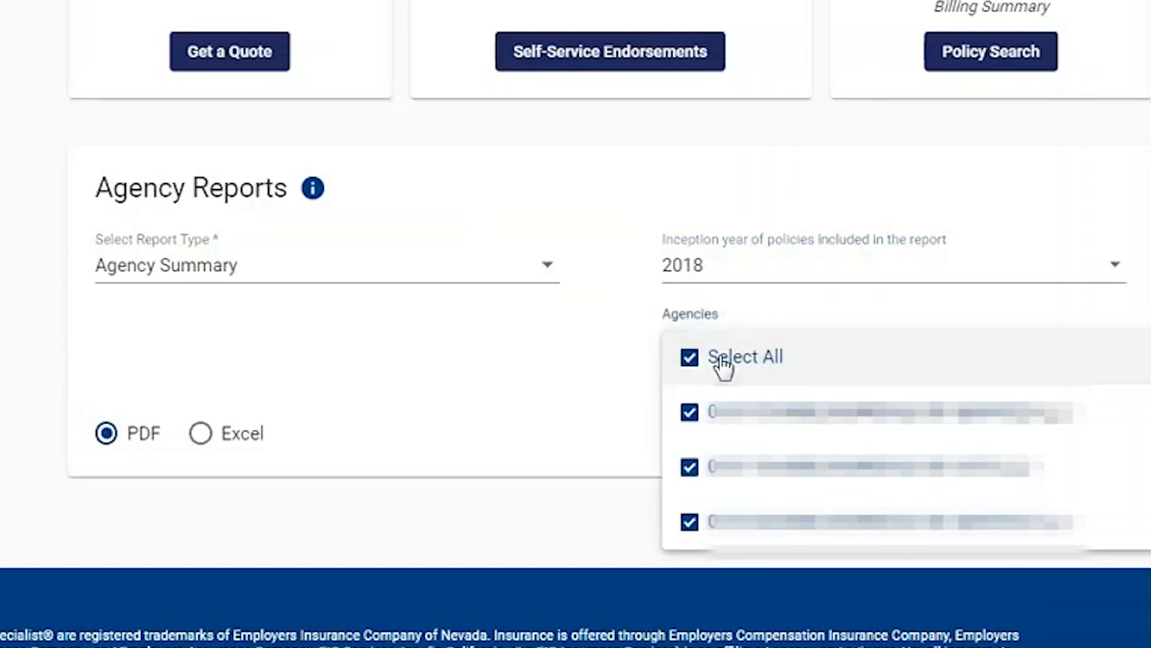
pyautogui.click(689, 357)
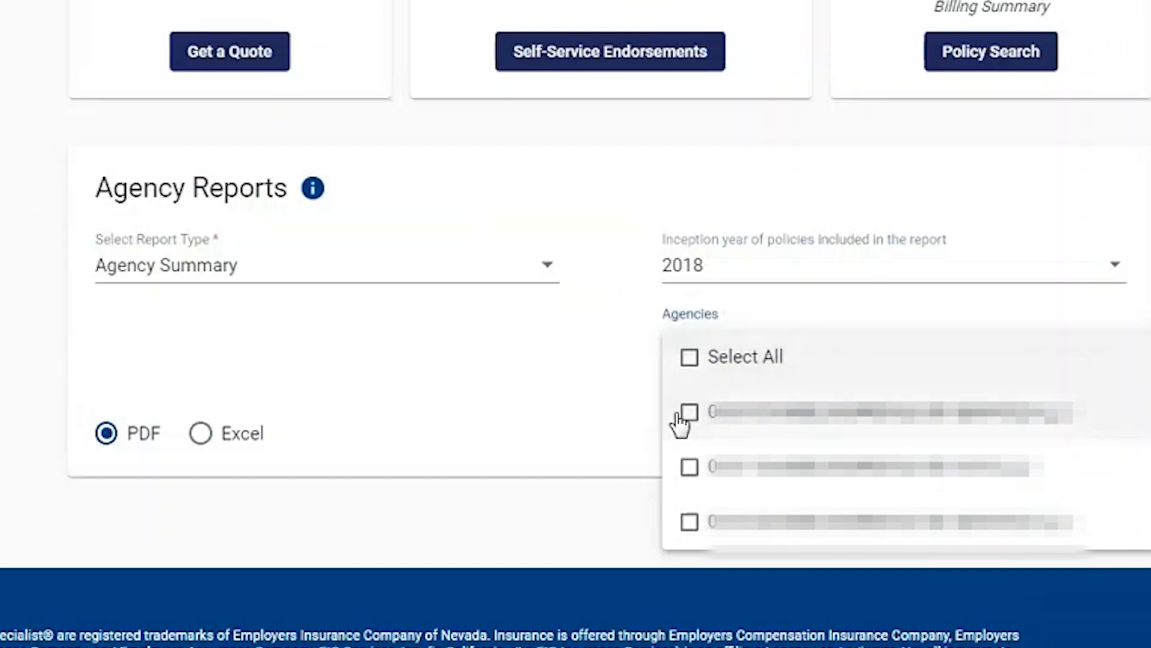
pyautogui.click(689, 412)
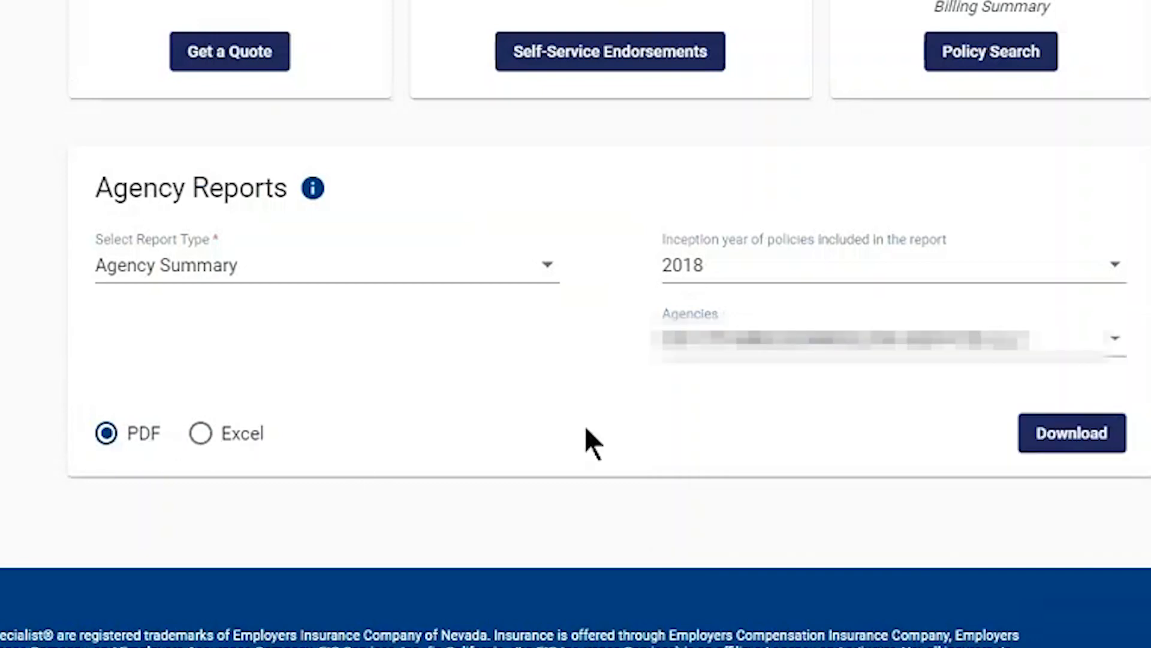
pyautogui.click(1071, 433)
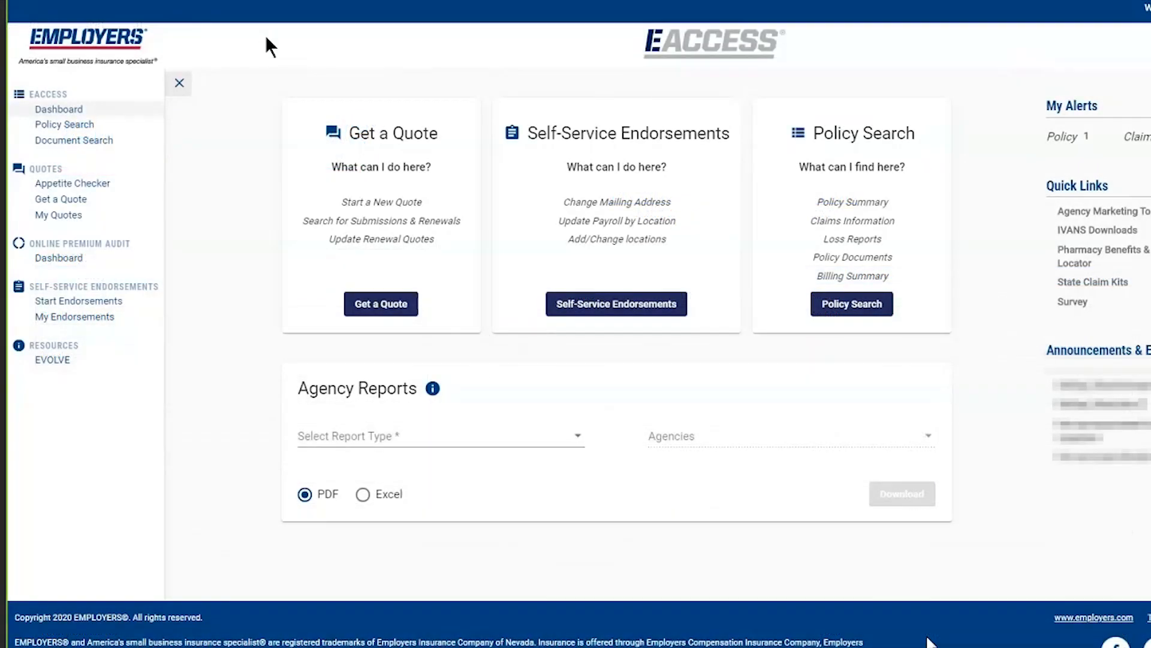
pyautogui.moveTo(235, 179)
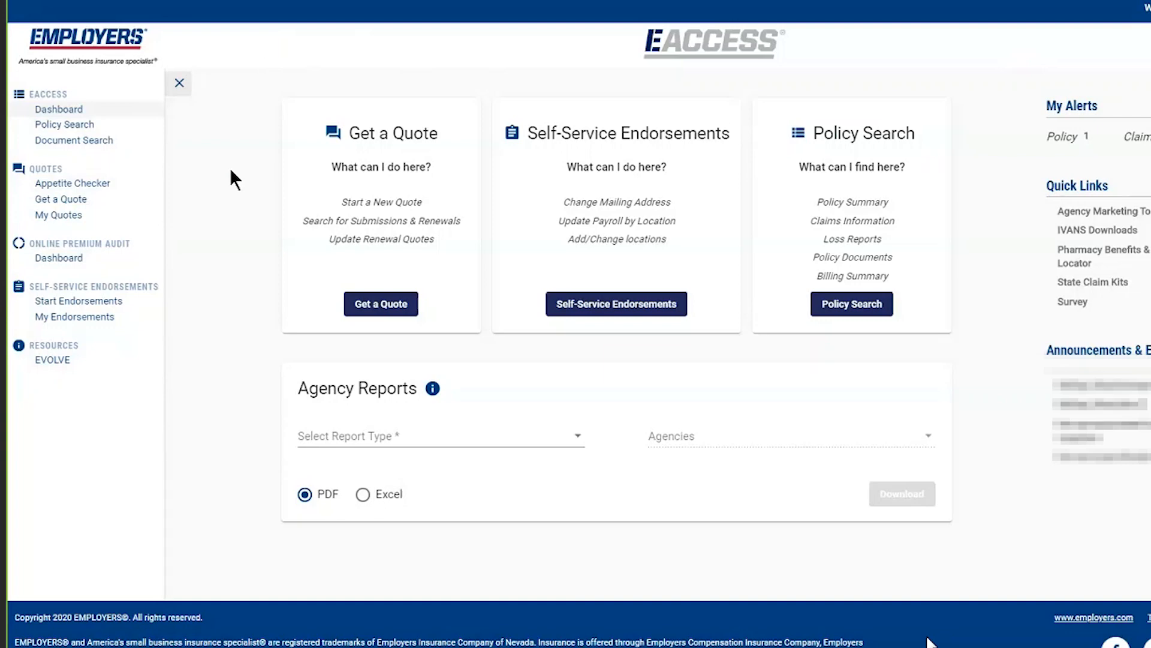
pyautogui.moveTo(65, 124)
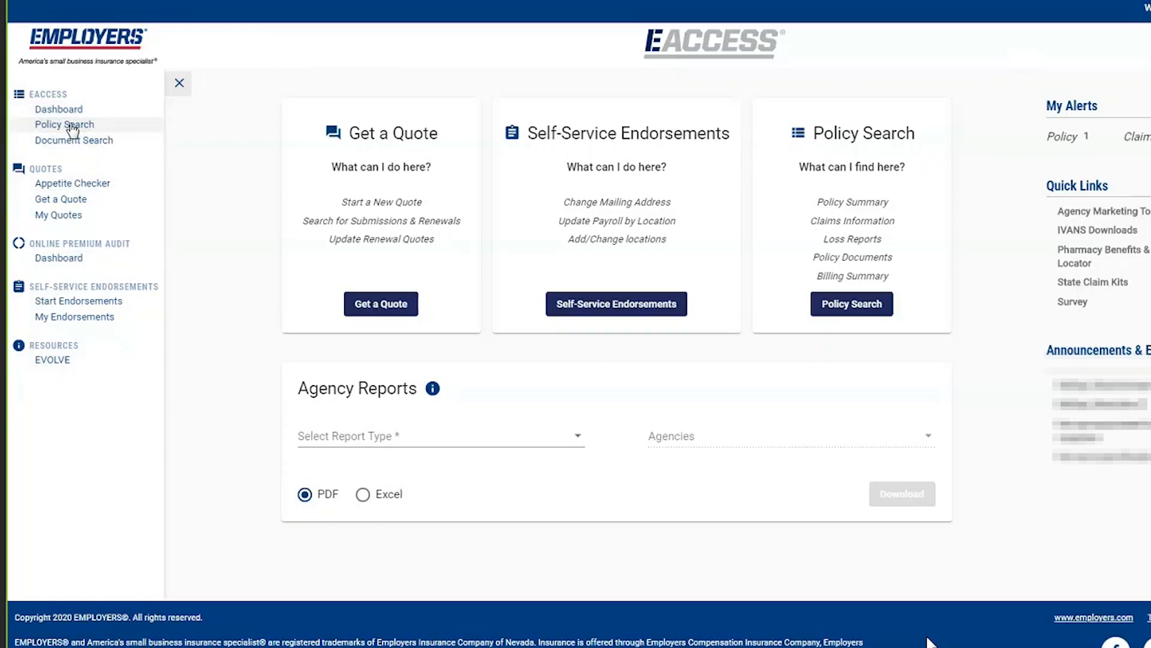
# Search policies on Policy Search using '0000', 'Smith' and 'restaurant' as search terms.
pyautogui.click(64, 124)
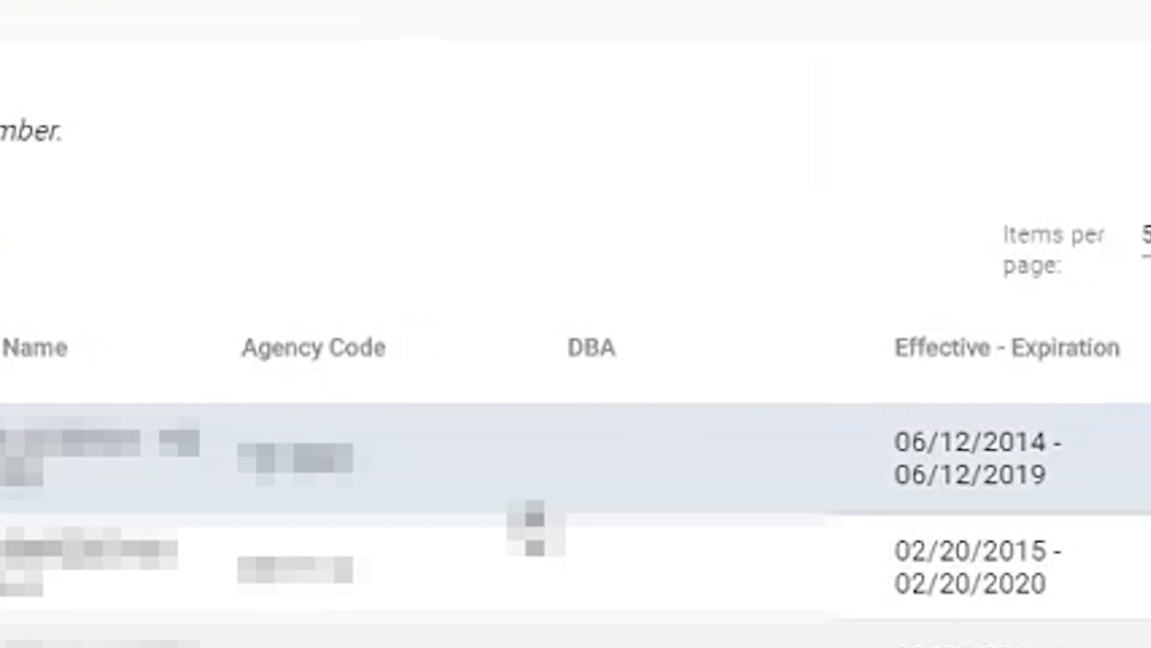
pyautogui.scroll(3)
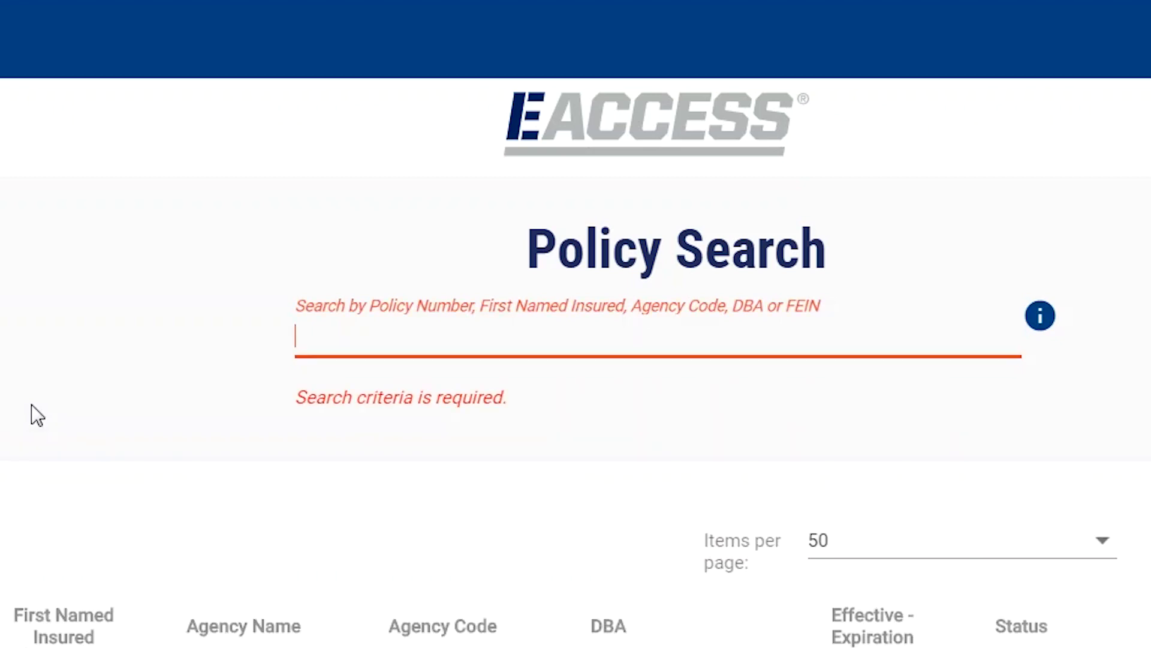
pyautogui.write('0000')
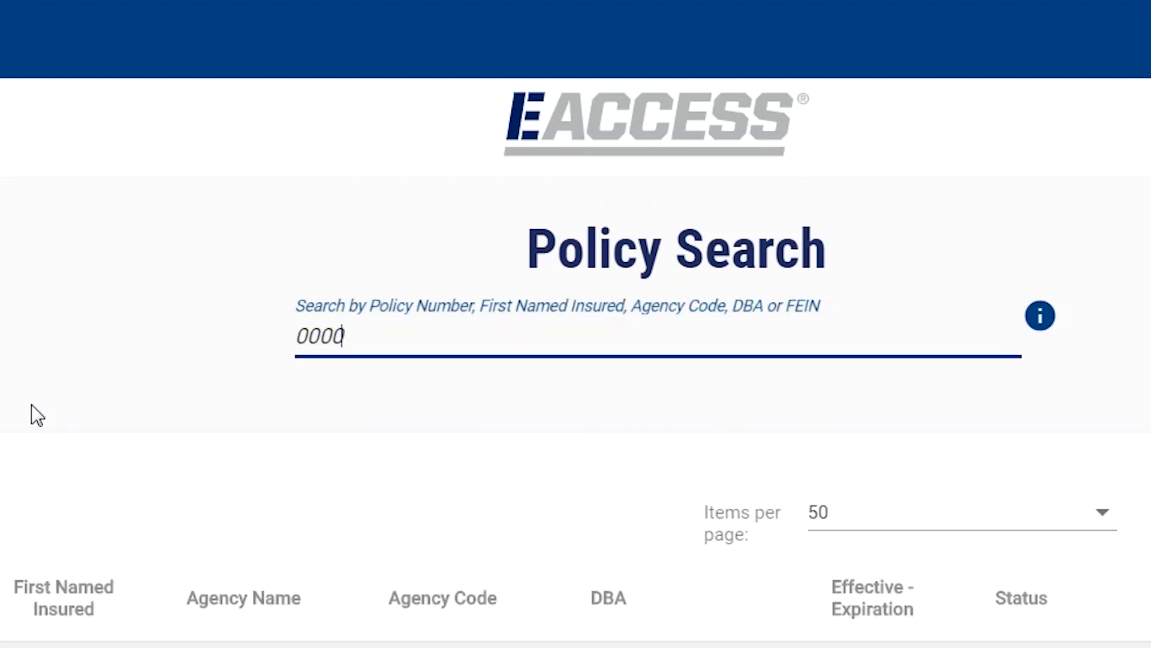
pyautogui.write('Smith')
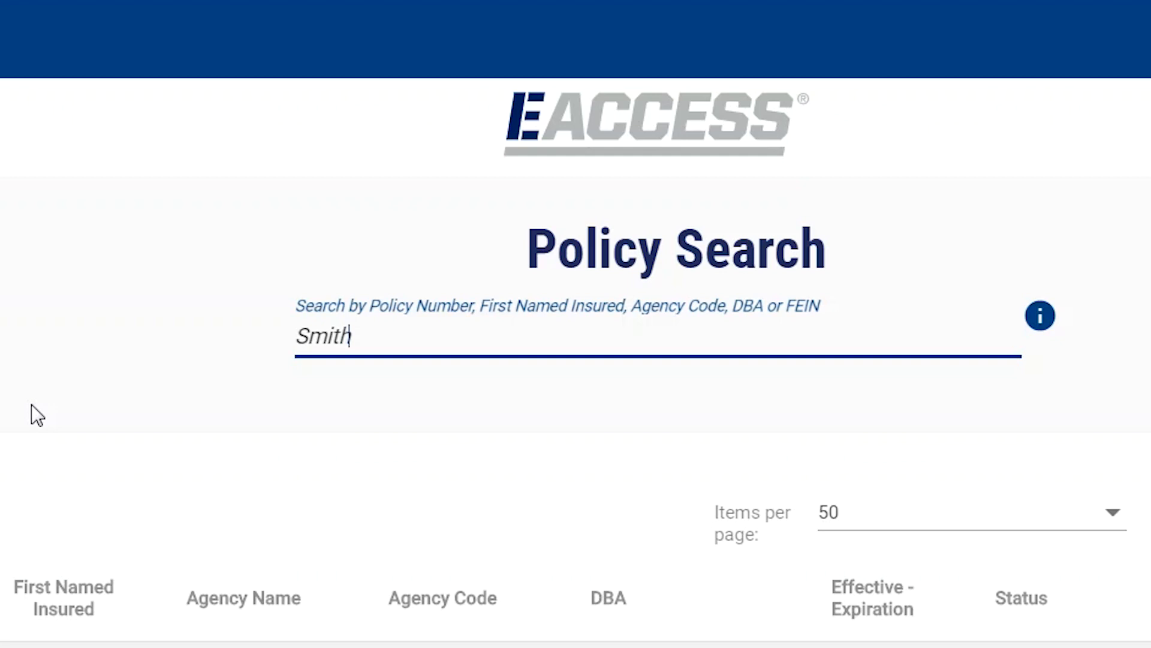
pyautogui.write('restaurant')
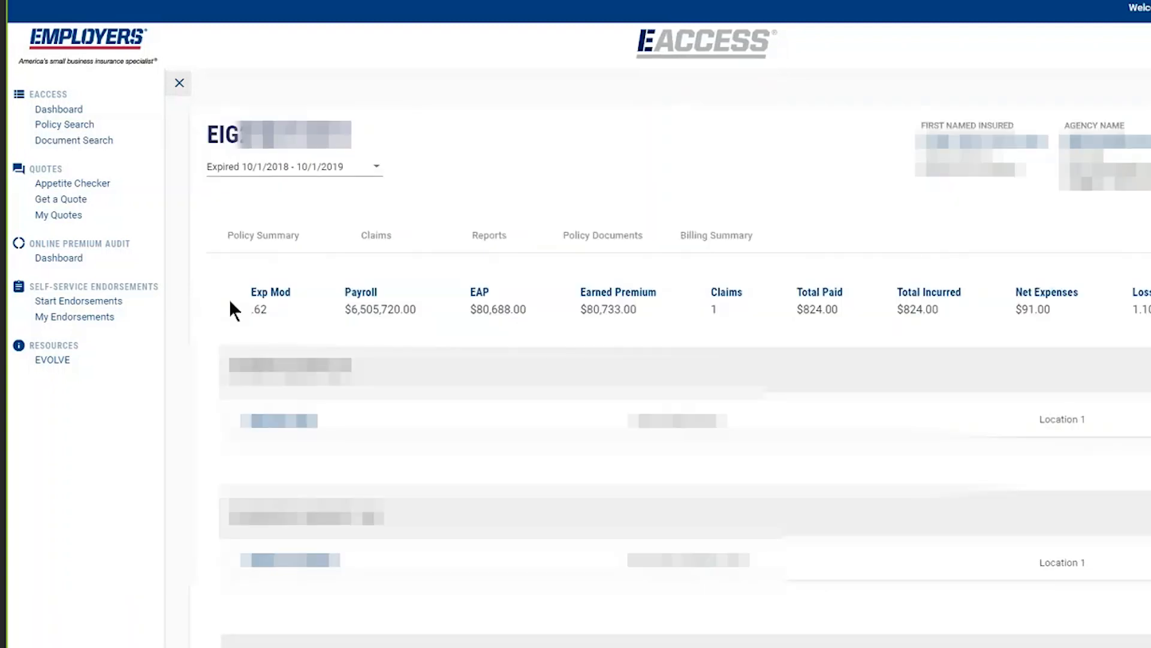
pyautogui.click(263, 236)
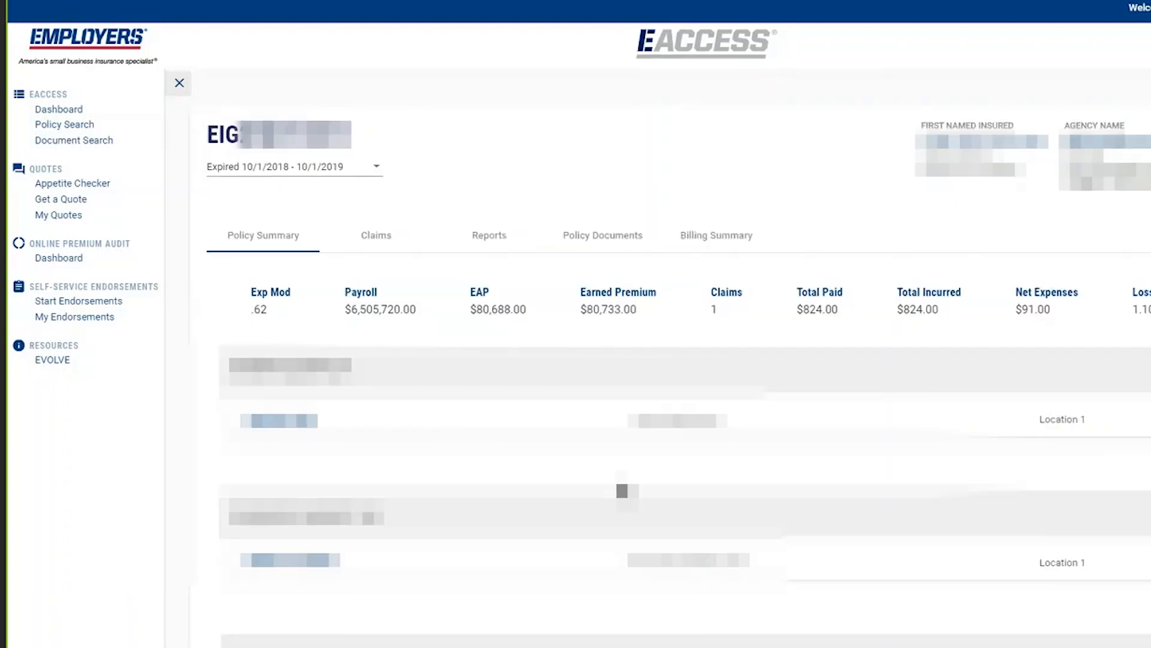
pyautogui.moveTo(550, 160)
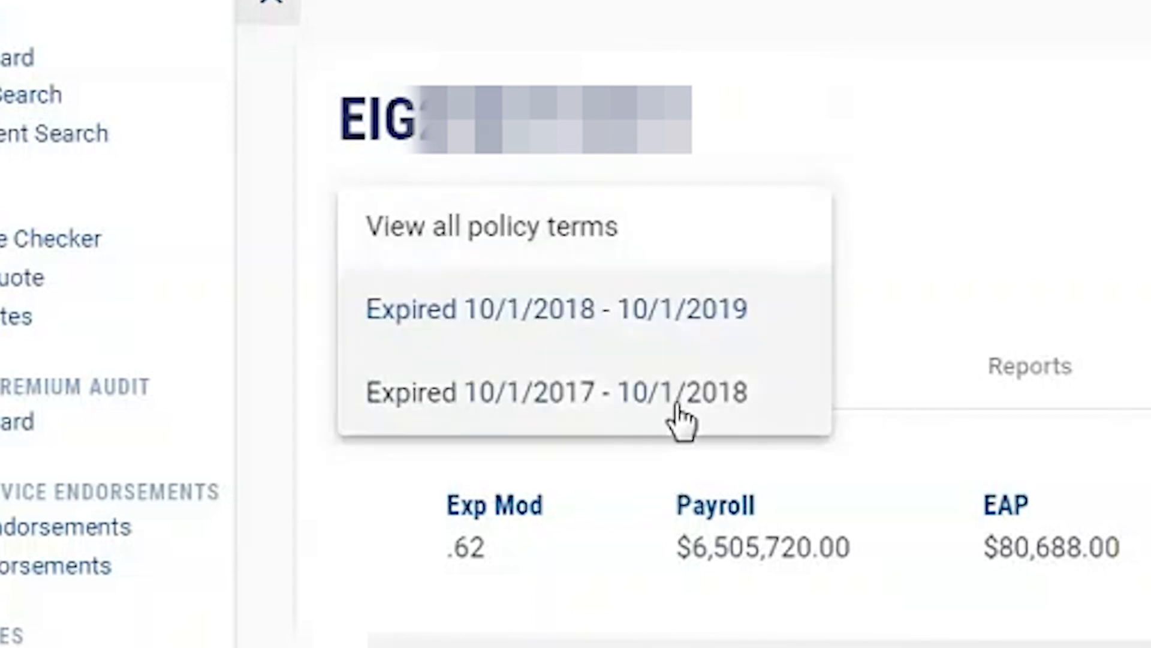
pyautogui.moveTo(719, 308)
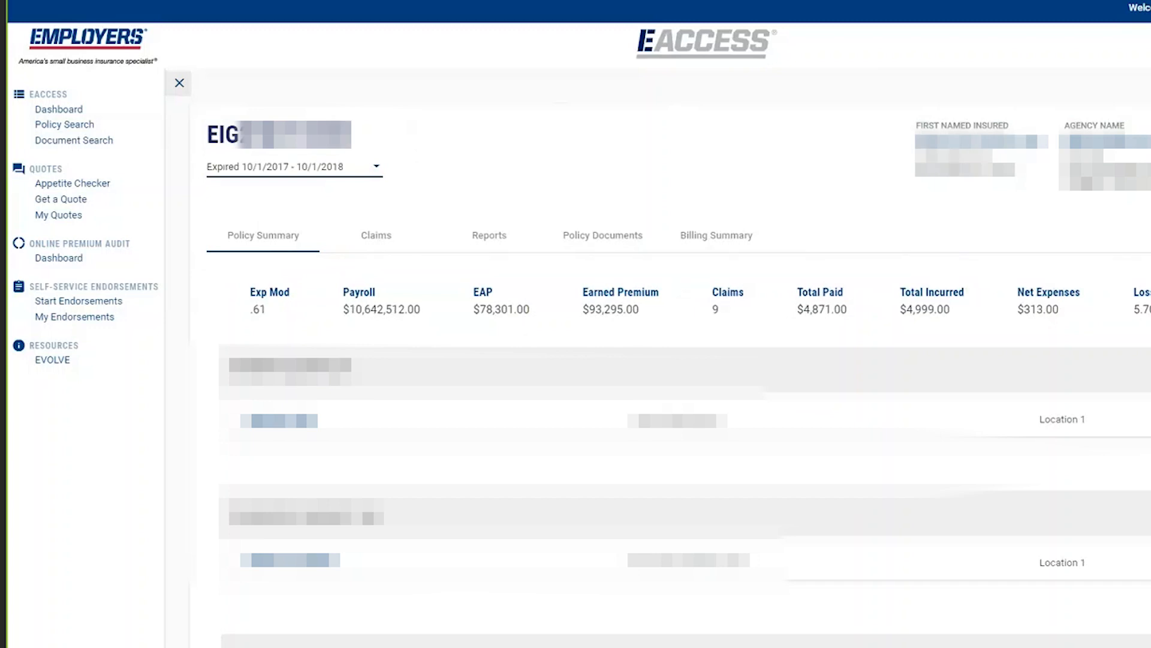
pyautogui.moveTo(800, 269)
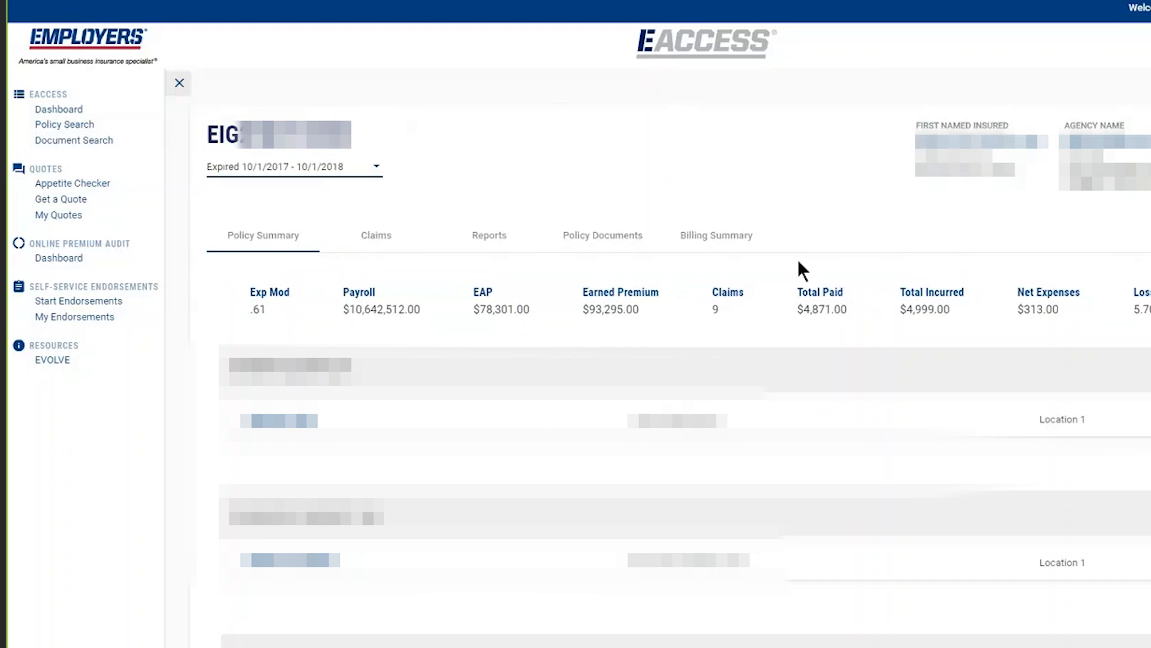
pyautogui.click(294, 167)
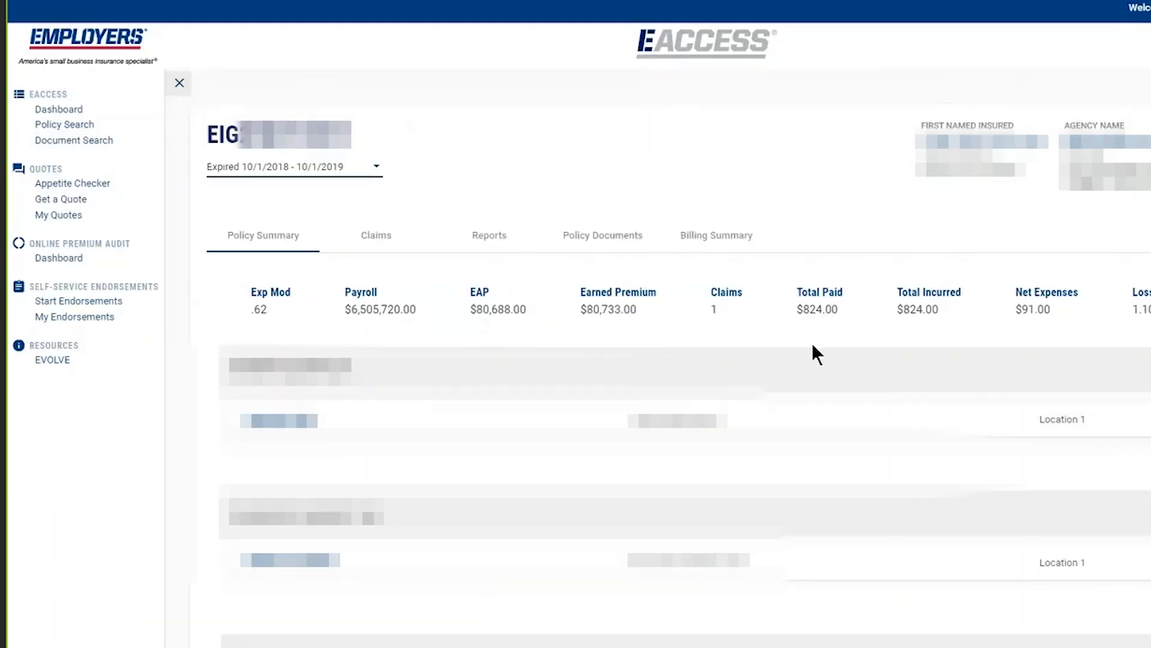
pyautogui.moveTo(854, 222)
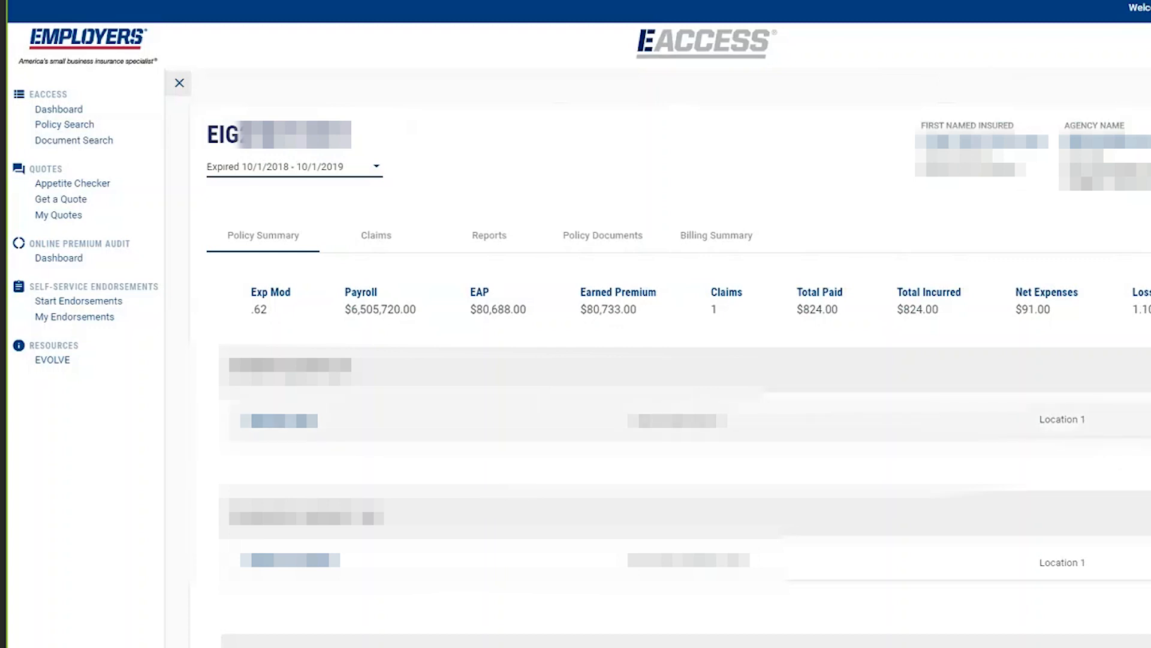
# Expand the Location 1 row to show its risk classes and payroll amounts.
pyautogui.click(287, 419)
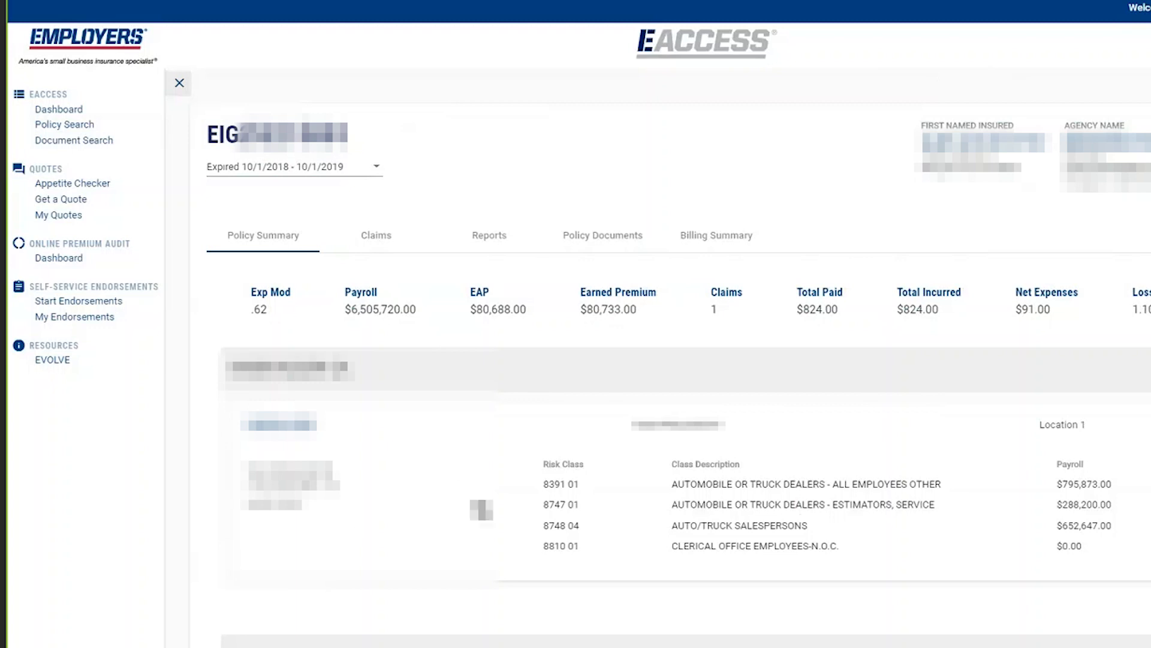
pyautogui.moveTo(561, 431)
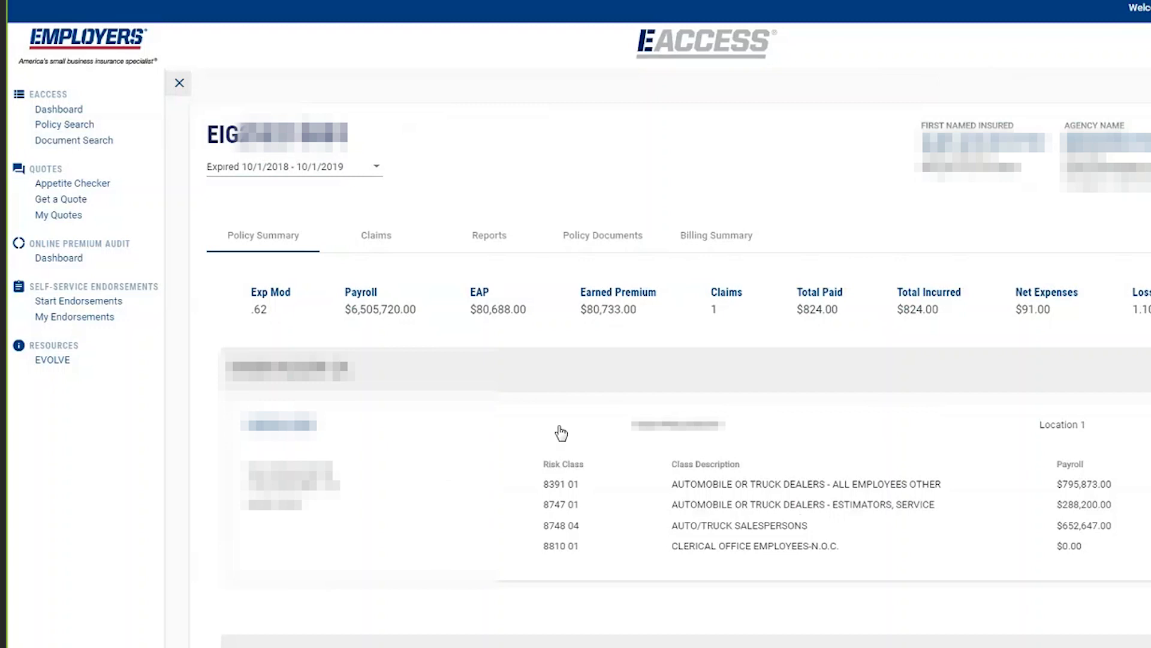
pyautogui.moveTo(513, 529)
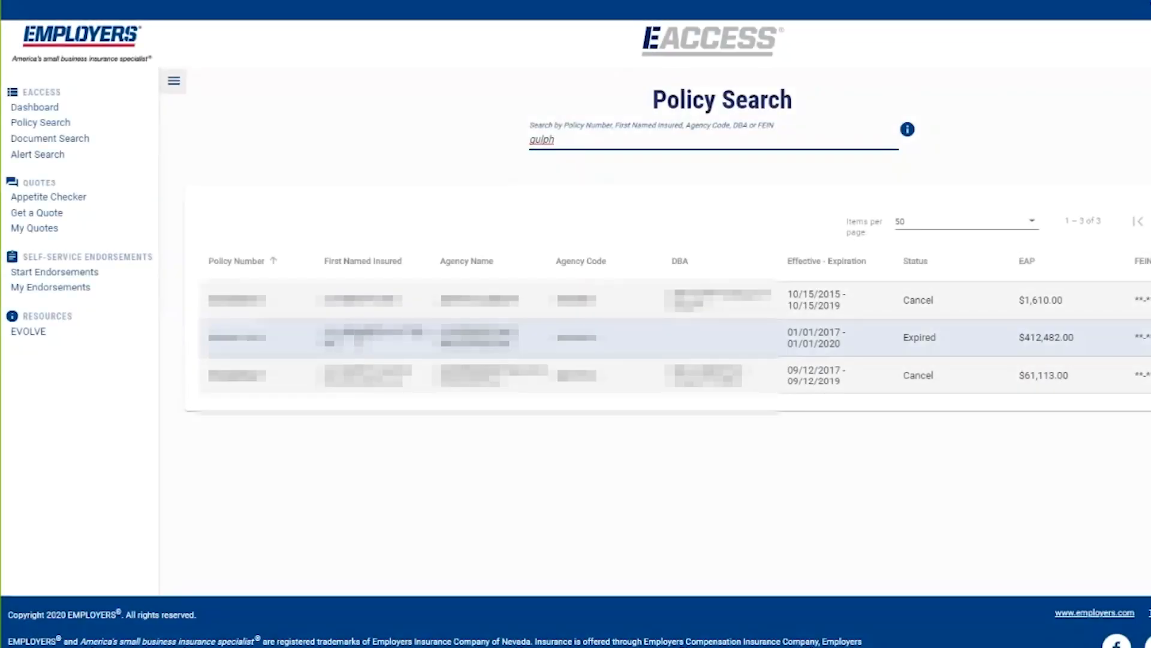
# Open the expired $412,482.00 EAP policy and scroll through its MA, MI, NJ, NY, PA locations.
pyautogui.click(588, 337)
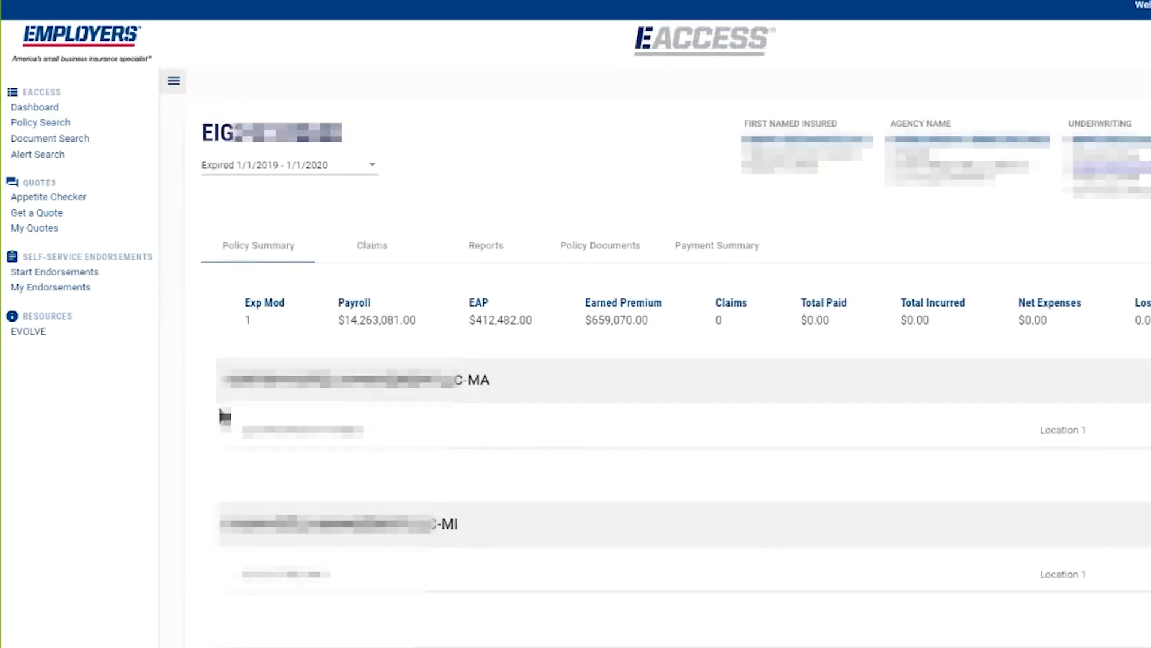
pyautogui.moveTo(222, 466)
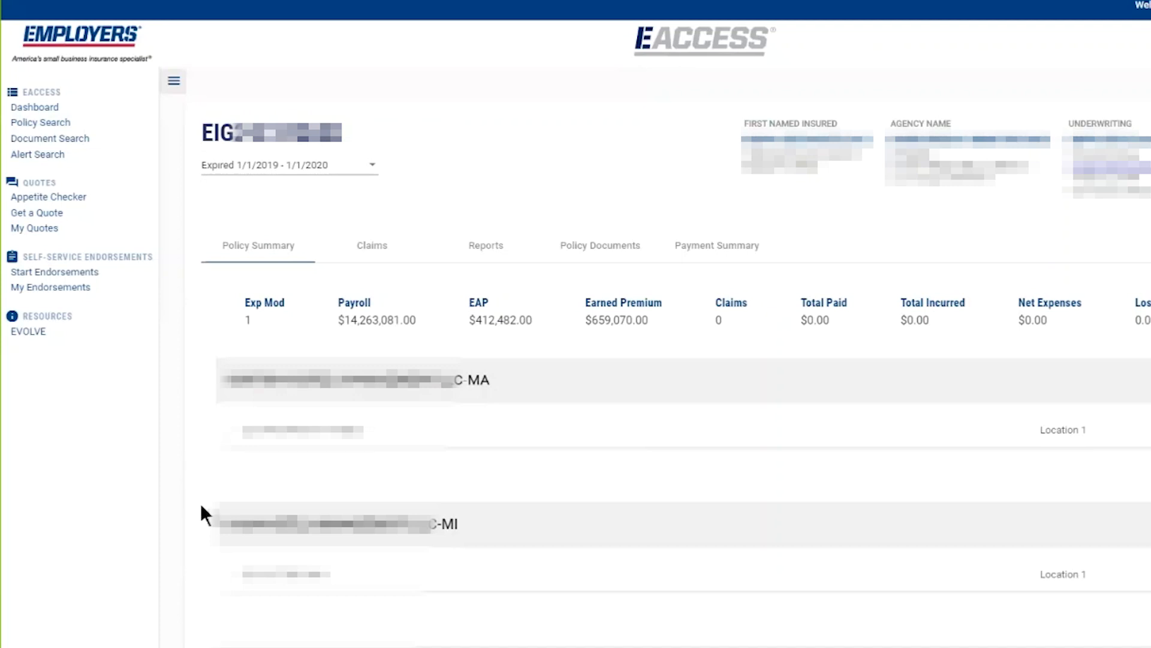
pyautogui.moveTo(213, 480)
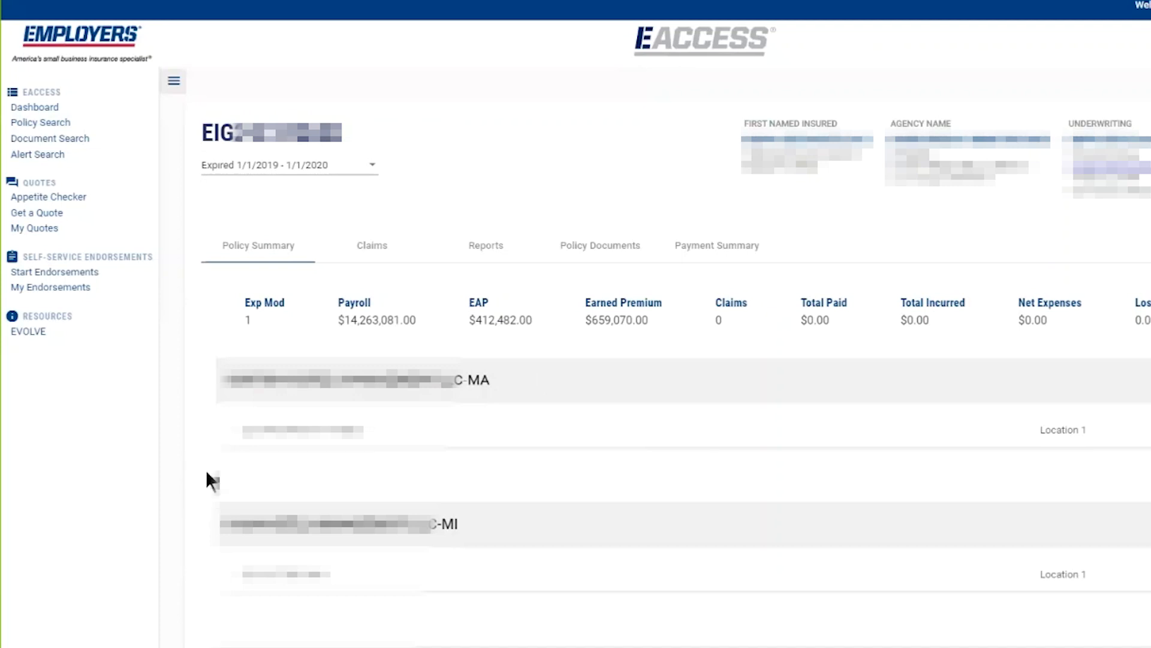
pyautogui.scroll(-3)
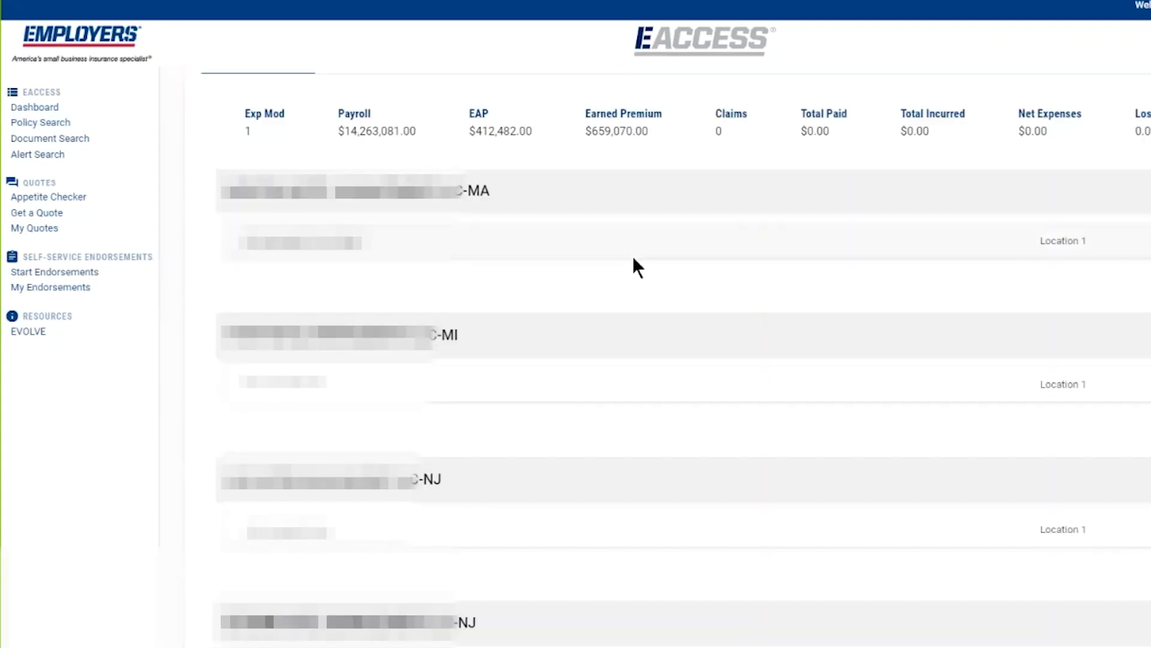
pyautogui.moveTo(455, 224)
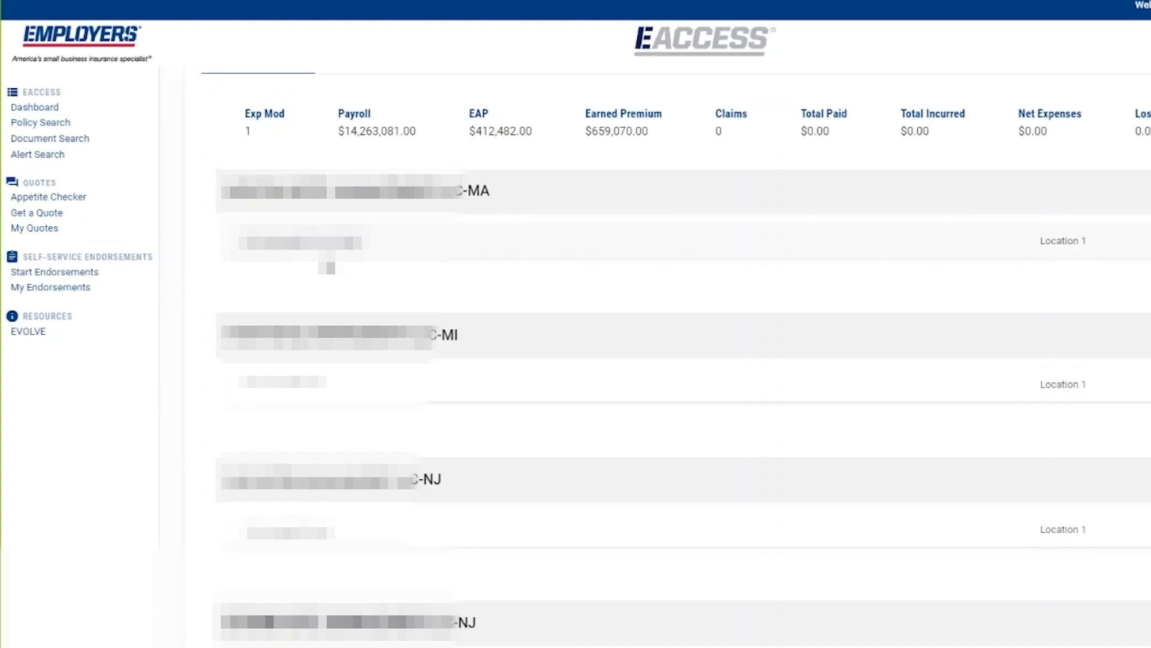
pyautogui.scroll(-3)
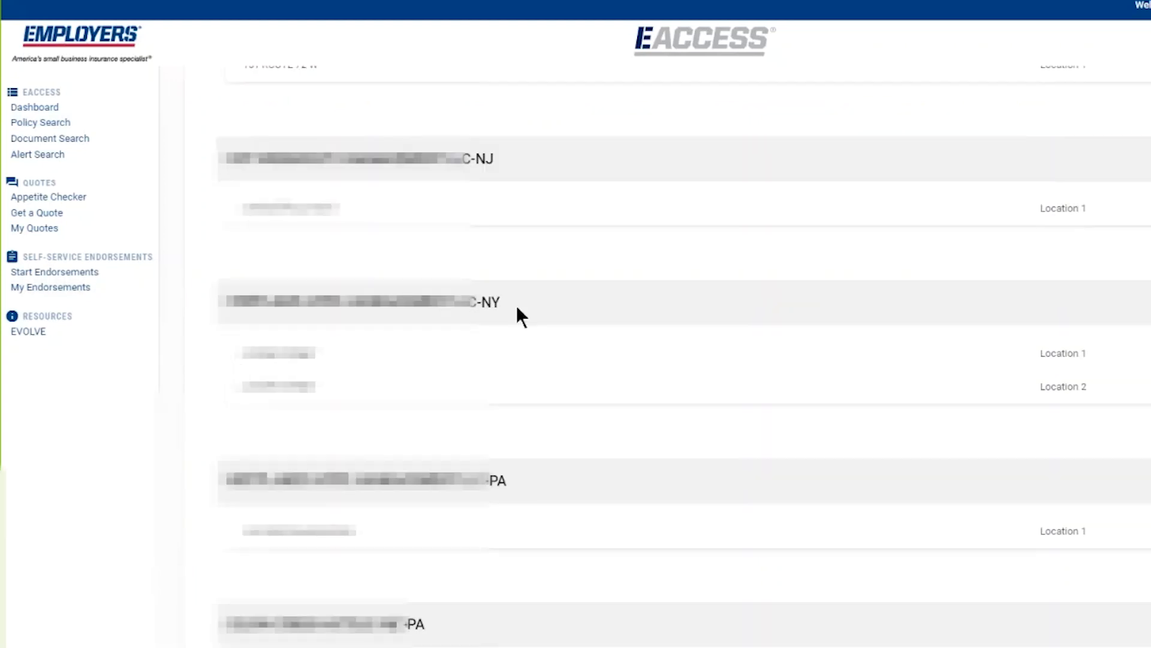
pyautogui.scroll(-3)
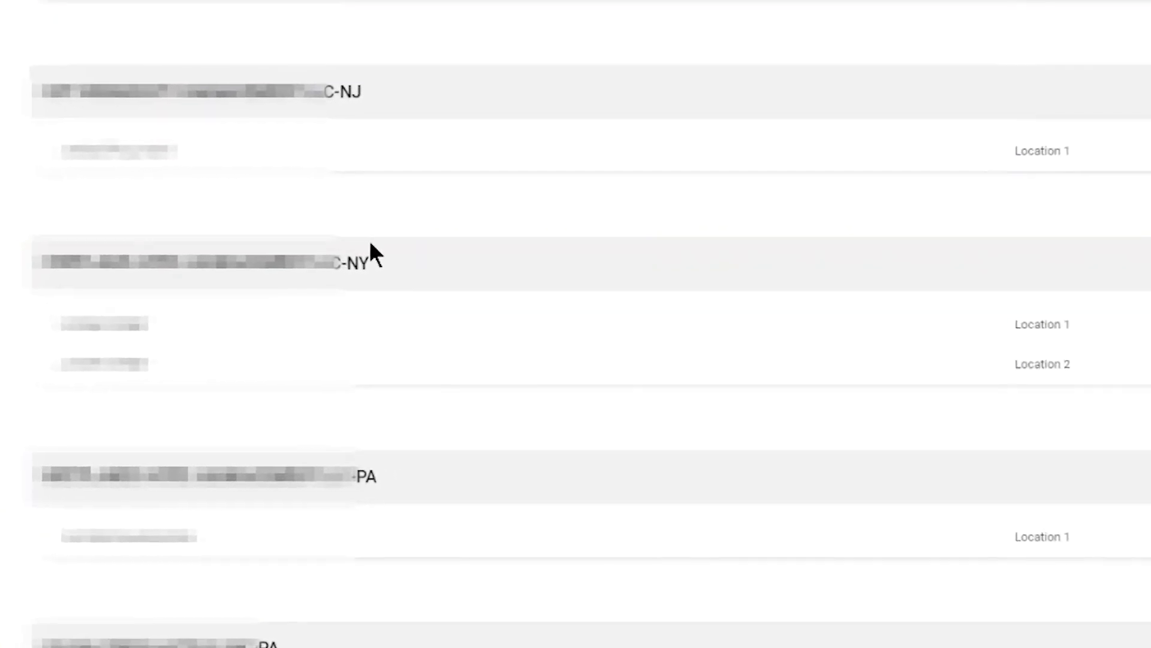
pyautogui.scroll(-3)
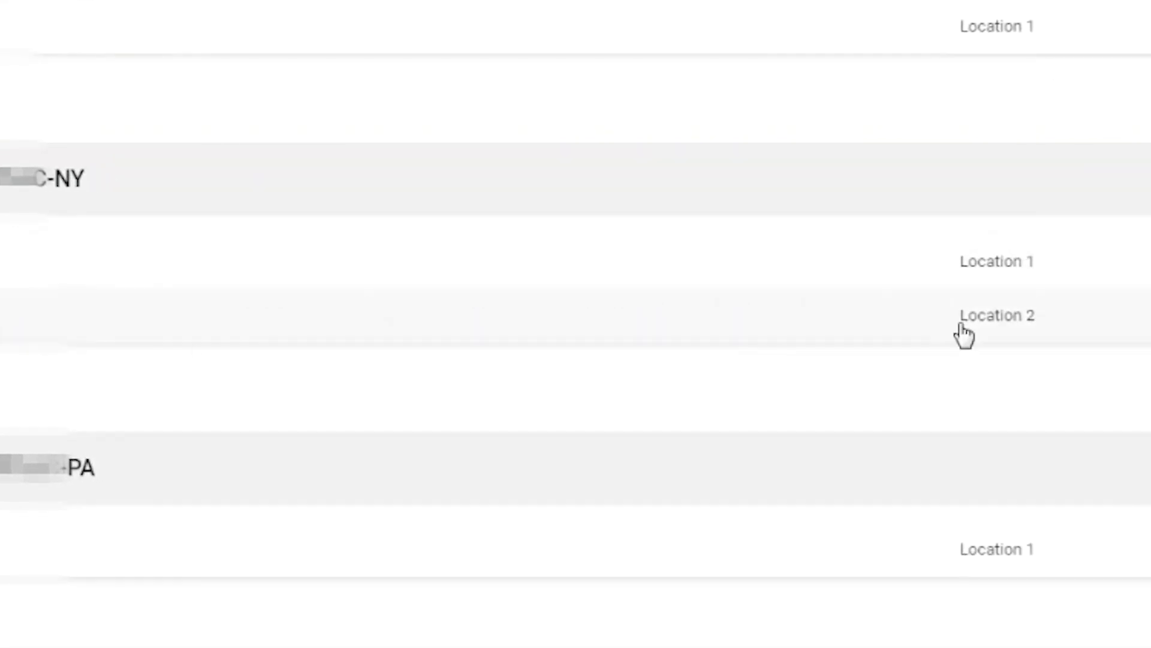
pyautogui.scroll(3)
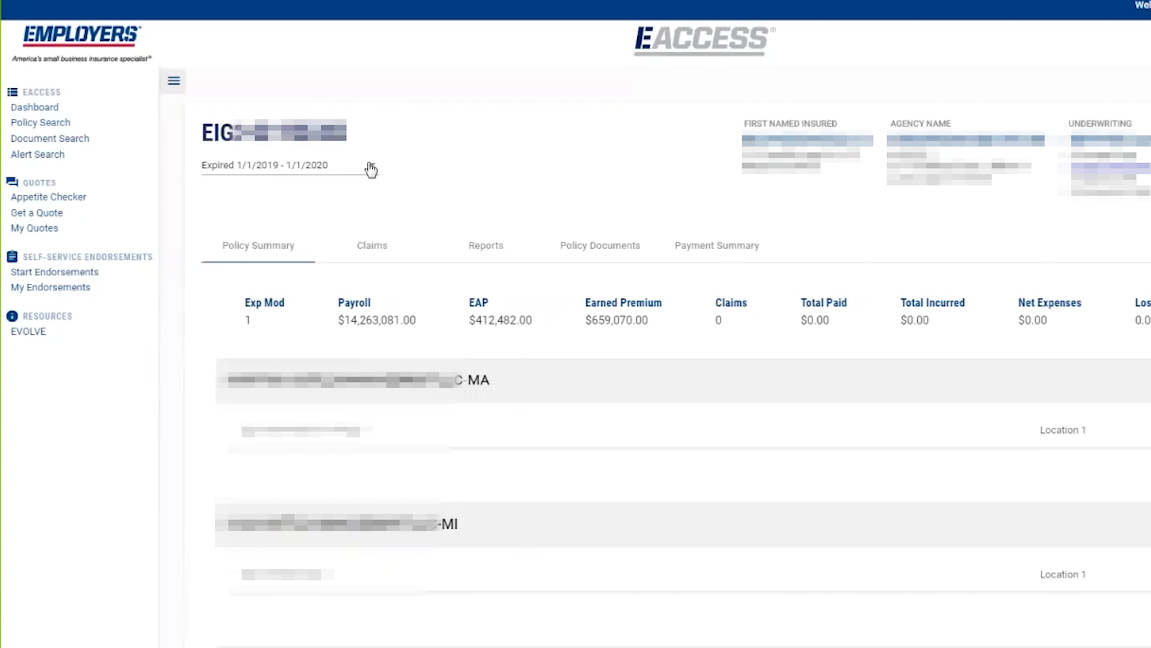
# Switch the policy summary to the Expired 1/1/2017 - 1/1/2018 term.
pyautogui.click(282, 164)
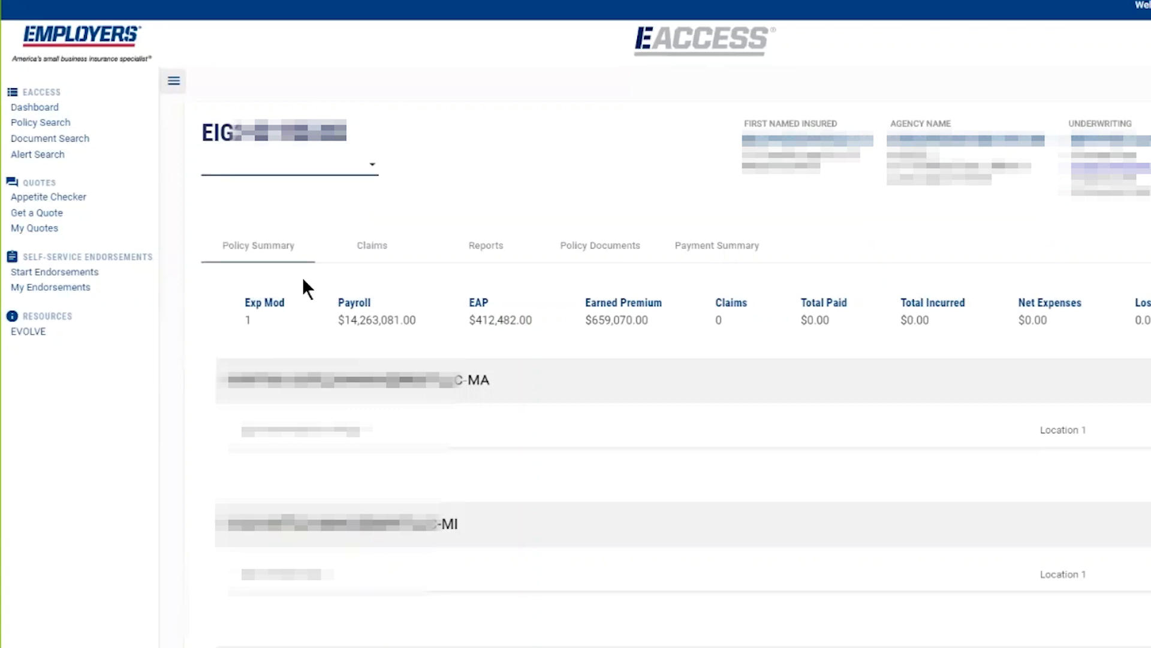
pyautogui.click(289, 164)
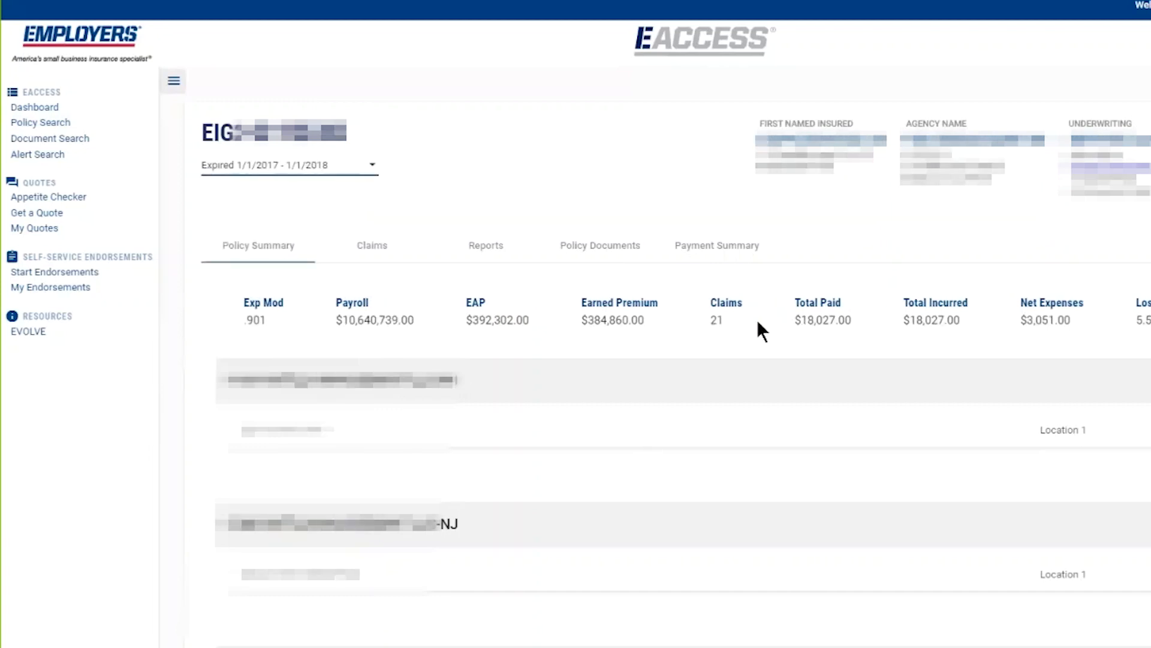
pyautogui.moveTo(920, 243)
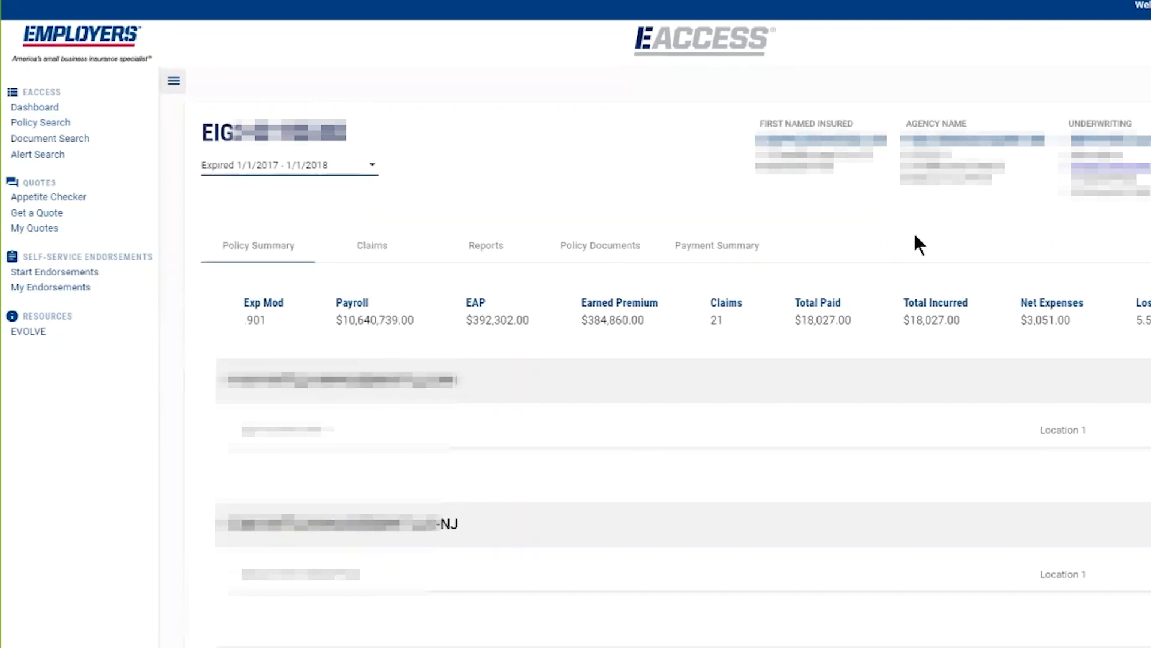
pyautogui.moveTo(284, 219)
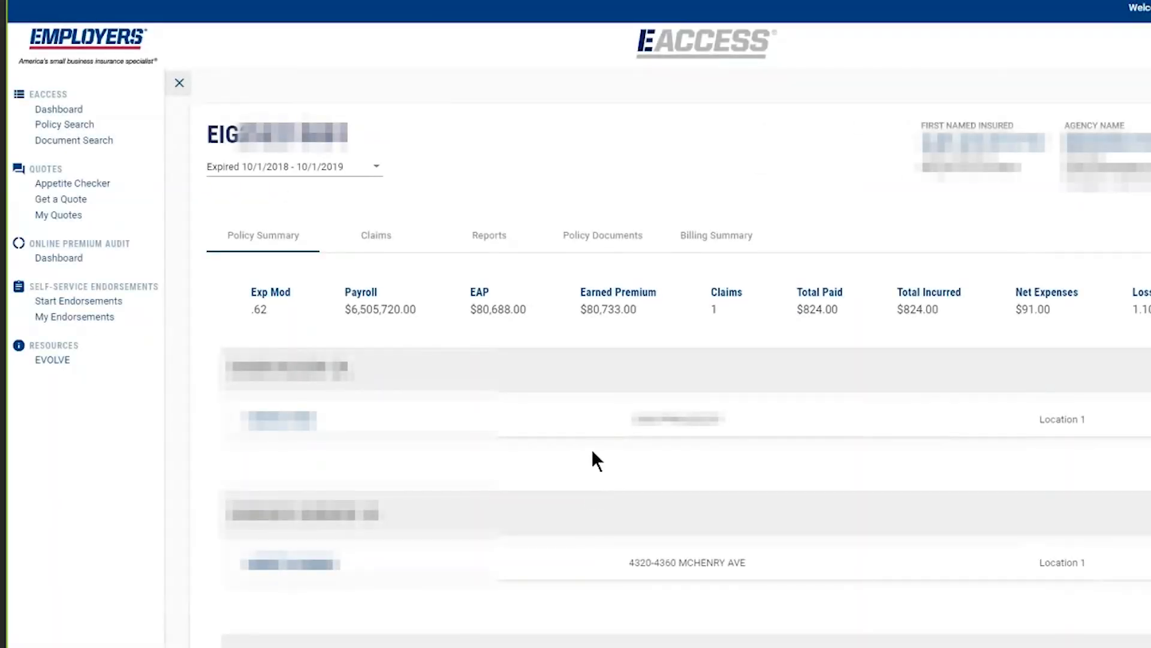
pyautogui.moveTo(374, 245)
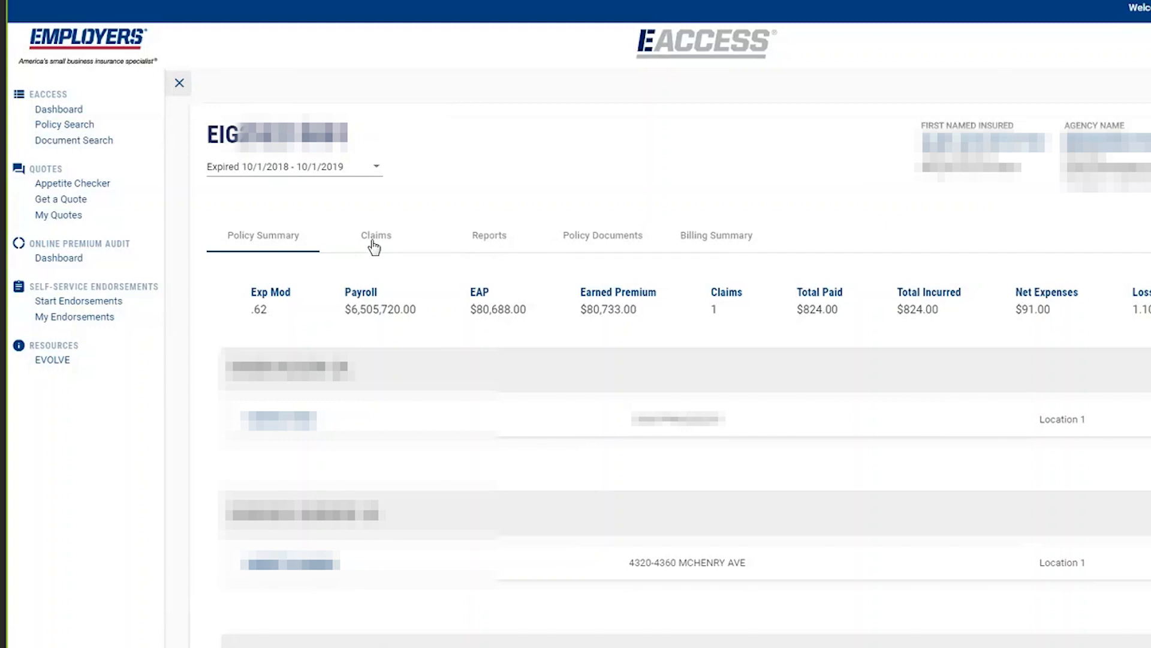
# View the Claims tab with the closed laceration claim and its $824.00 payment summary.
pyautogui.click(375, 235)
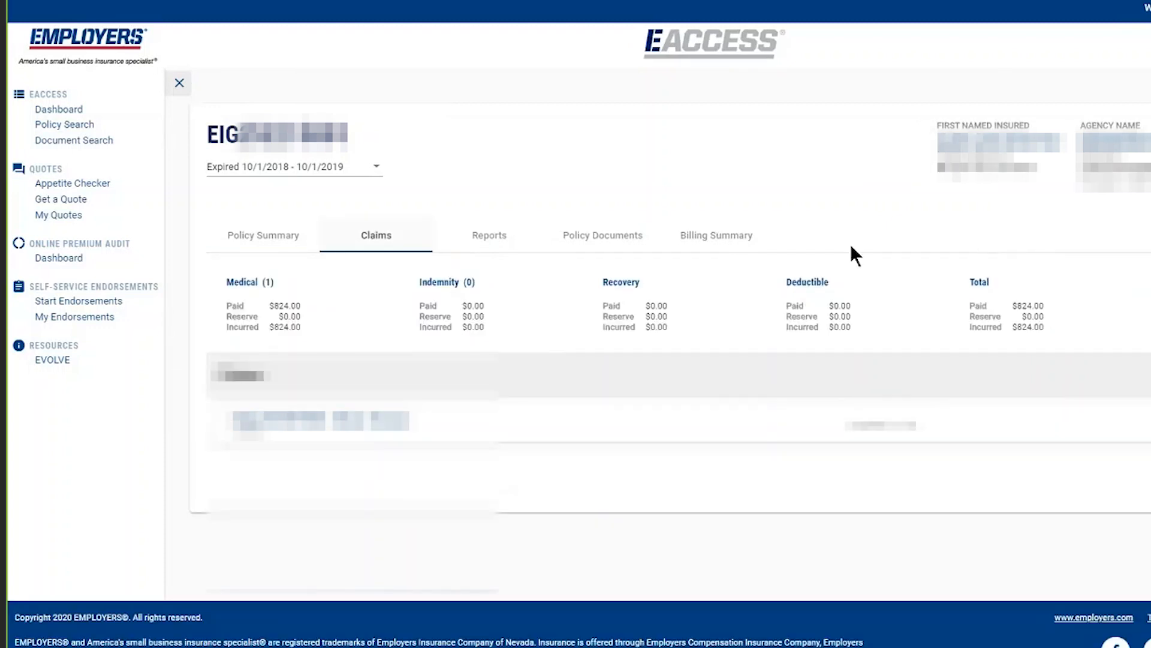
pyautogui.moveTo(304, 211)
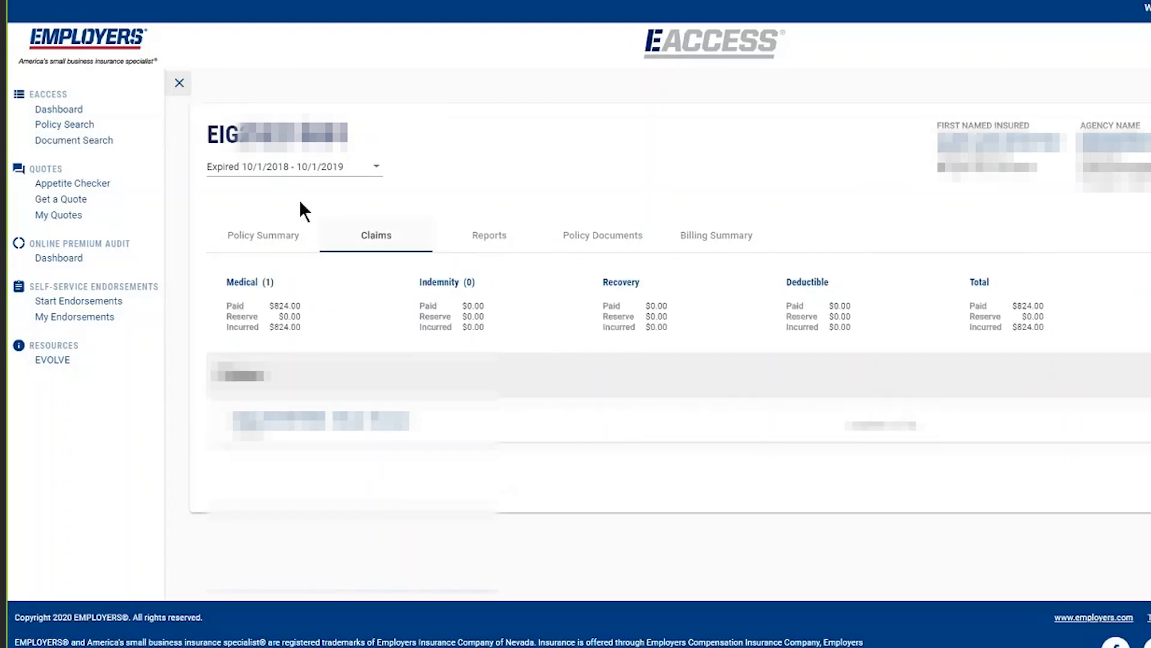
pyautogui.moveTo(540, 371)
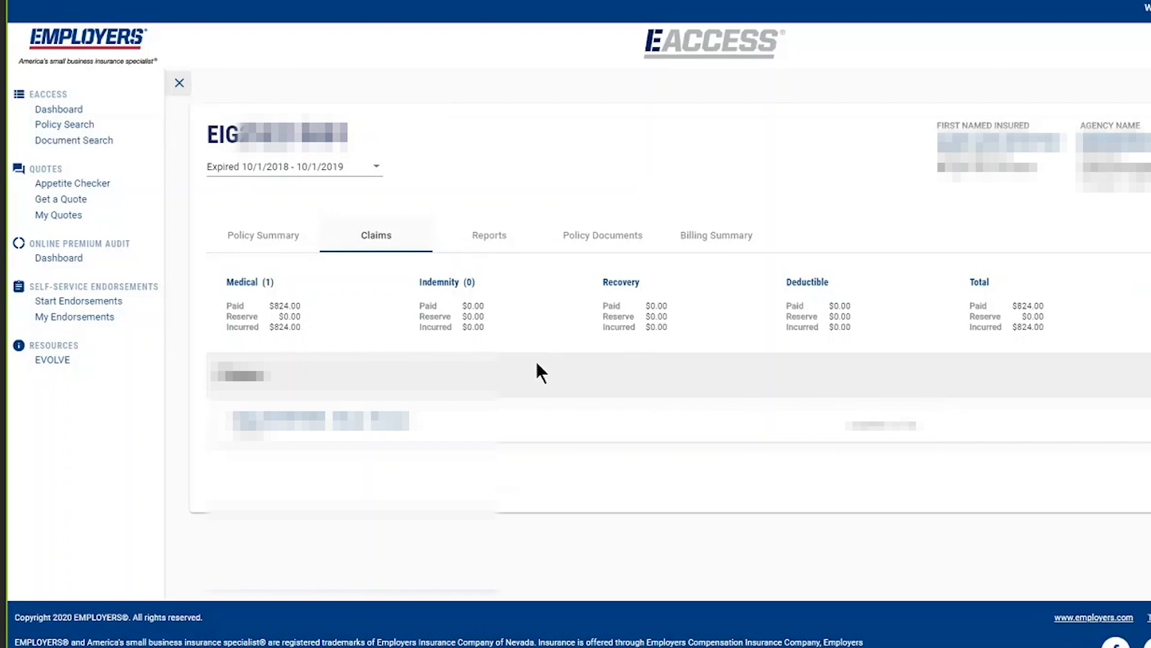
pyautogui.moveTo(973, 357)
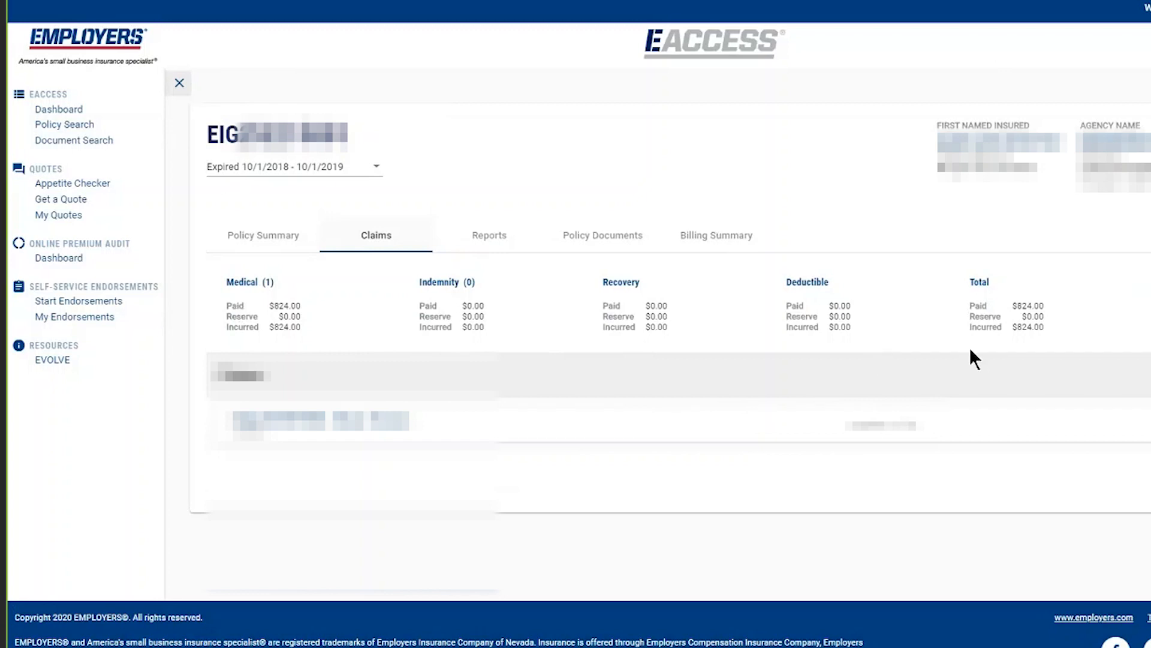
pyautogui.moveTo(325, 204)
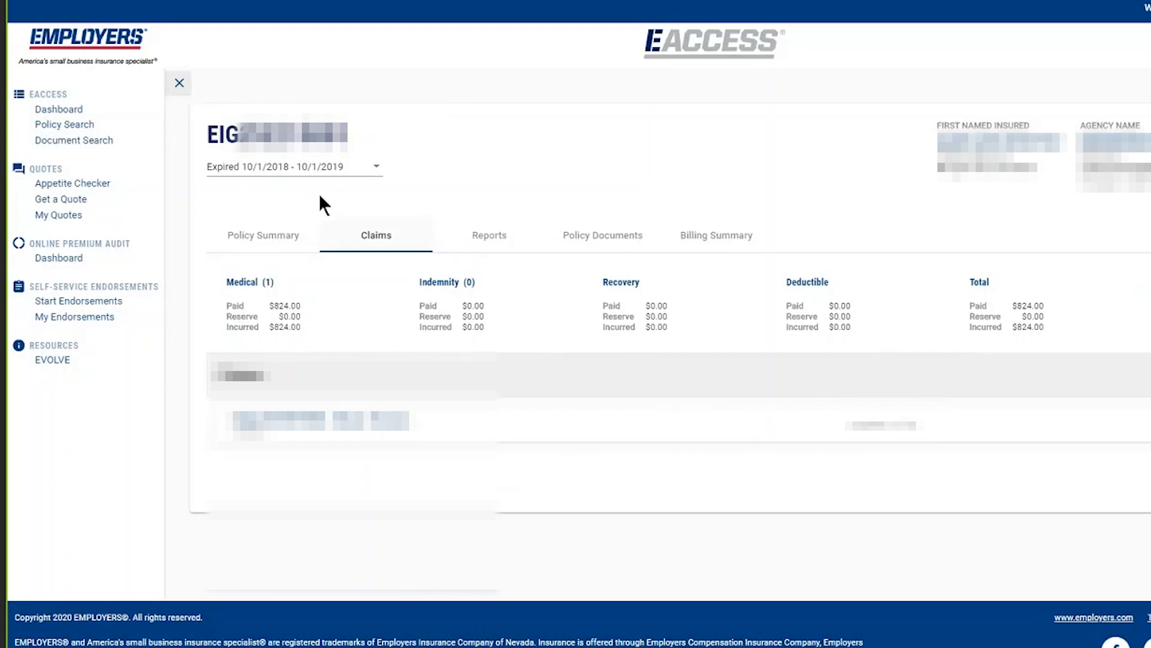
pyautogui.moveTo(606, 322)
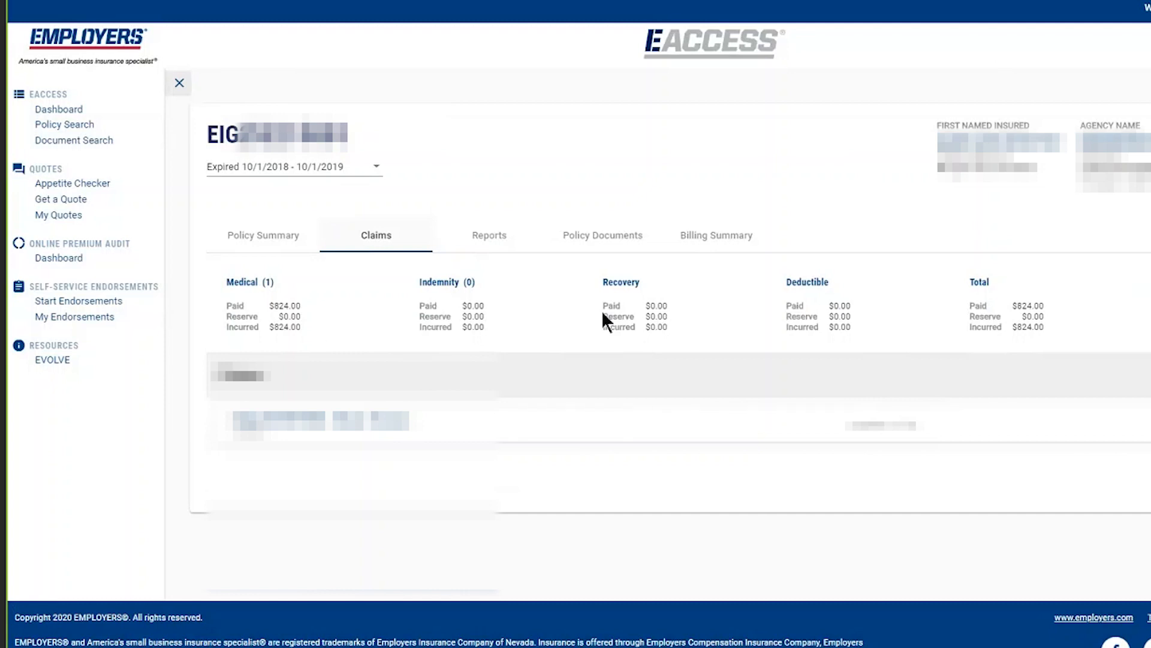
pyautogui.moveTo(1133, 314)
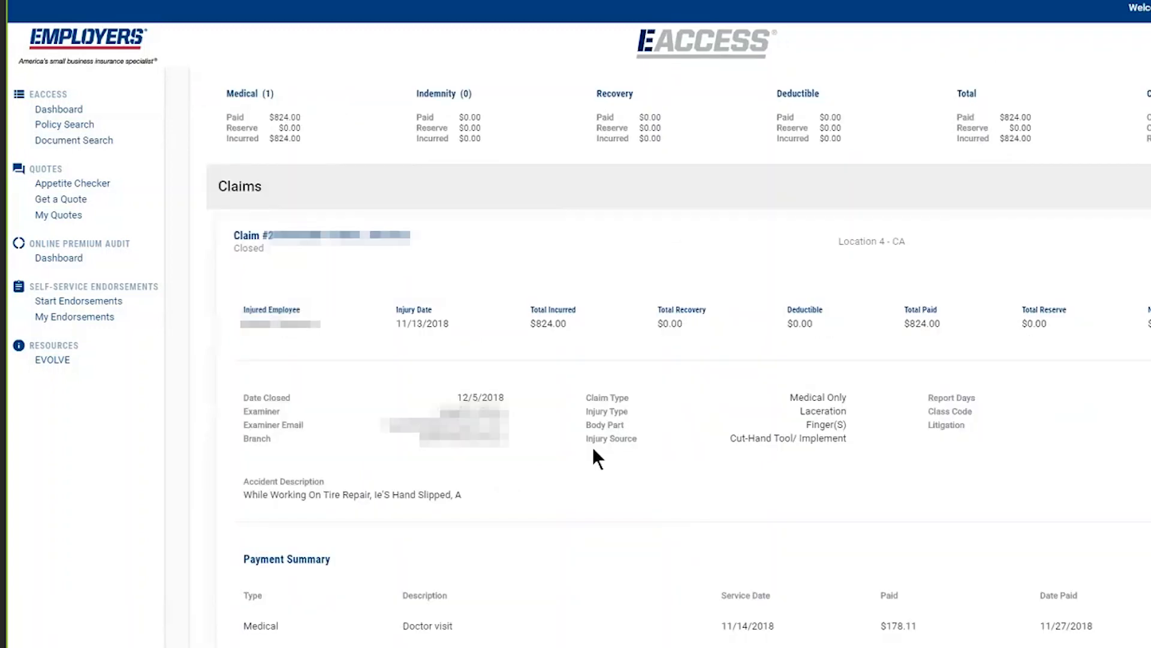
pyautogui.moveTo(921, 366)
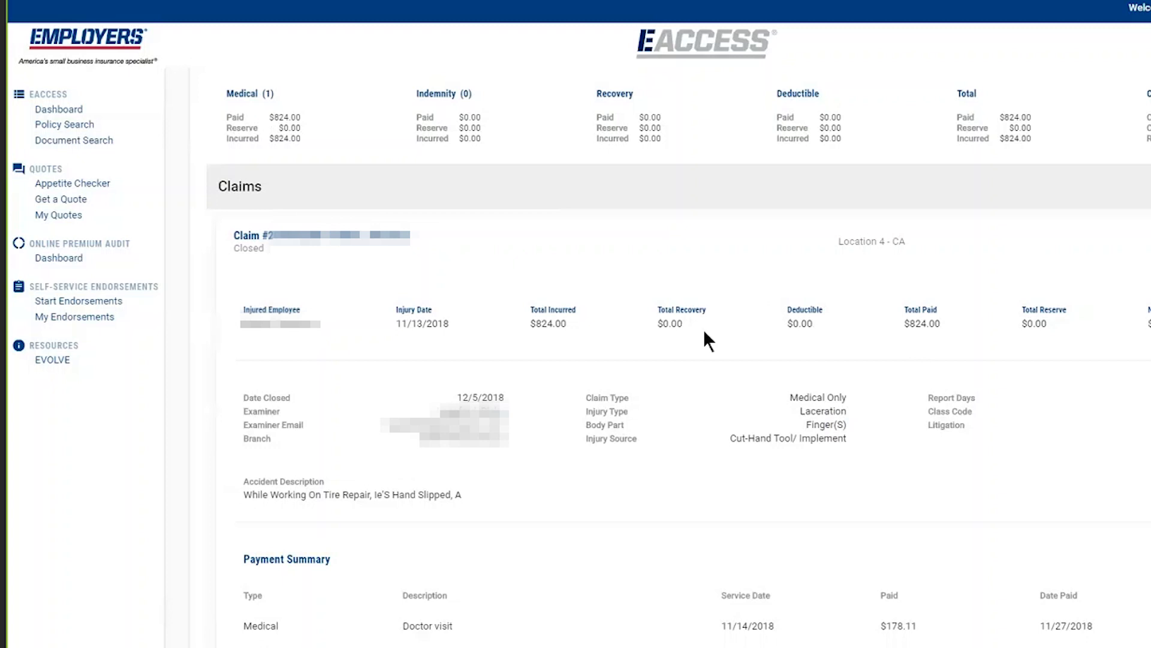
pyautogui.moveTo(1073, 448)
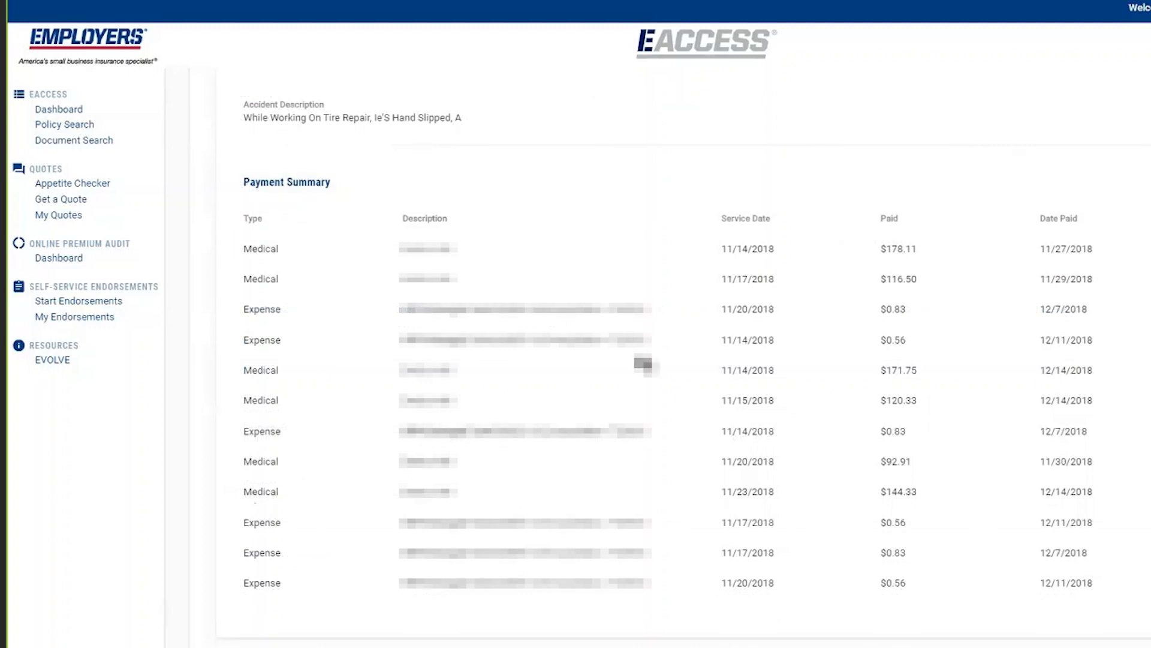
pyautogui.click(375, 235)
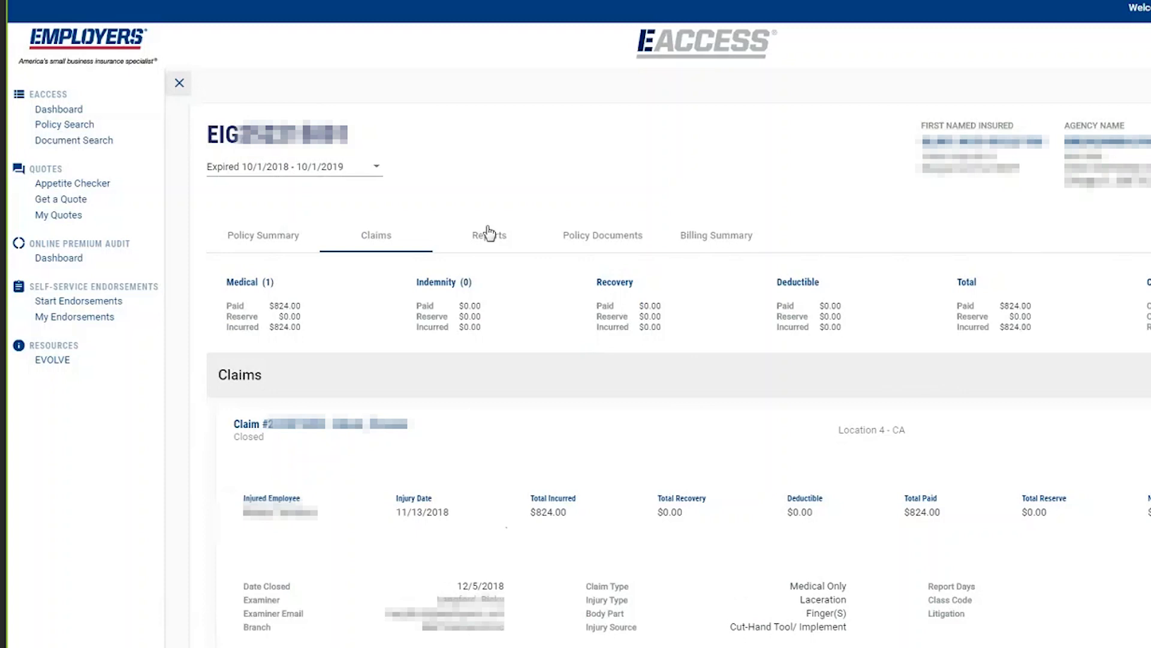
# Download the Claims History Report (Loss Run) as PDF, view it, then close it.
pyautogui.click(488, 235)
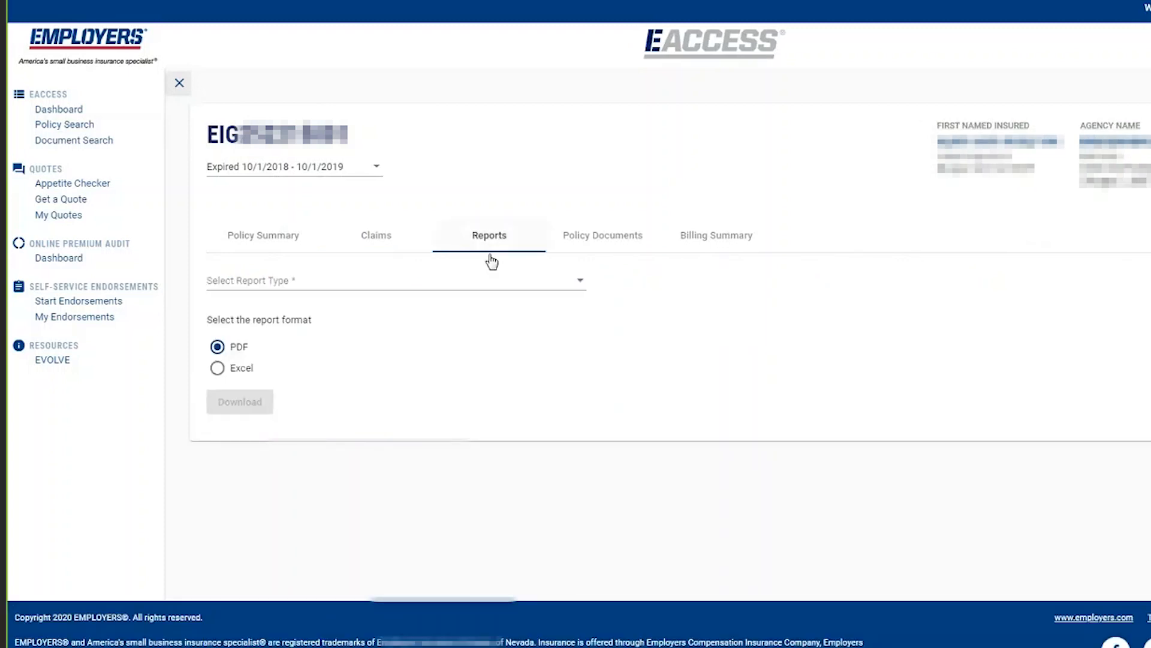
pyautogui.moveTo(290, 363)
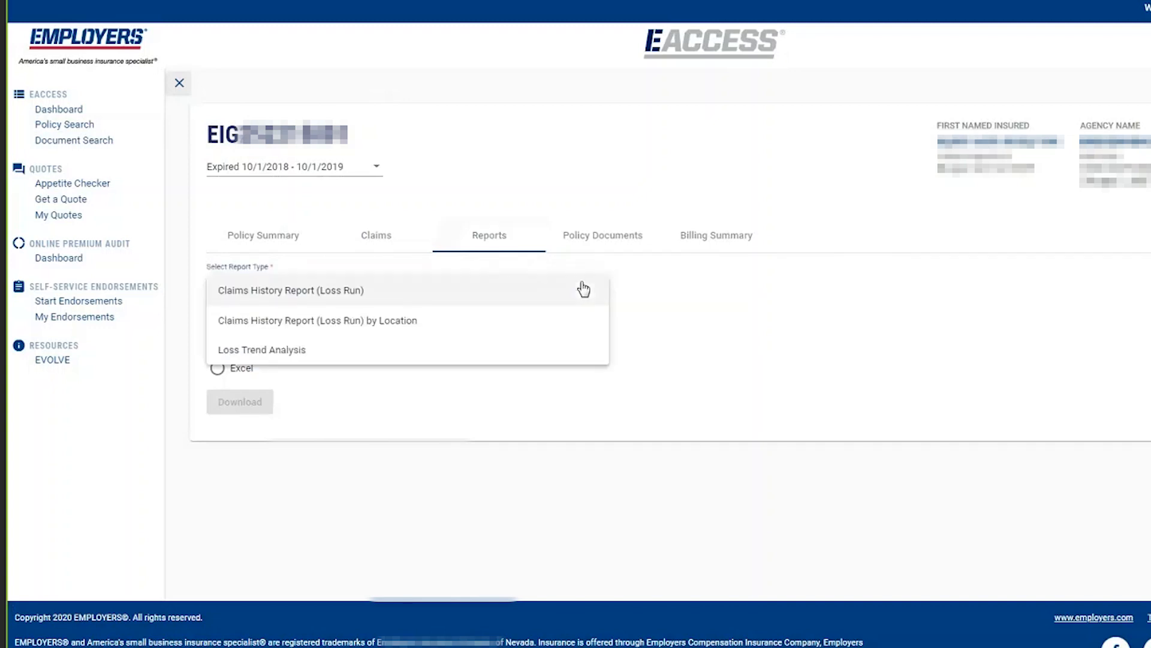
pyautogui.moveTo(389, 302)
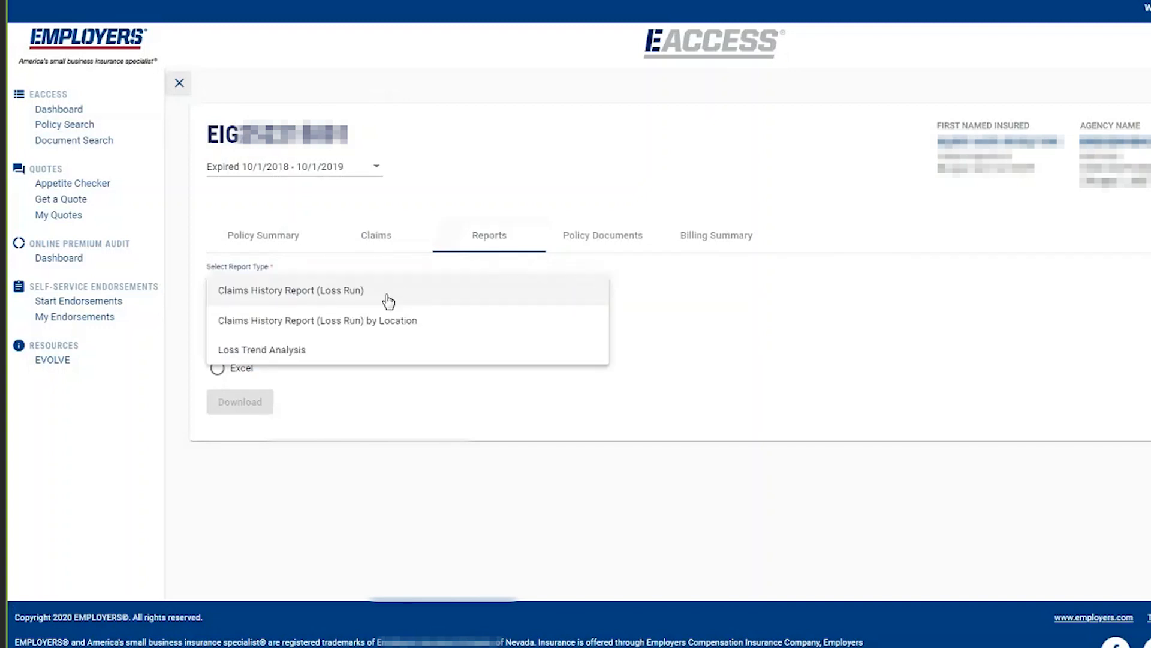
pyautogui.moveTo(389, 329)
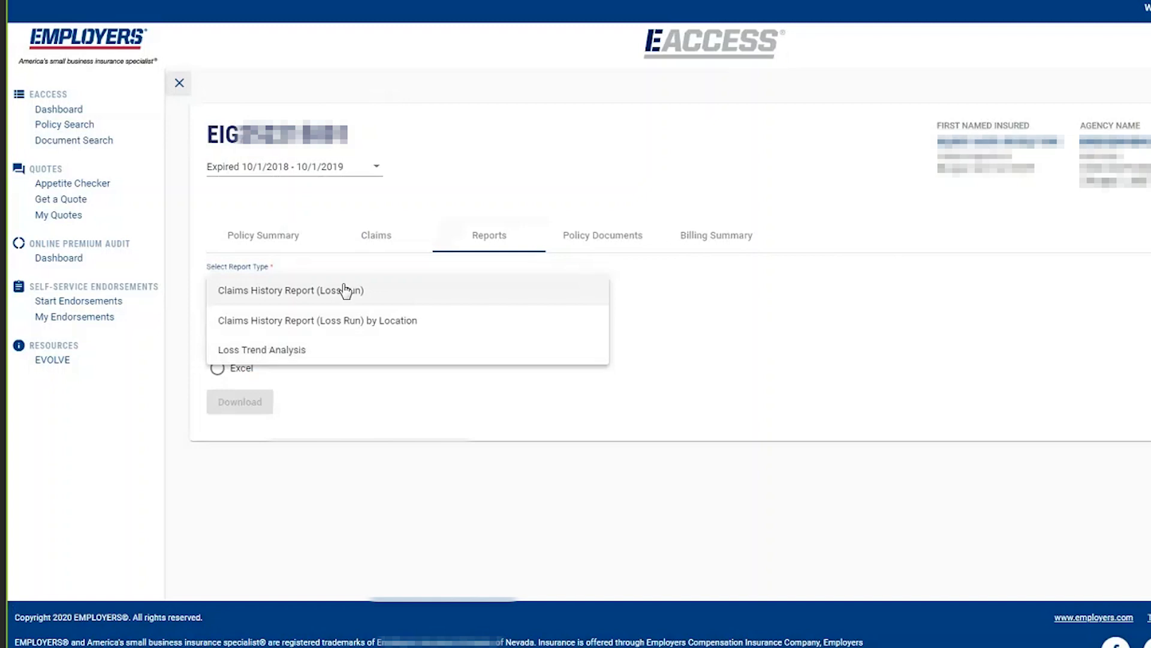
pyautogui.click(289, 290)
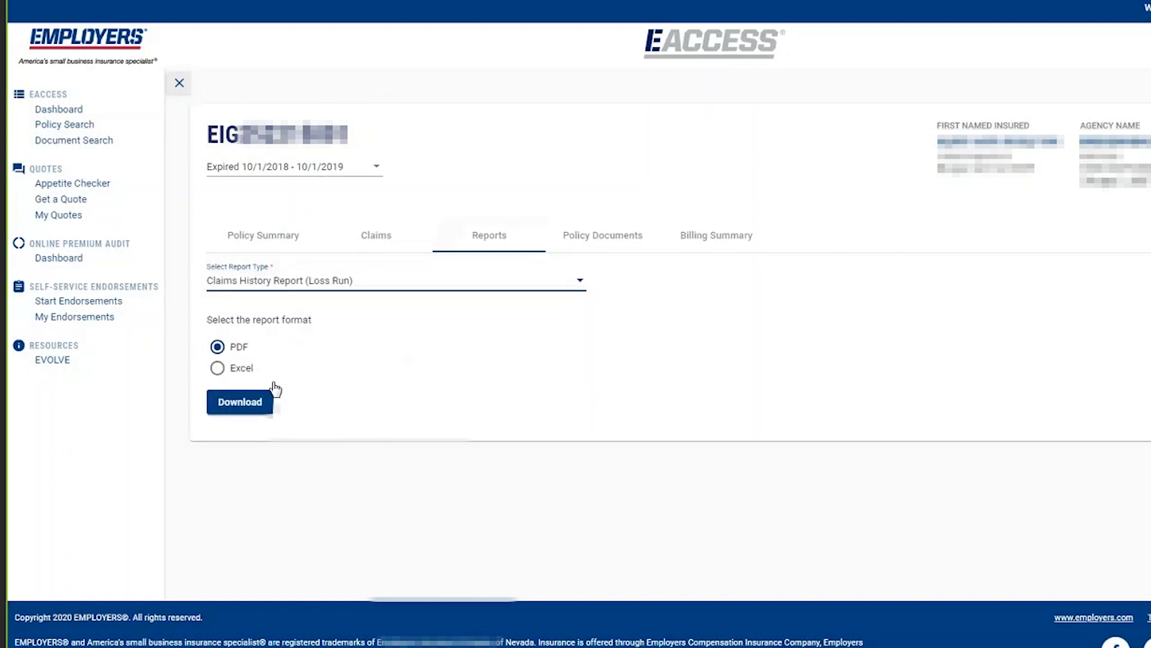
pyautogui.moveTo(226, 367)
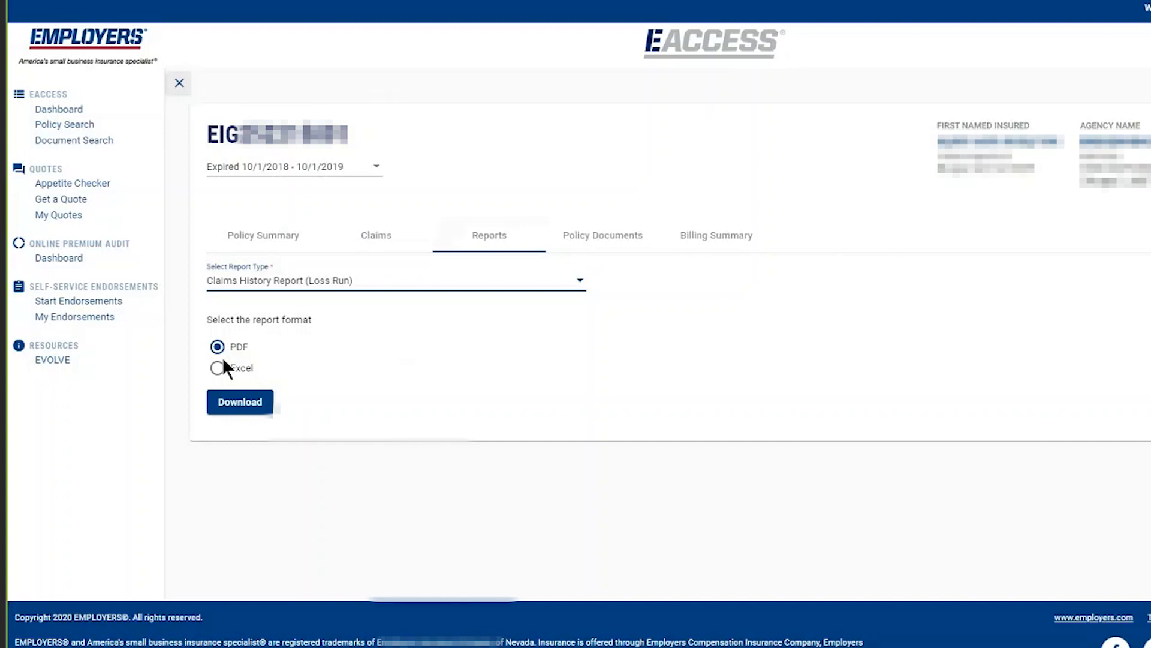
pyautogui.moveTo(264, 377)
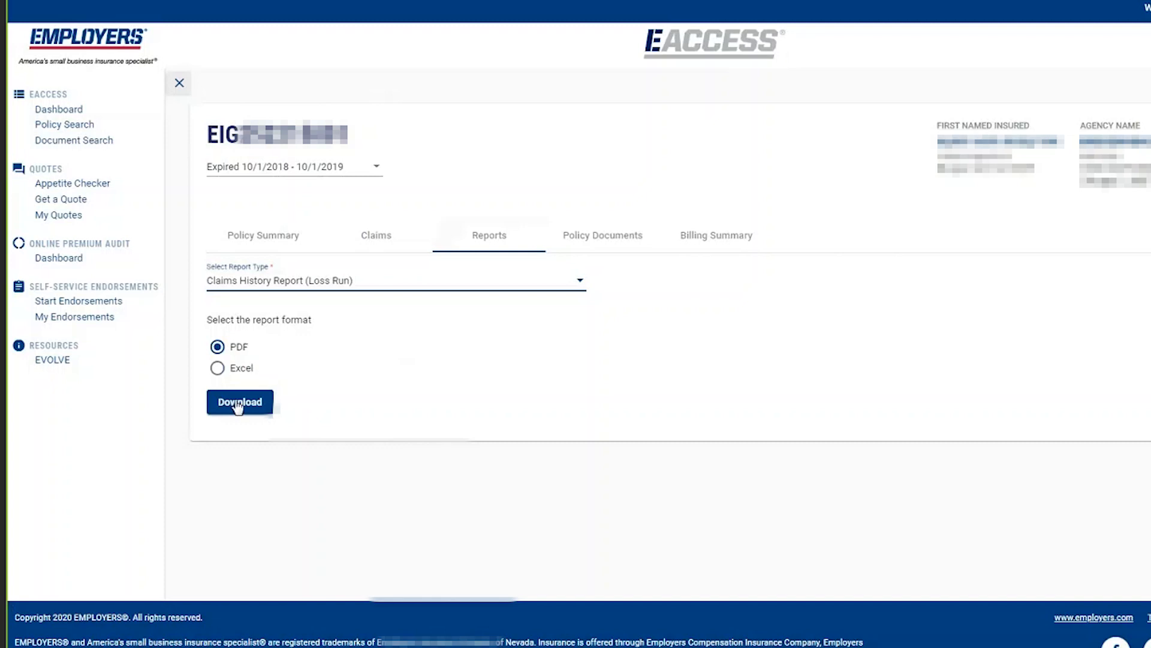
pyautogui.click(239, 402)
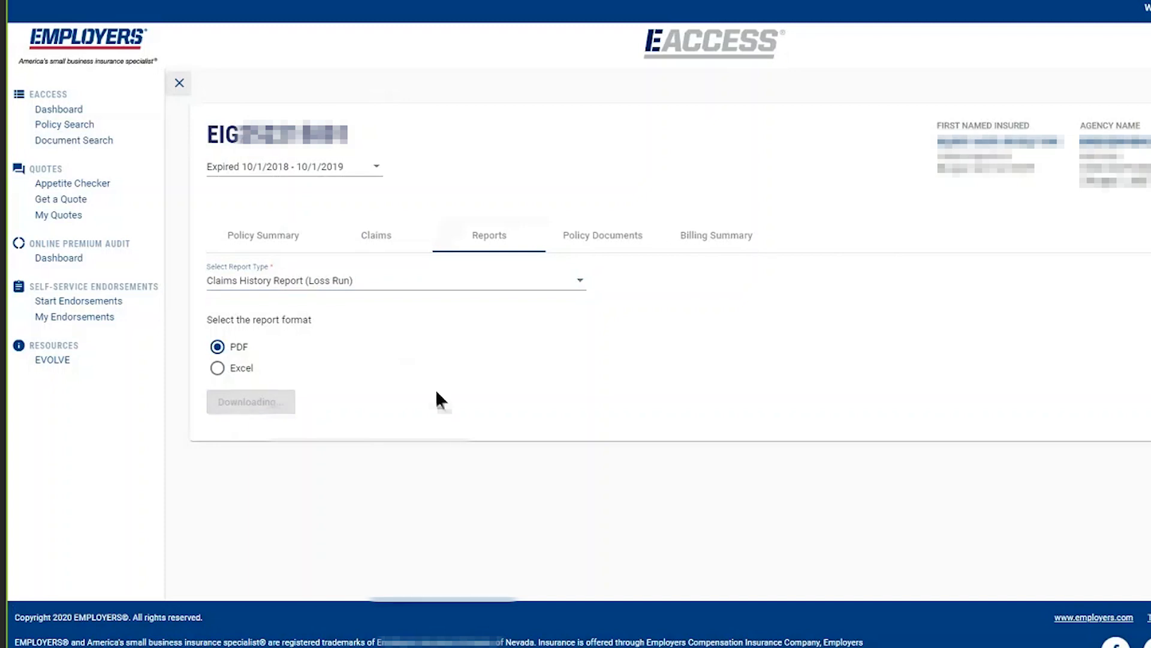
pyautogui.moveTo(787, 231)
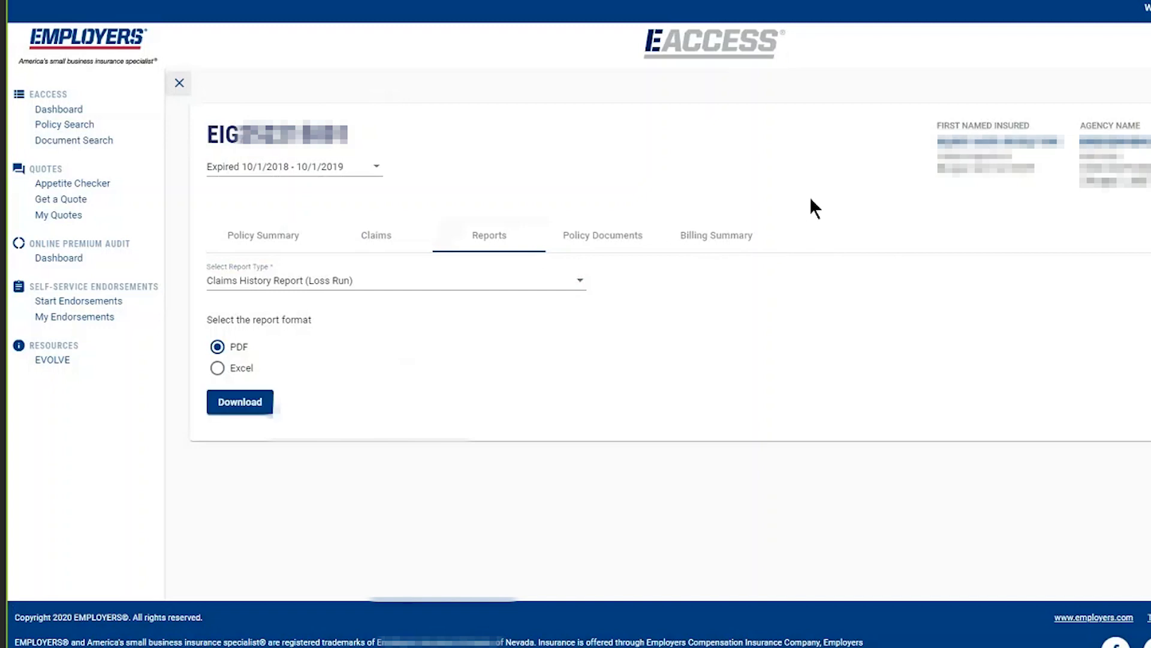
pyautogui.moveTo(771, 252)
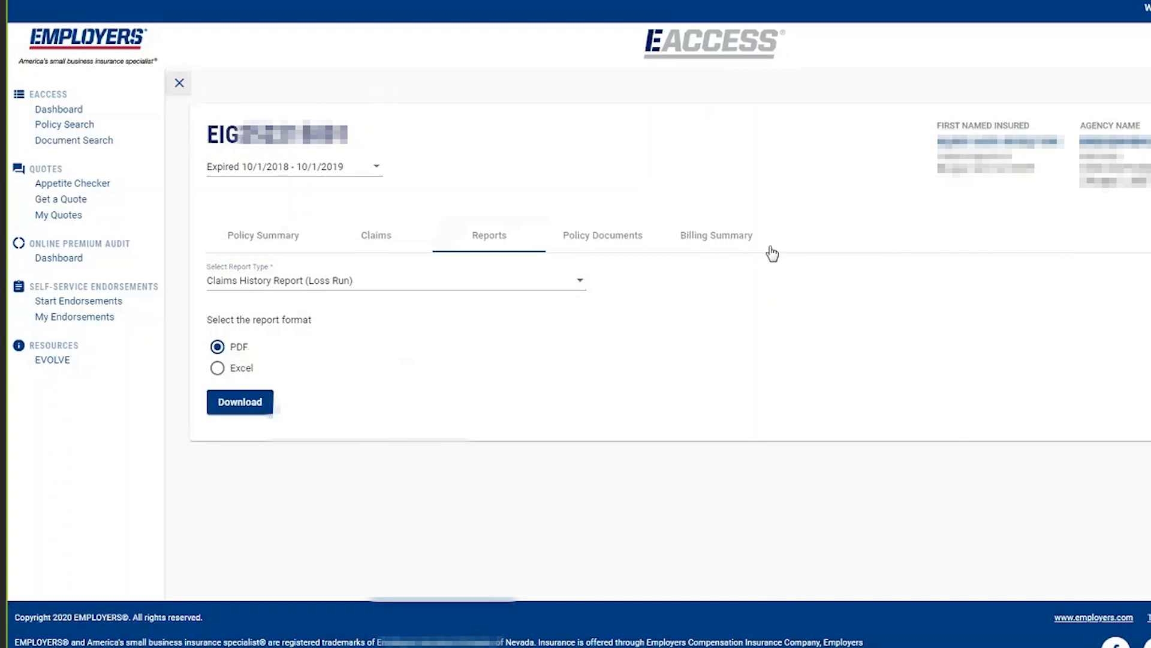
pyautogui.click(239, 401)
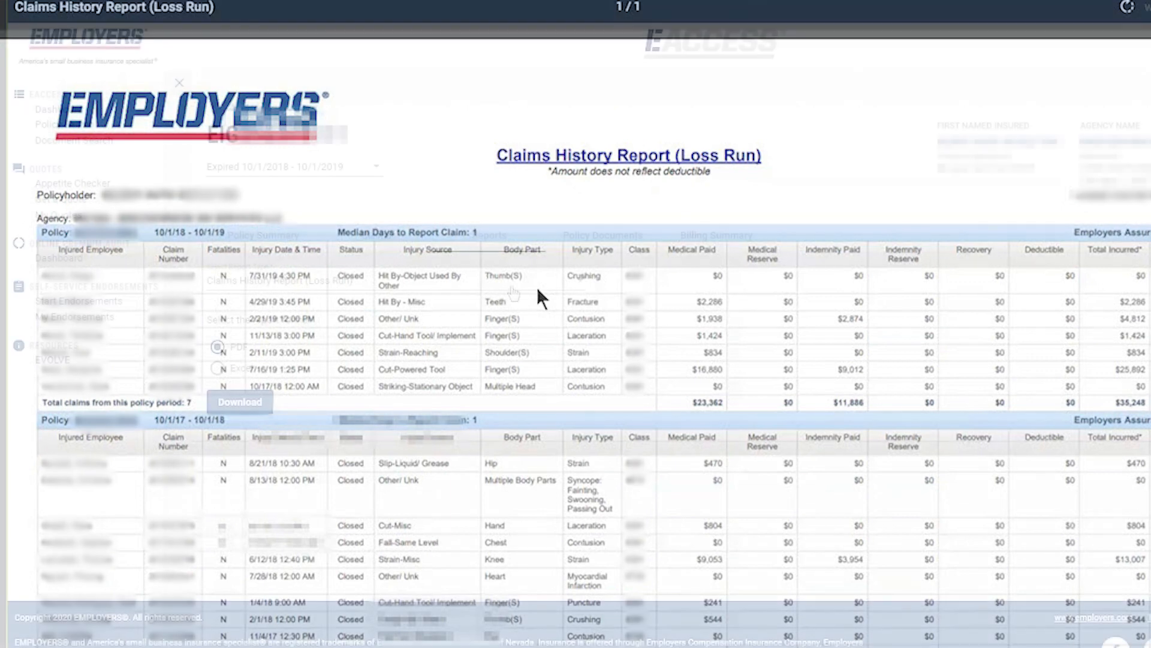
pyautogui.click(179, 83)
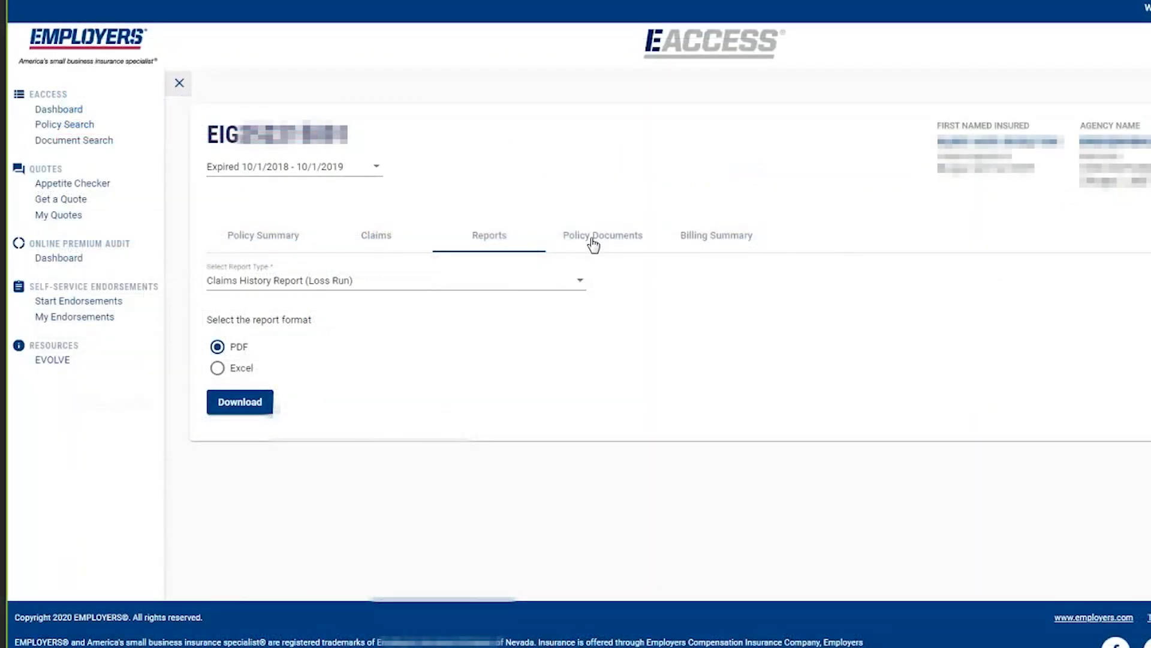
# Show Policy Documents for the 2018–2019 term and bring up download options for the 6/10/2019 invoice.
pyautogui.click(602, 235)
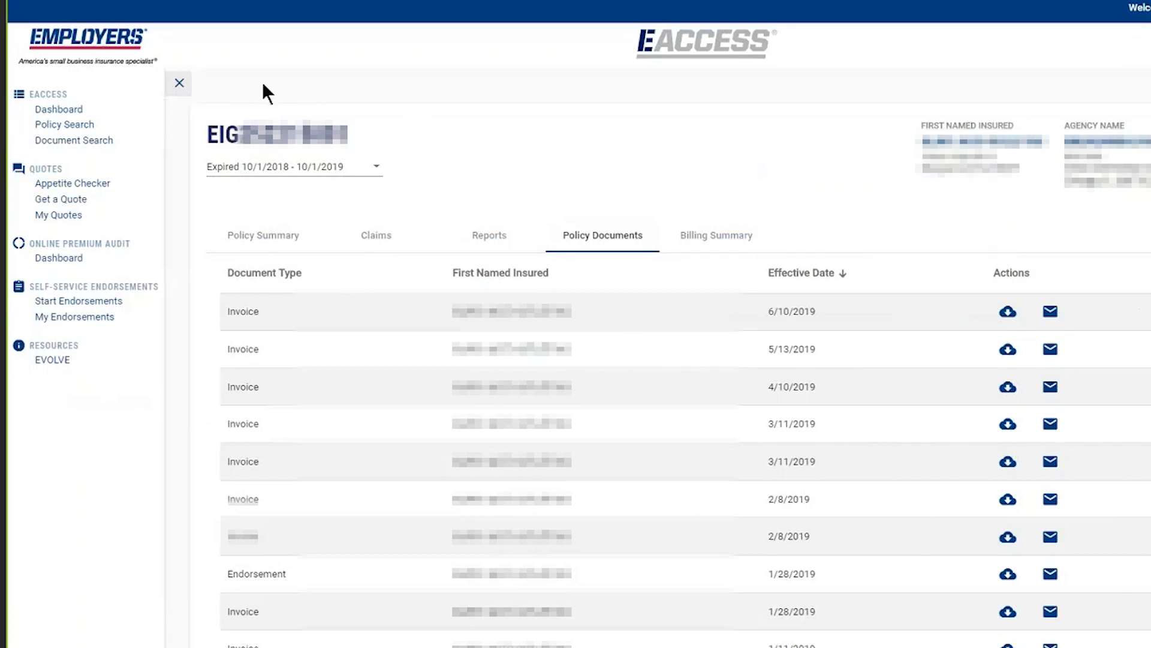
pyautogui.moveTo(378, 172)
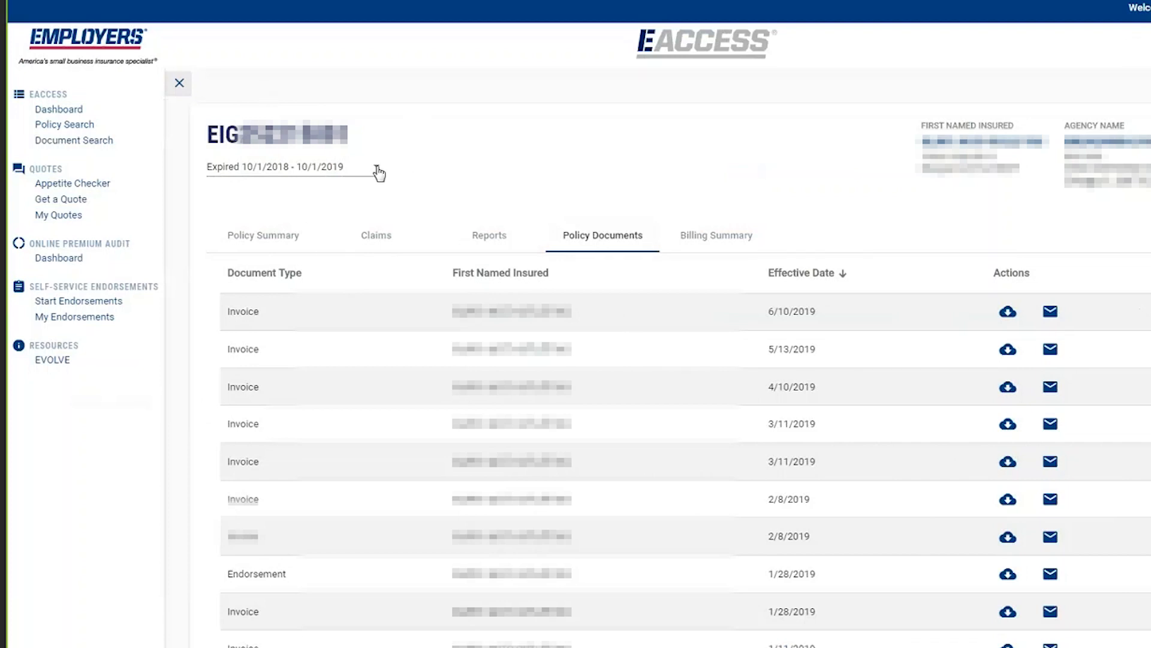
pyautogui.click(276, 167)
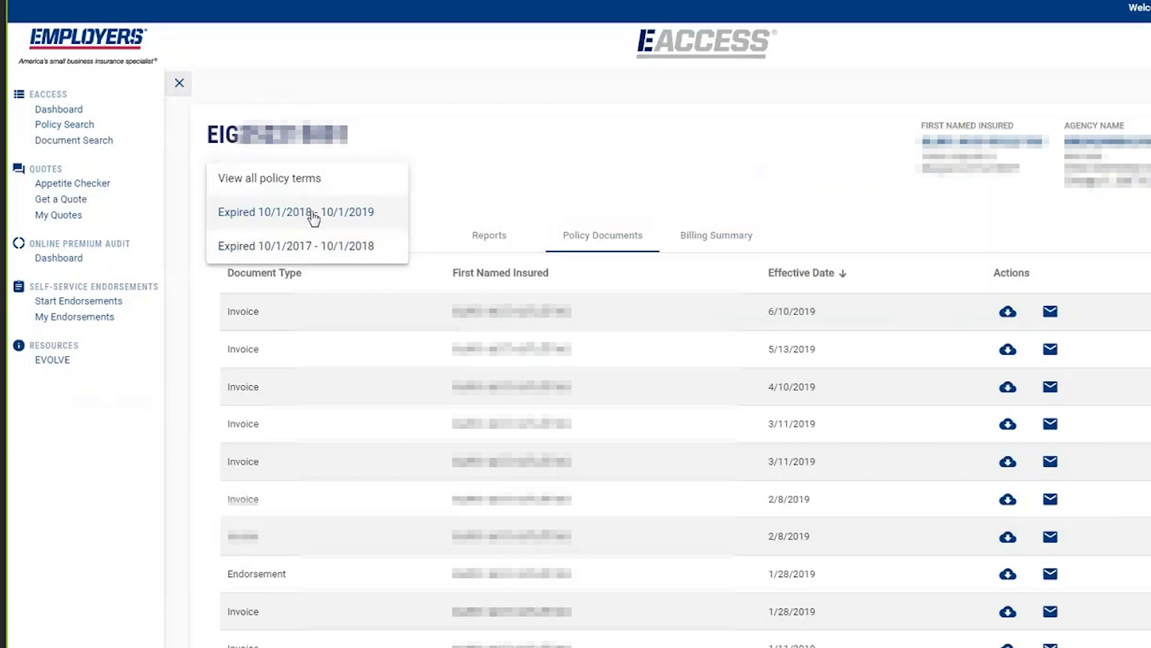
pyautogui.click(297, 212)
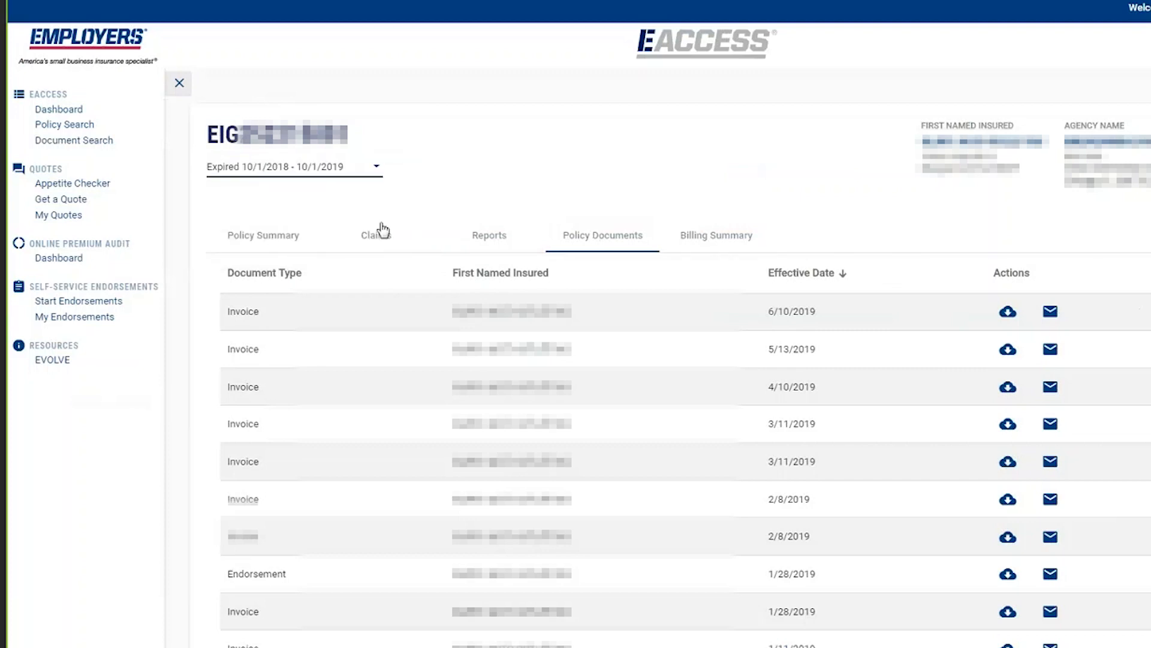
pyautogui.moveTo(1006, 314)
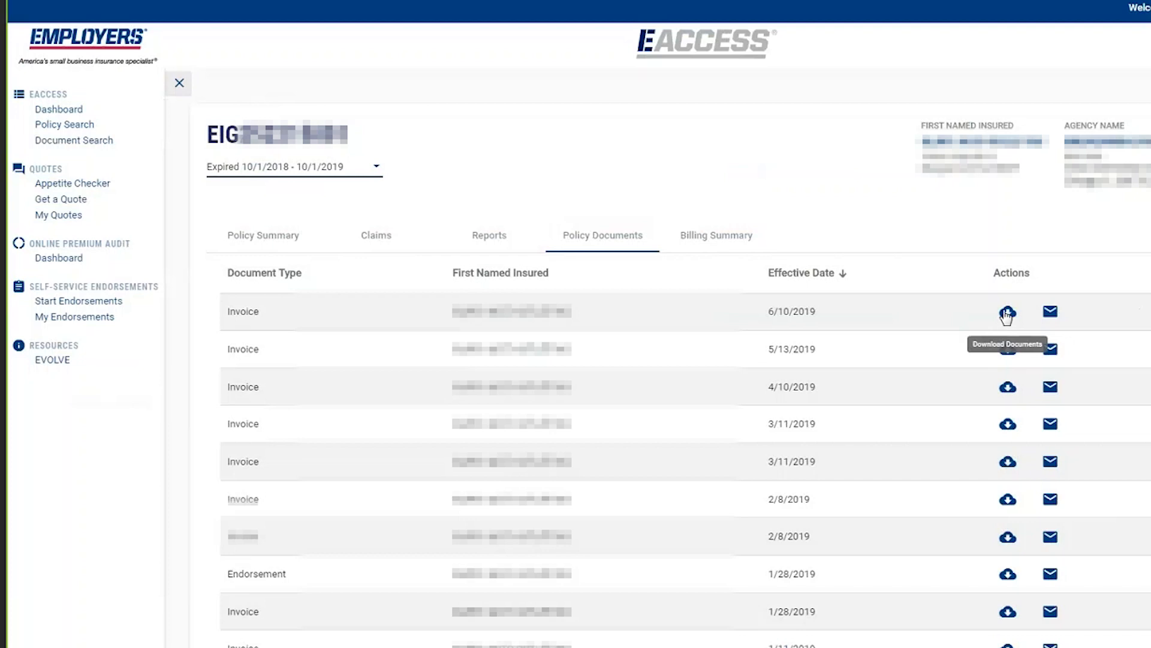
pyautogui.click(1007, 310)
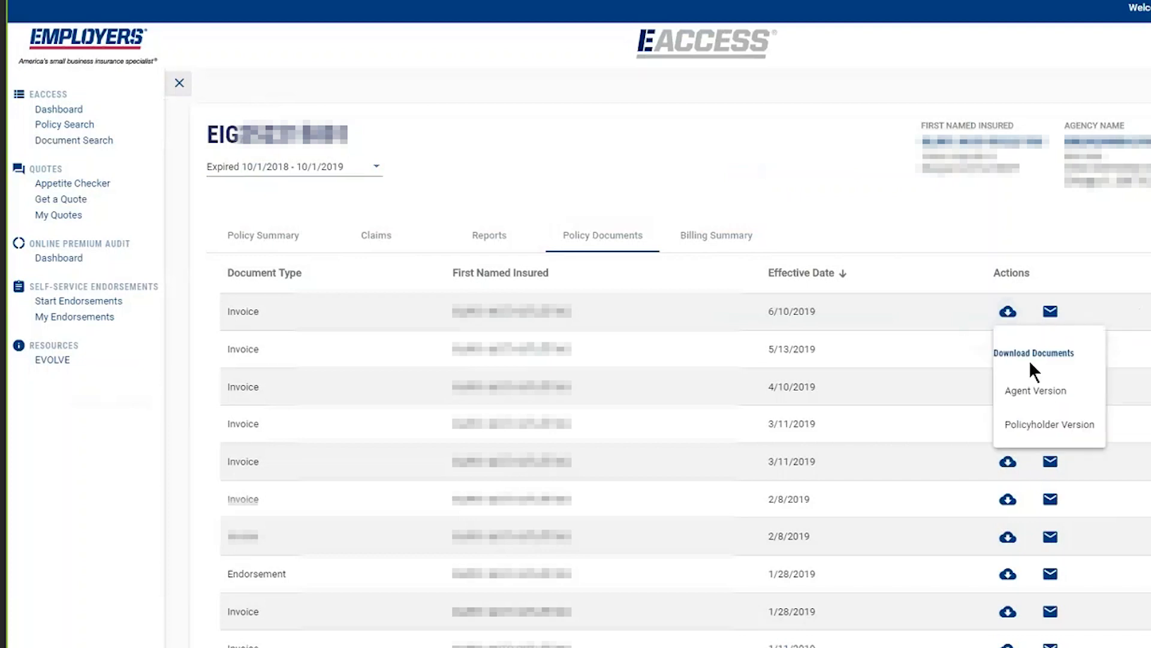
pyautogui.moveTo(1022, 386)
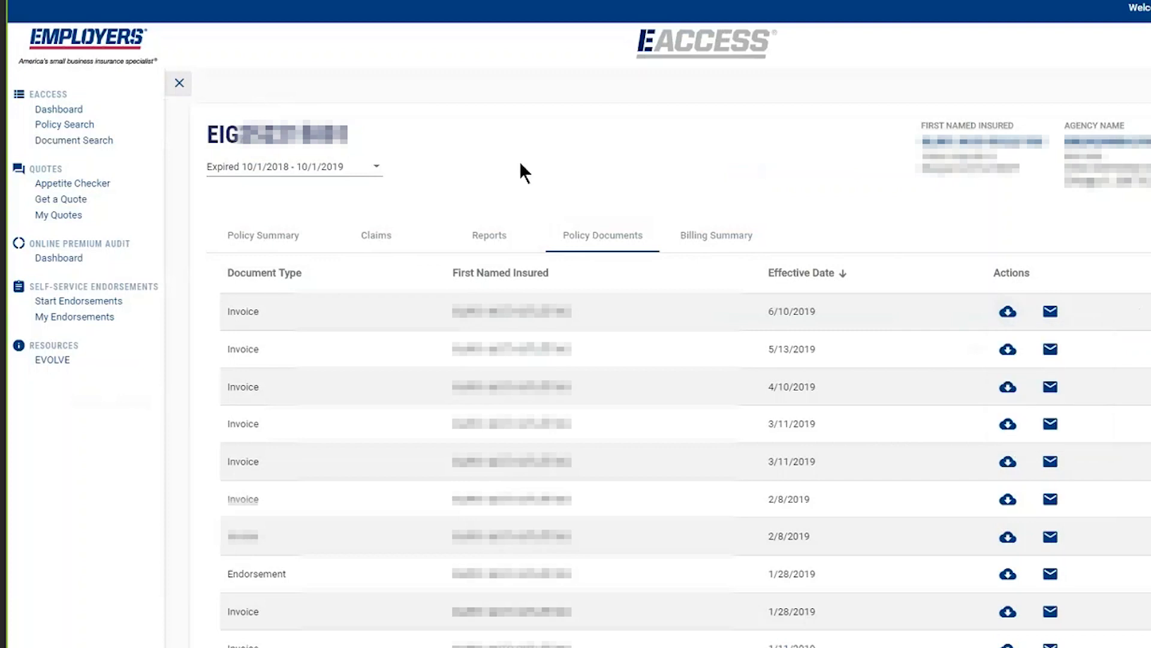
pyautogui.moveTo(1090, 382)
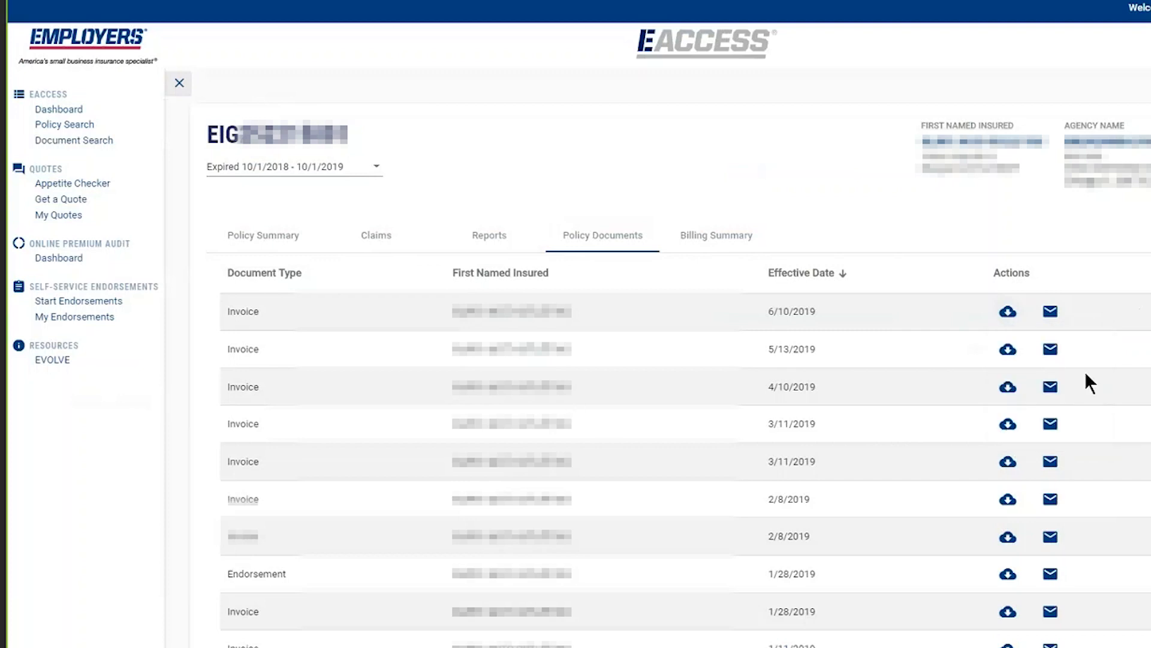
pyautogui.moveTo(901, 314)
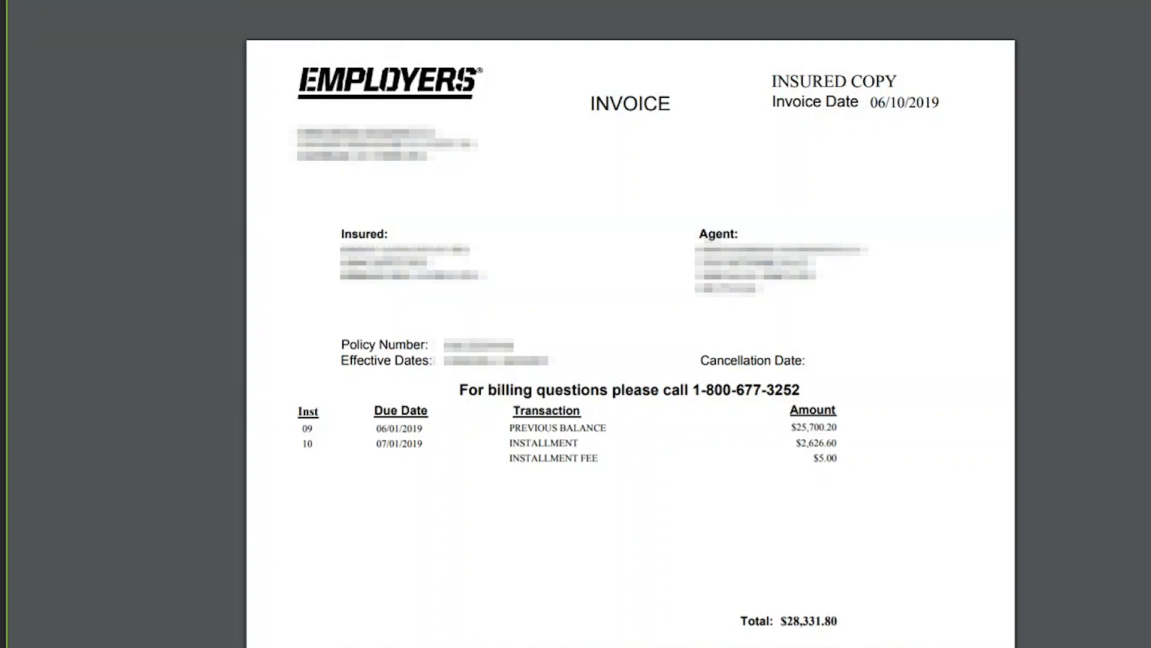
# Email the Policyholder Version of the 6/10/2019 invoice and dismiss the sent confirmation.
pyautogui.click(1021, 302)
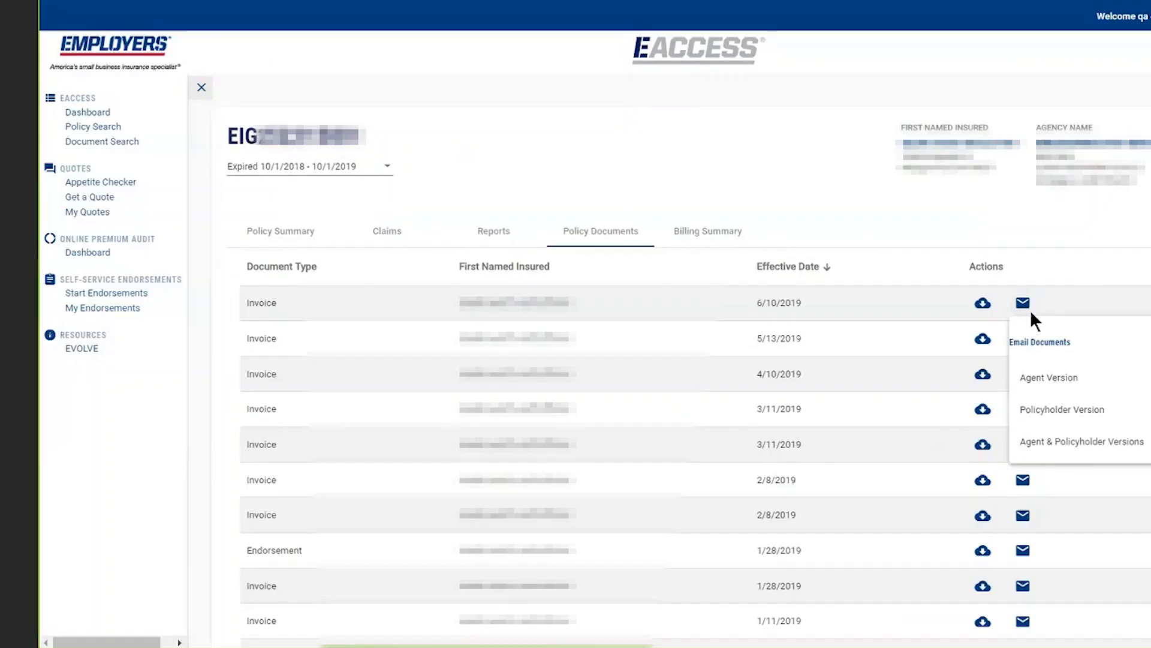
pyautogui.moveTo(1048, 376)
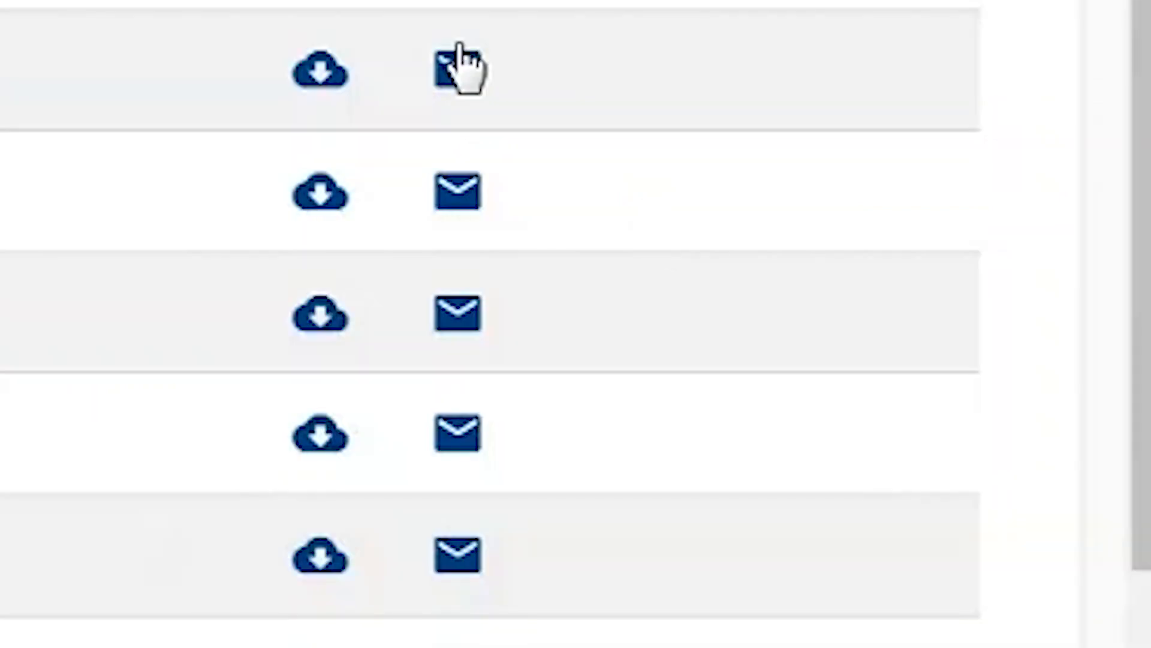
pyautogui.click(457, 70)
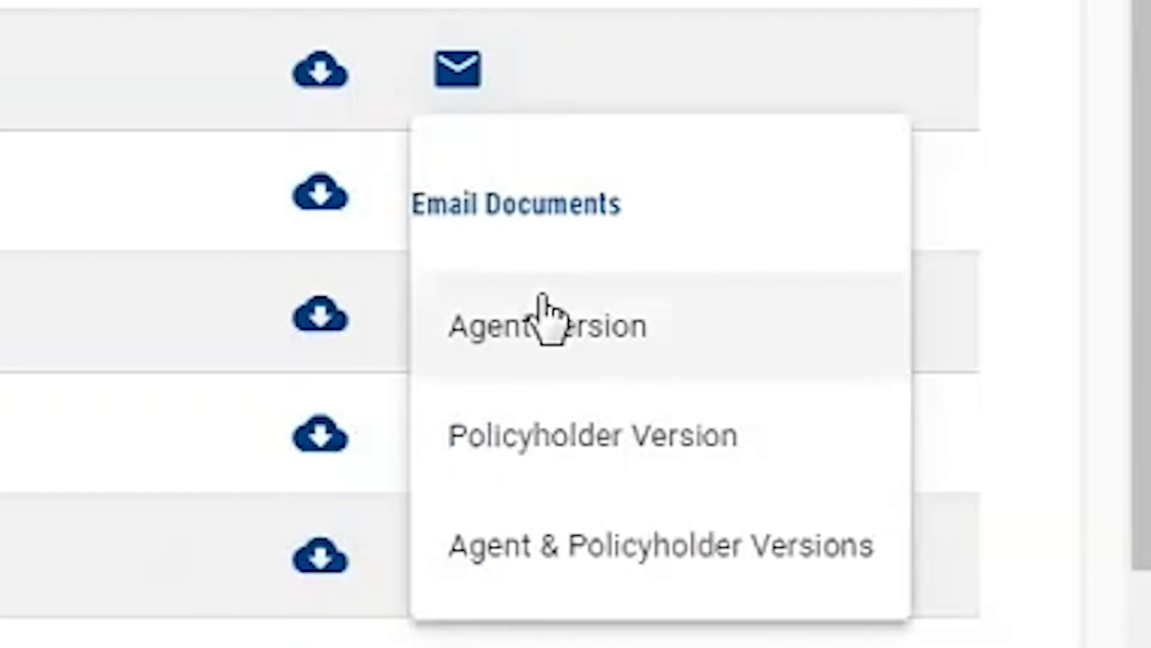
pyautogui.moveTo(579, 448)
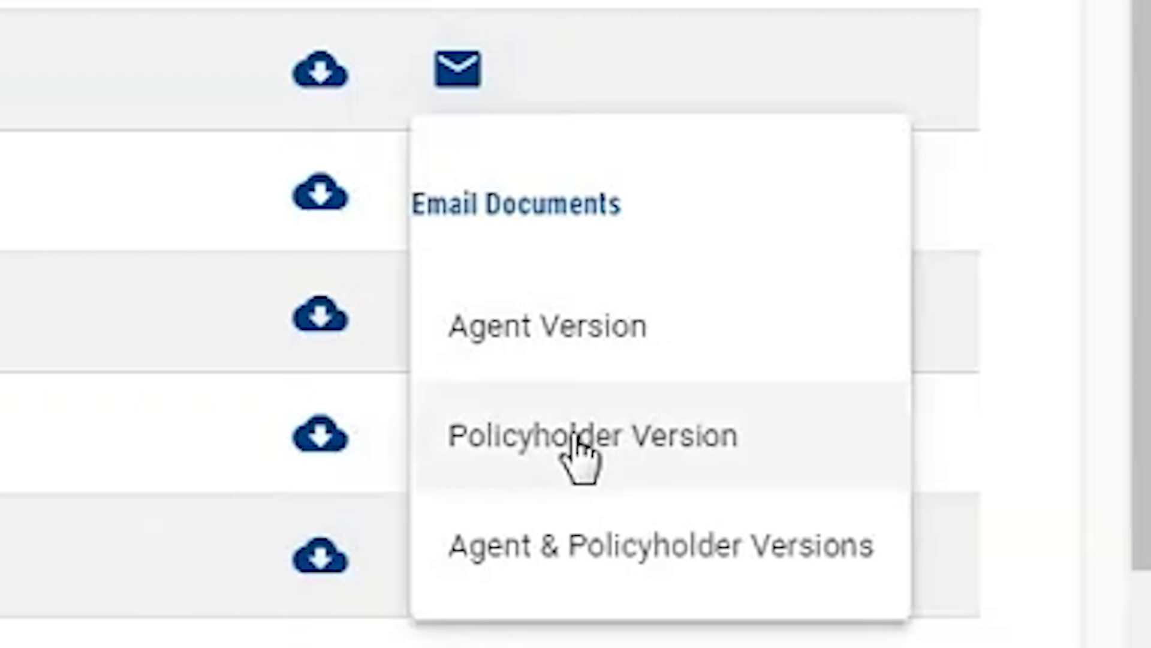
pyautogui.click(592, 434)
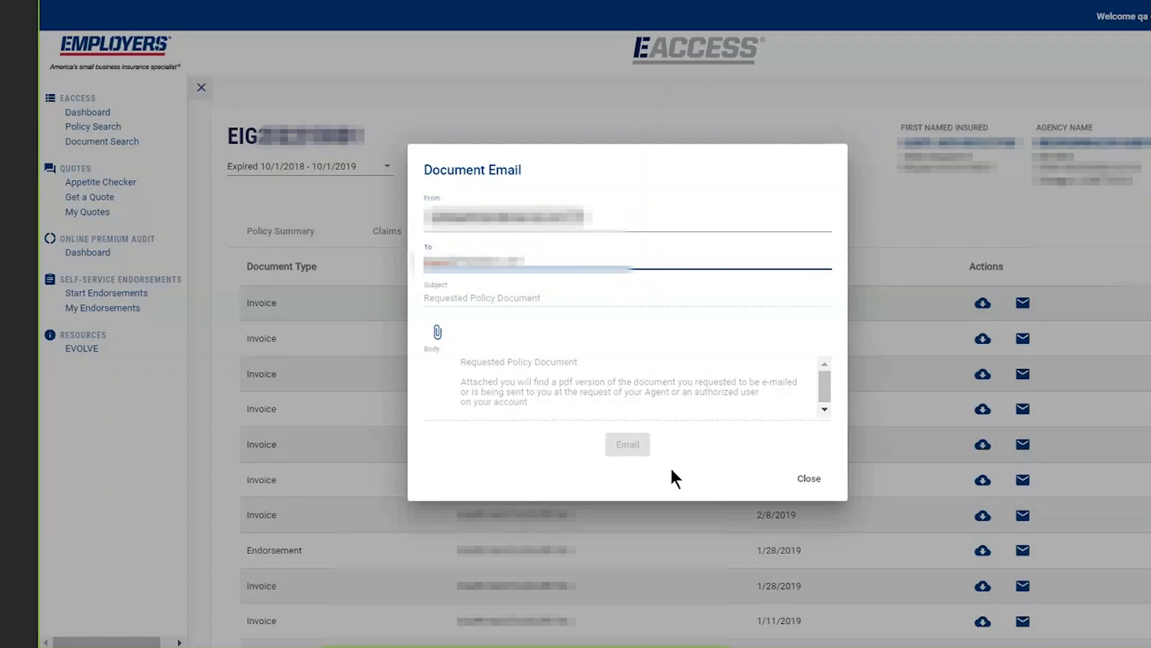
pyautogui.click(628, 444)
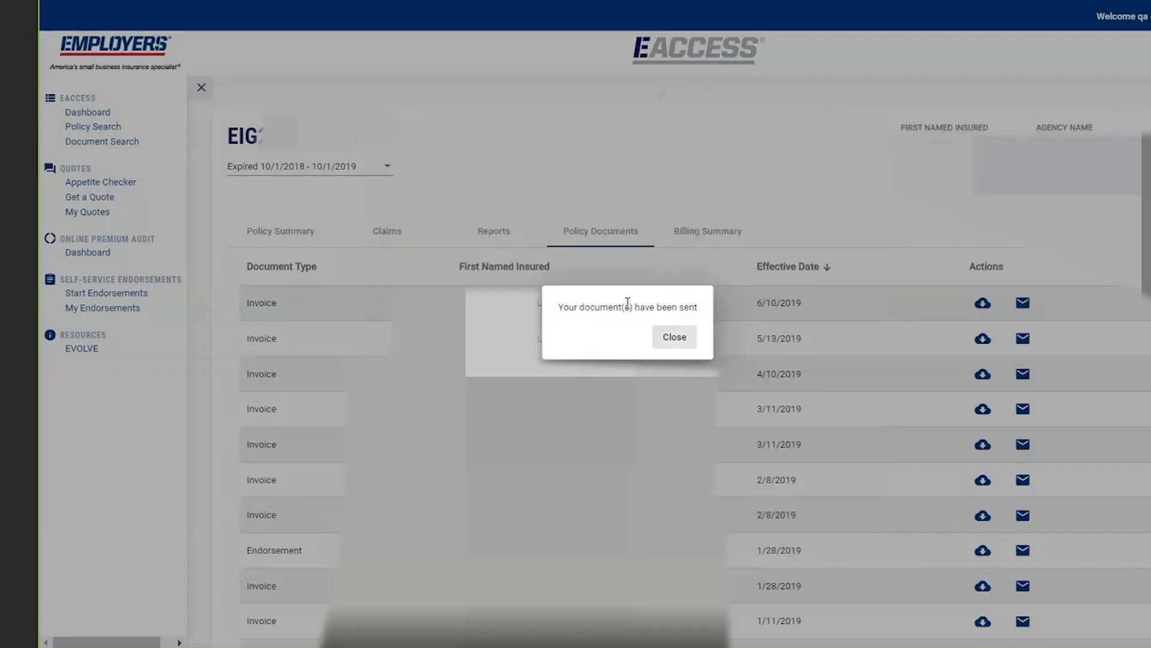
pyautogui.click(673, 336)
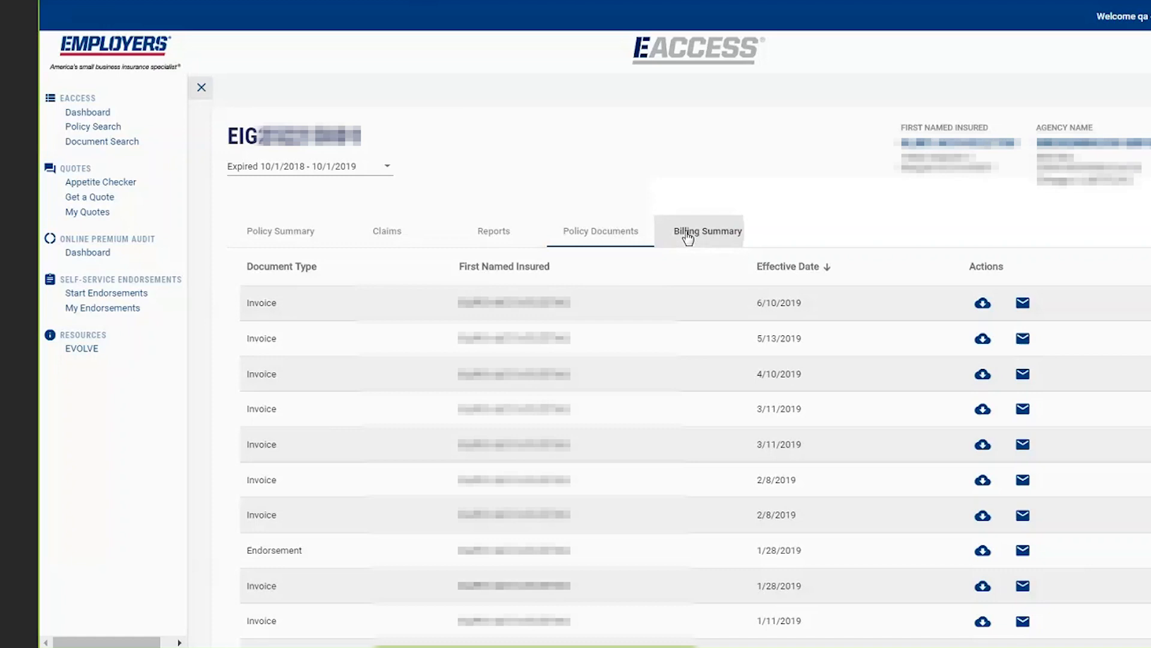
pyautogui.click(707, 230)
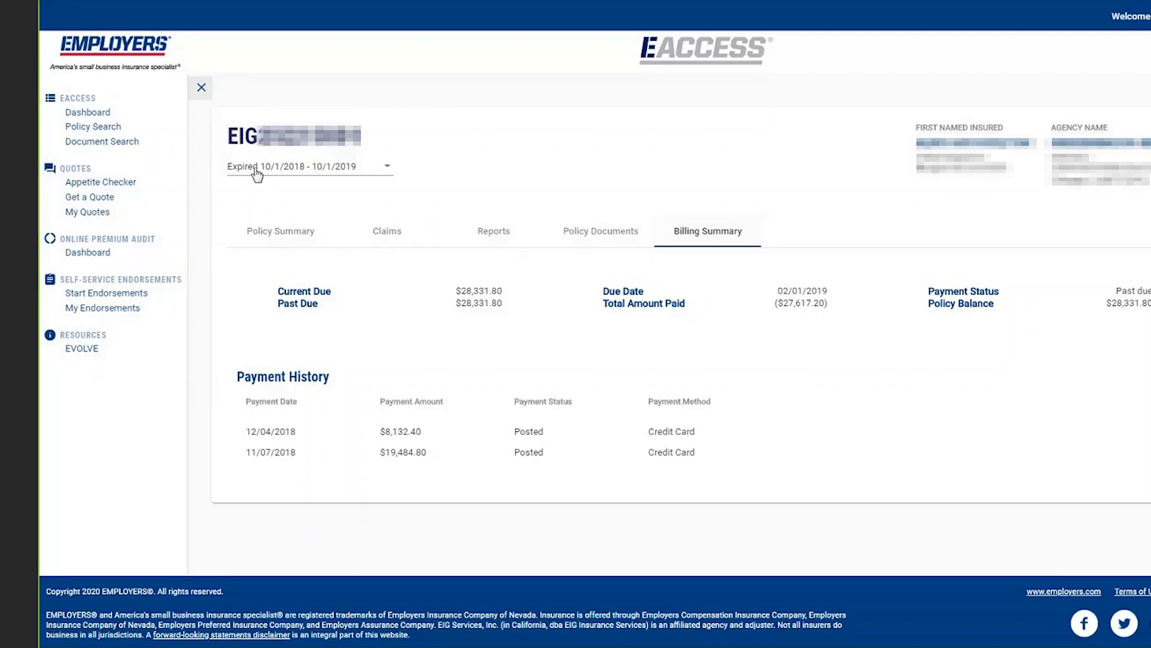
pyautogui.moveTo(287, 269)
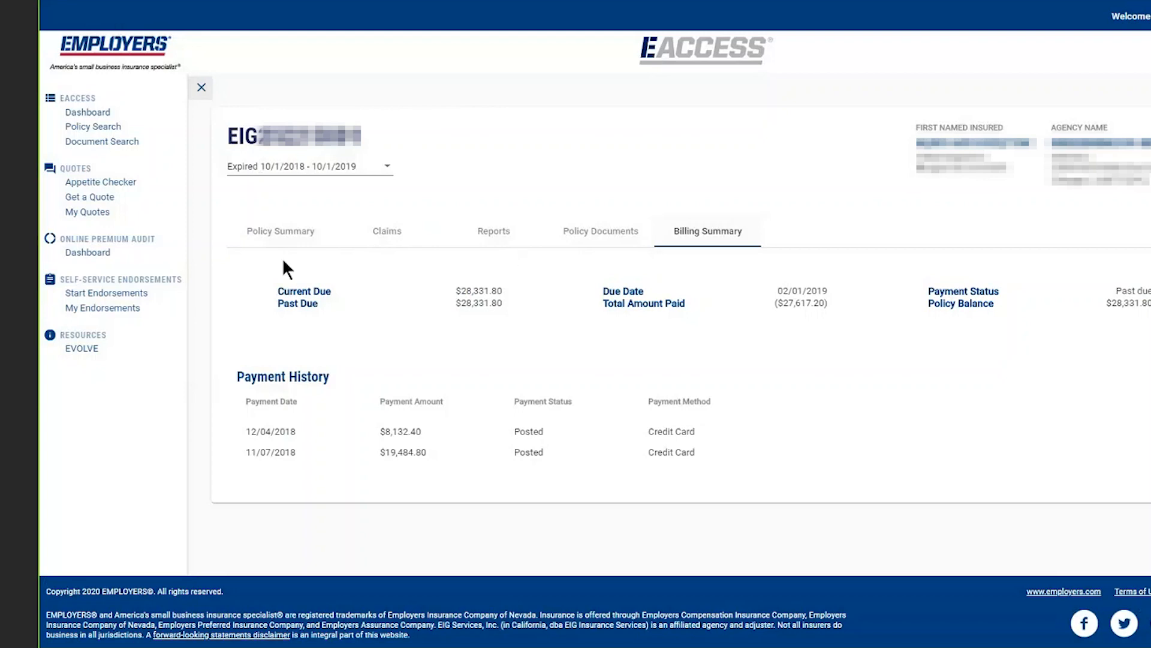
pyautogui.moveTo(367, 335)
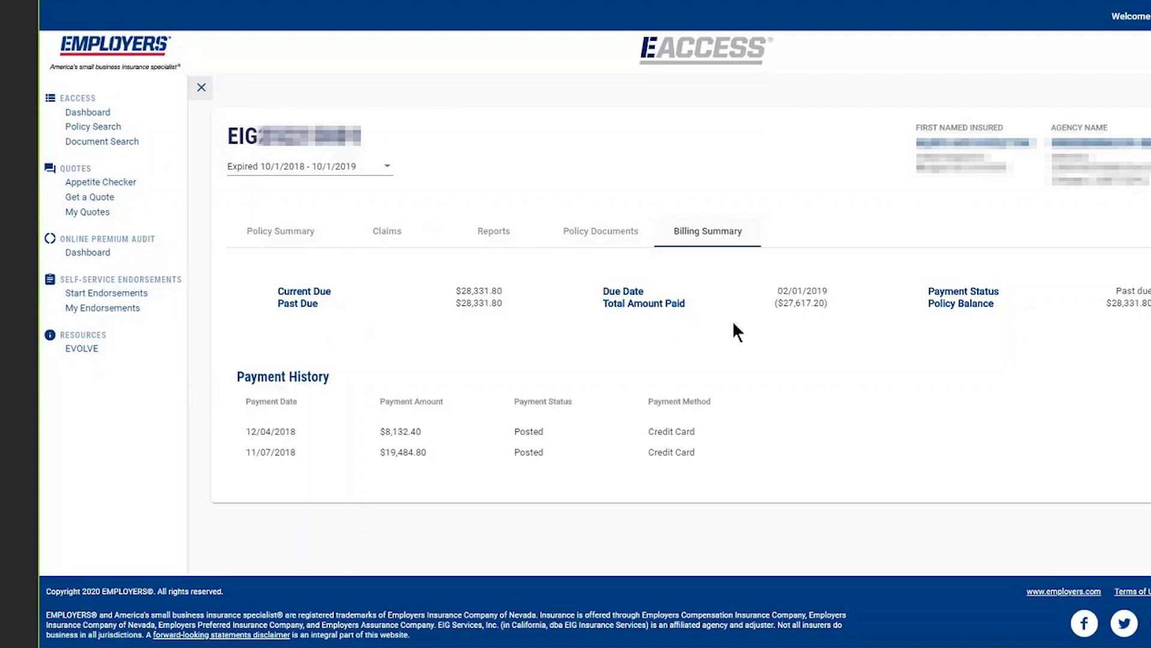
pyautogui.moveTo(851, 350)
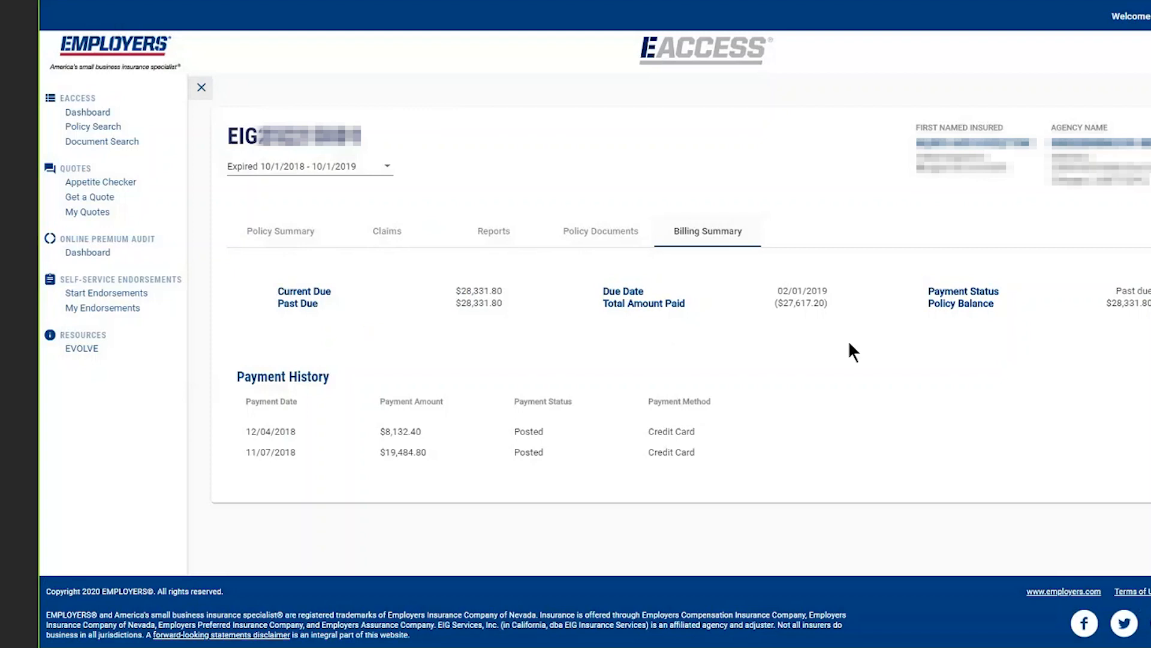
pyautogui.moveTo(1019, 308)
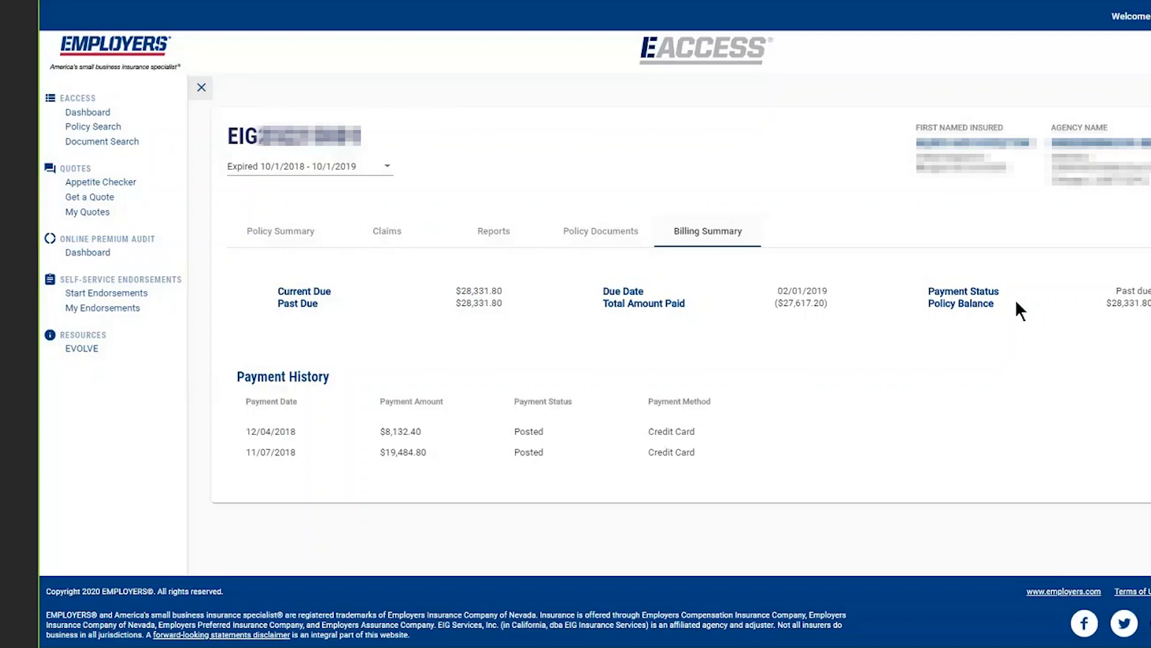
pyautogui.moveTo(1035, 321)
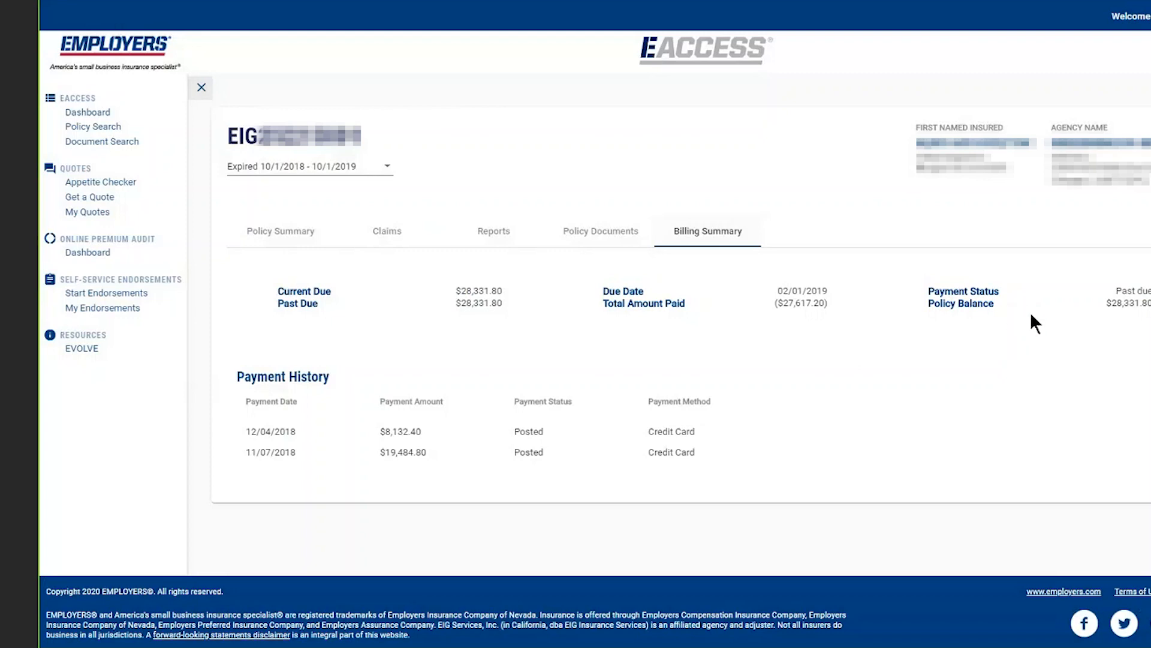
pyautogui.moveTo(406, 484)
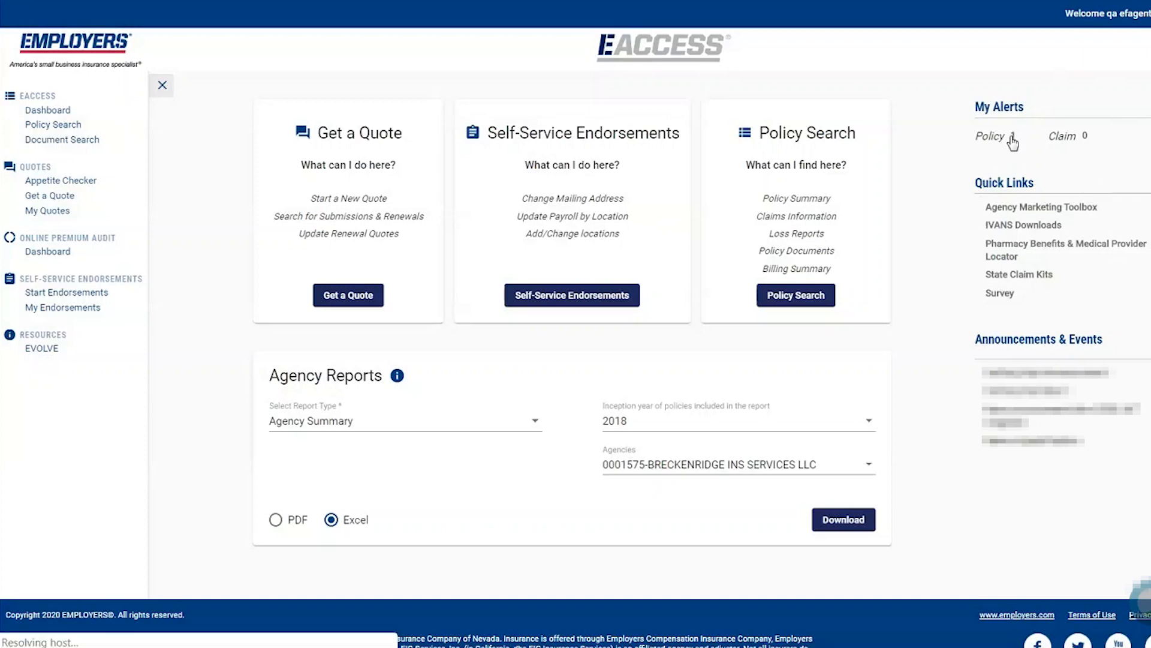
# Open the Alerts page from the Policy count under My Alerts on the Dashboard.
pyautogui.click(989, 136)
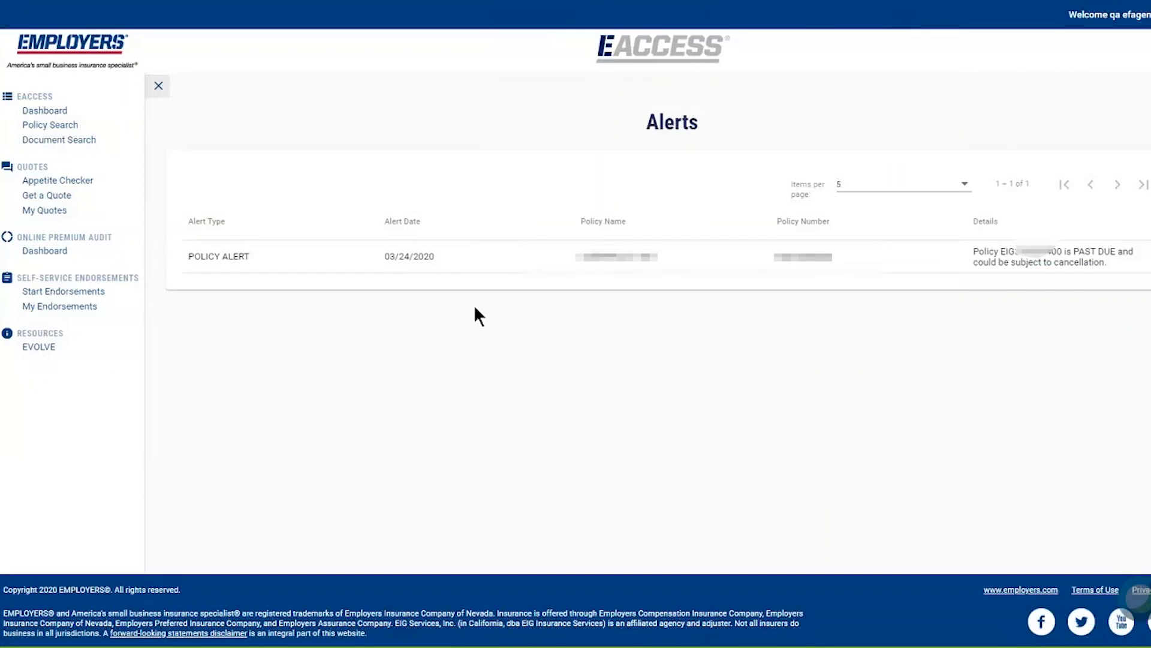
pyautogui.moveTo(455, 273)
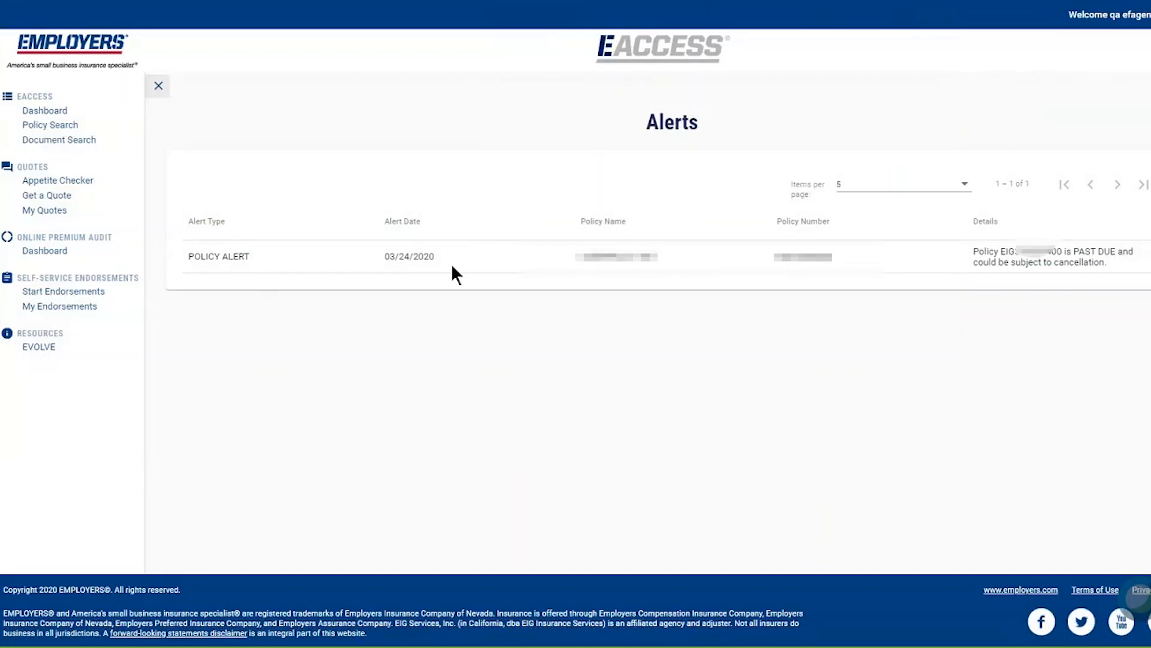
pyautogui.moveTo(791, 325)
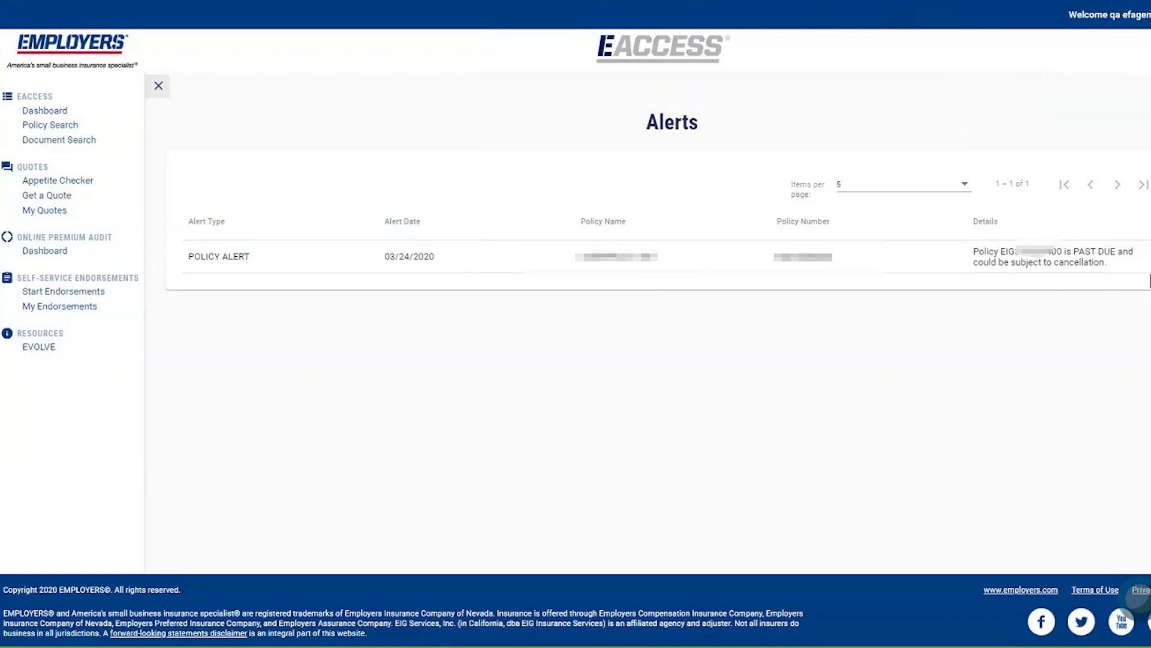
pyautogui.moveTo(1076, 278)
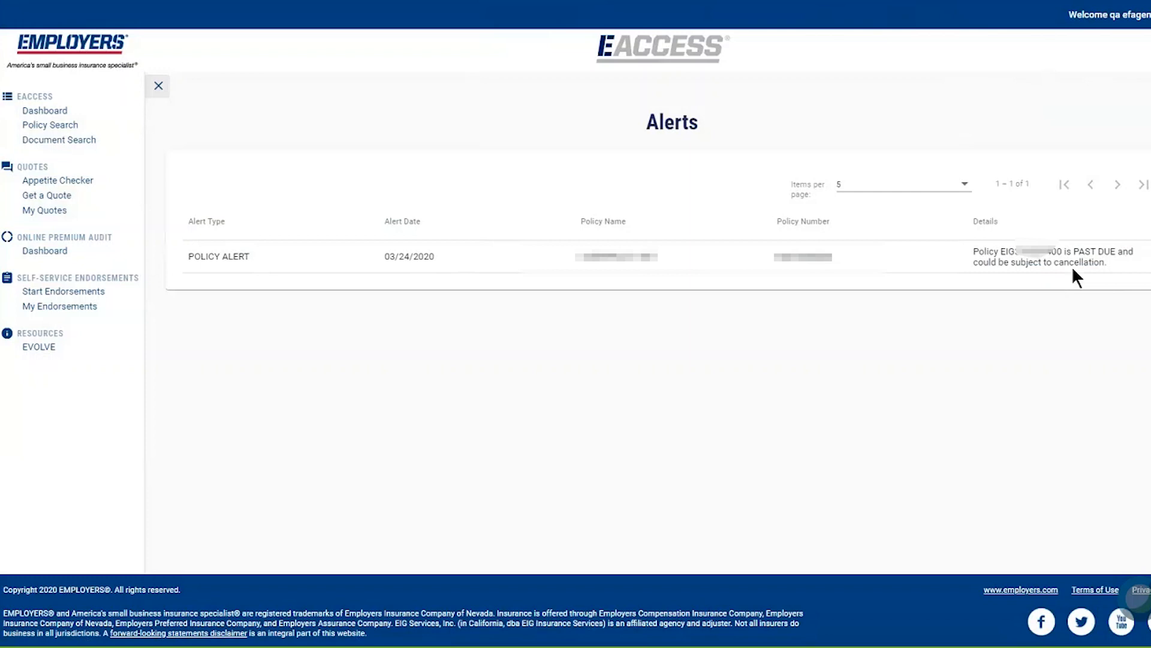
pyautogui.moveTo(1114, 307)
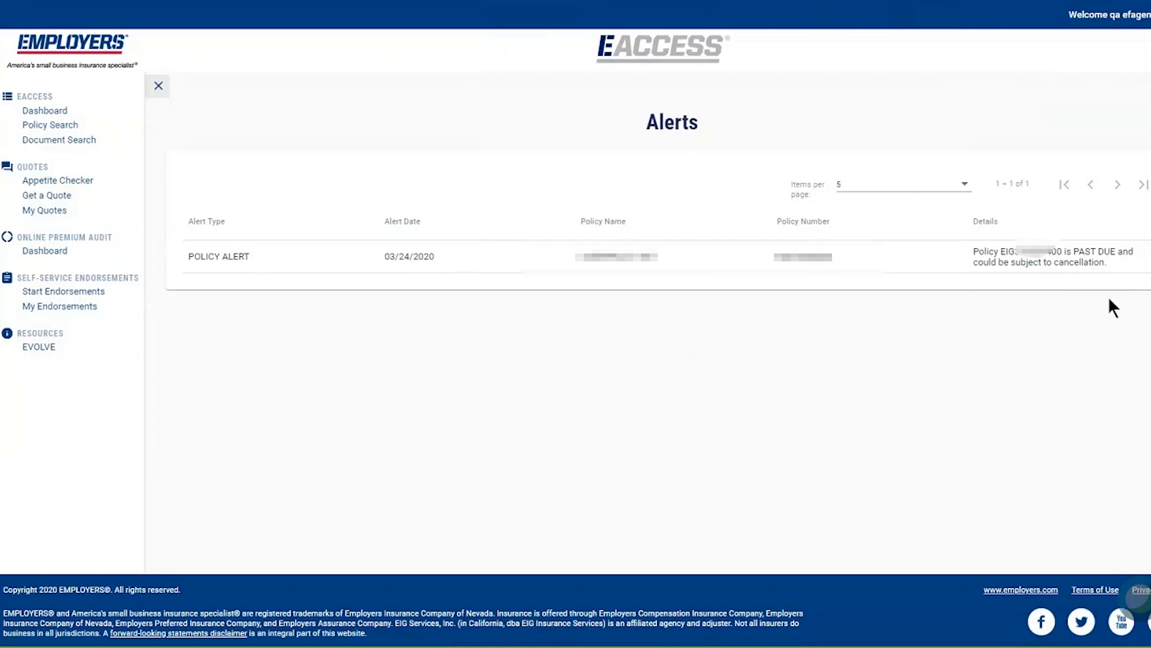
pyautogui.moveTo(299, 354)
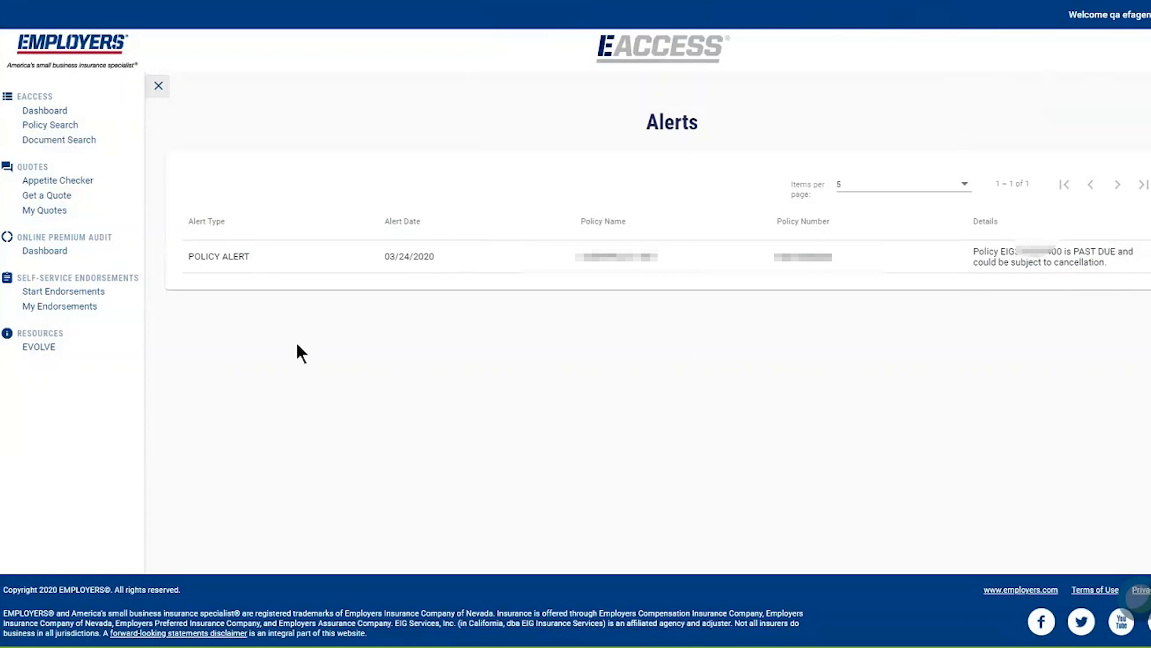
pyautogui.moveTo(1056, 308)
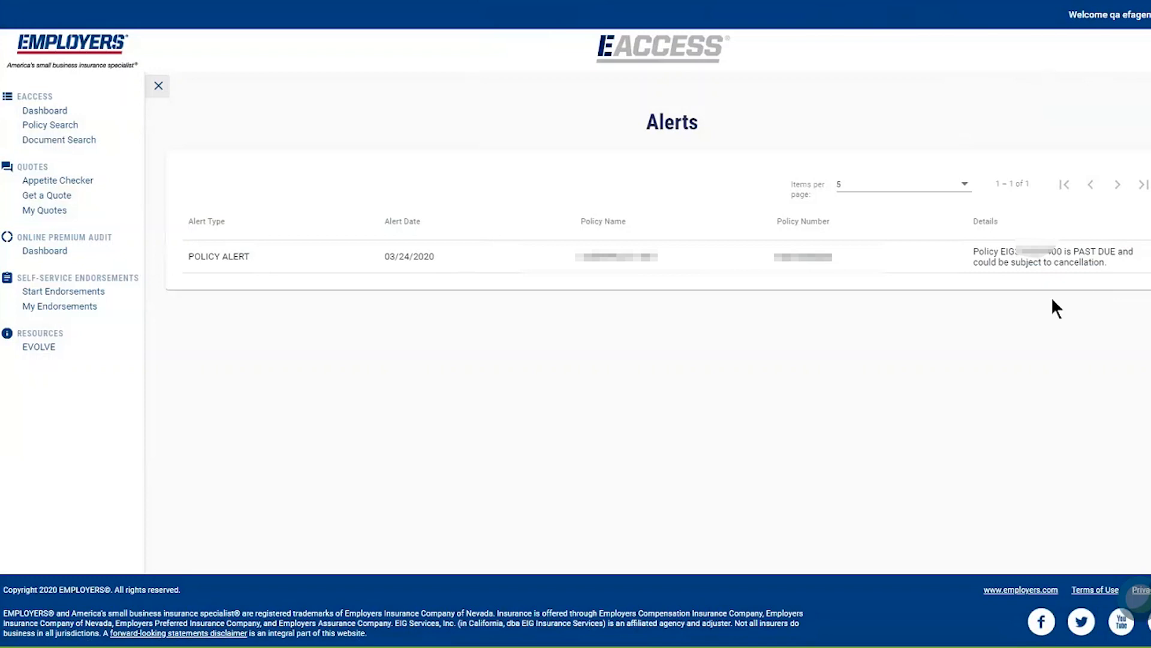
pyautogui.moveTo(1069, 298)
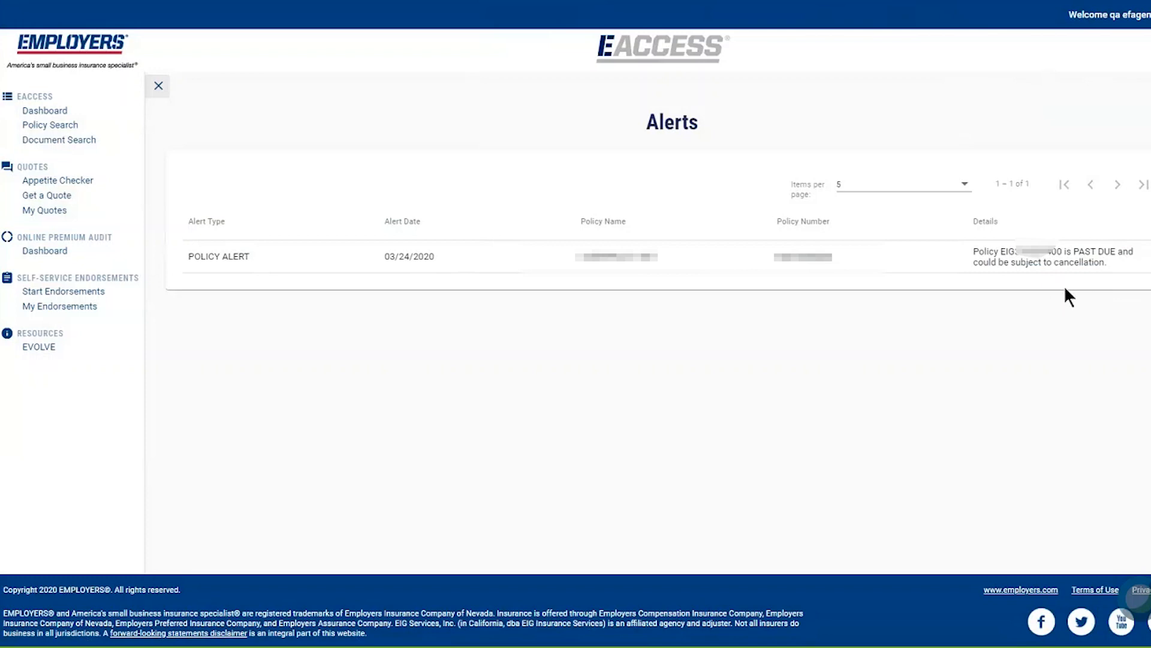
pyautogui.moveTo(893, 321)
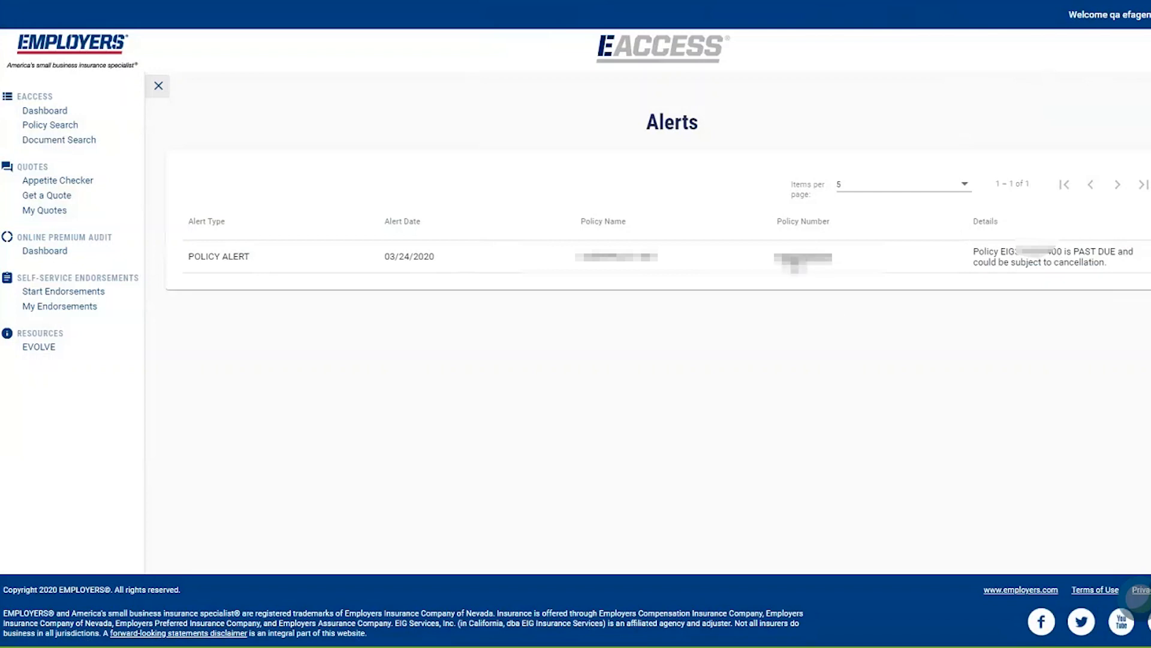
# Open the policy flagged in the past-due alert and follow the link to the EVOLVE page.
pyautogui.click(802, 256)
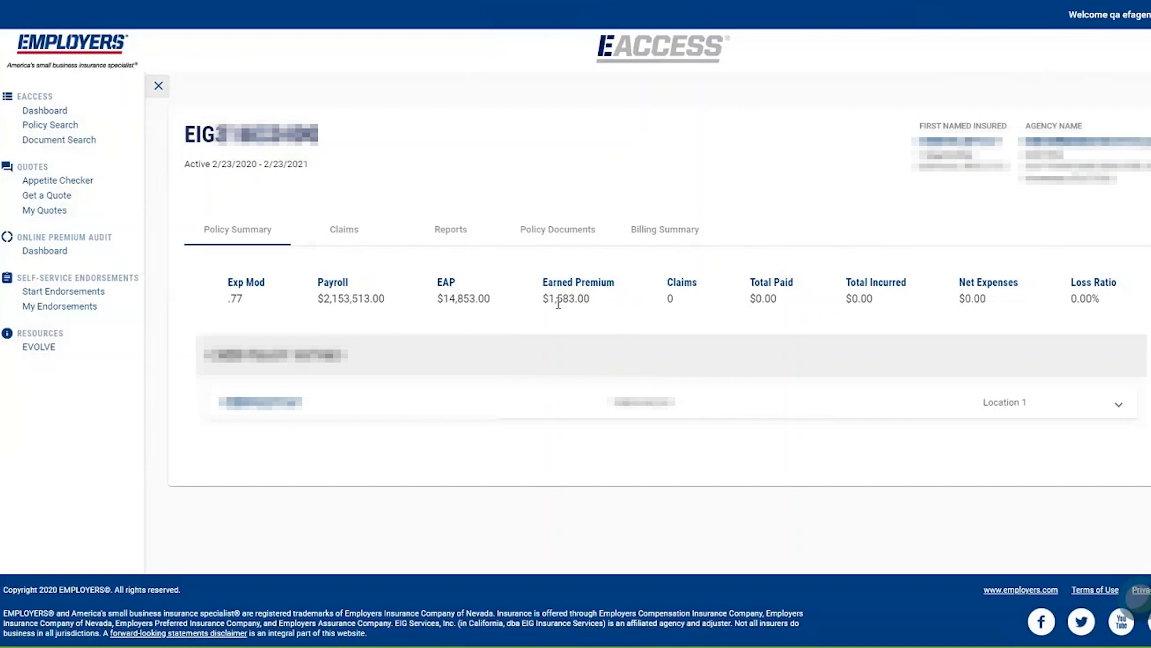
pyautogui.click(664, 229)
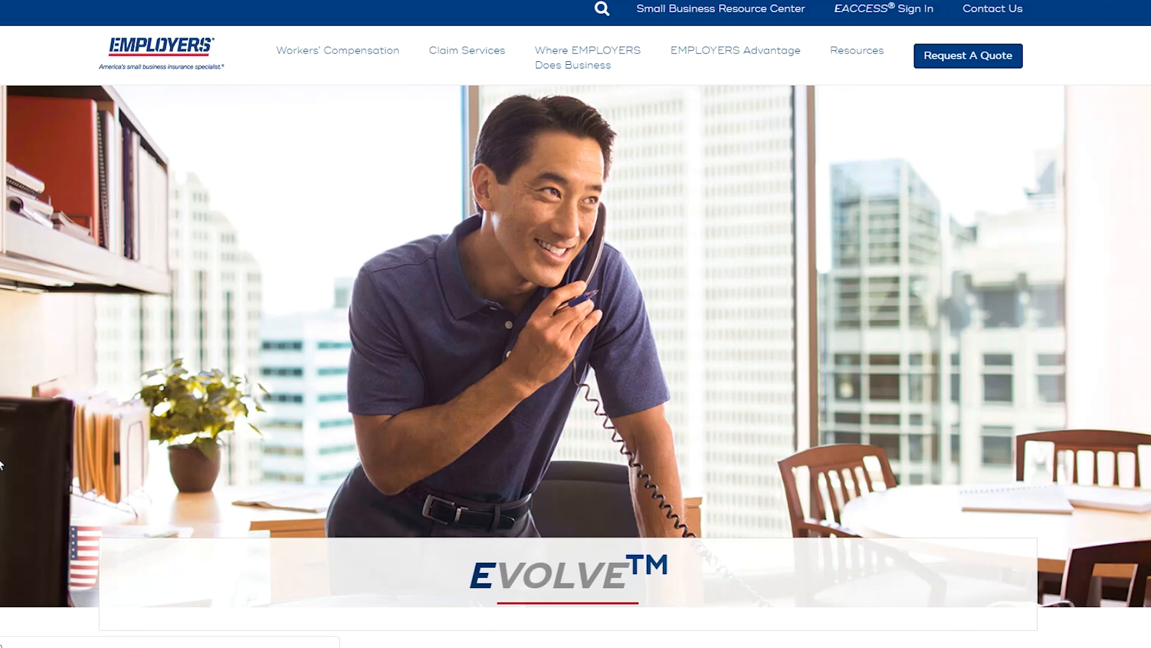
# Scroll the EVOLVE page down to the New and Improved Get A Quote Functionality section.
pyautogui.scroll(-3)
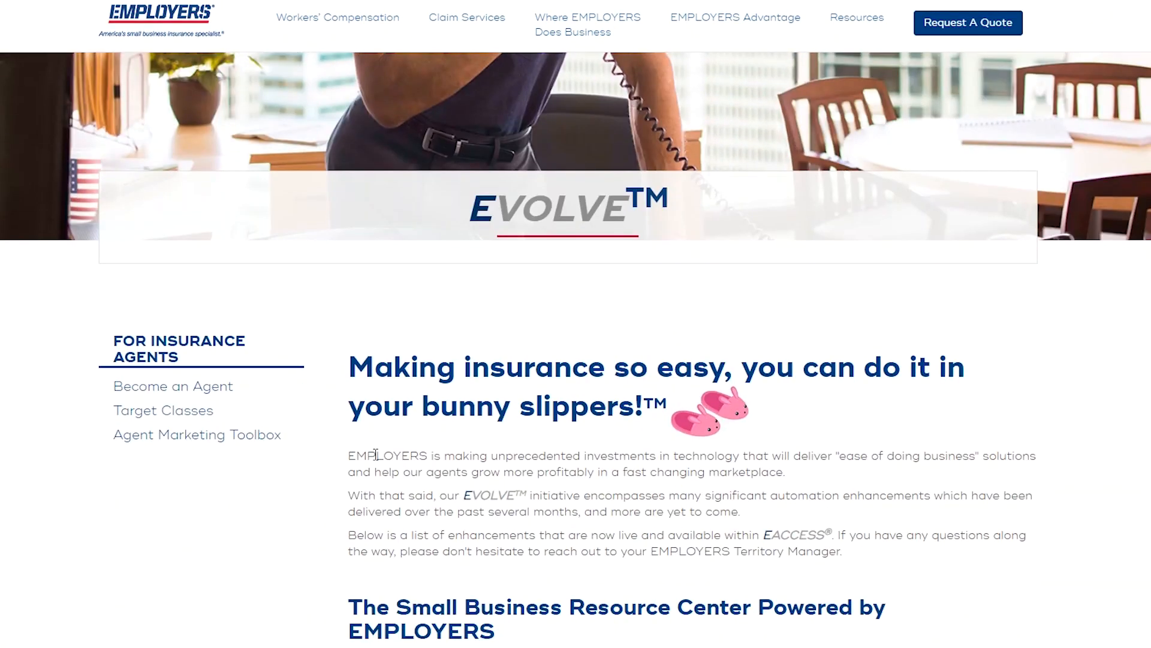
pyautogui.scroll(-3)
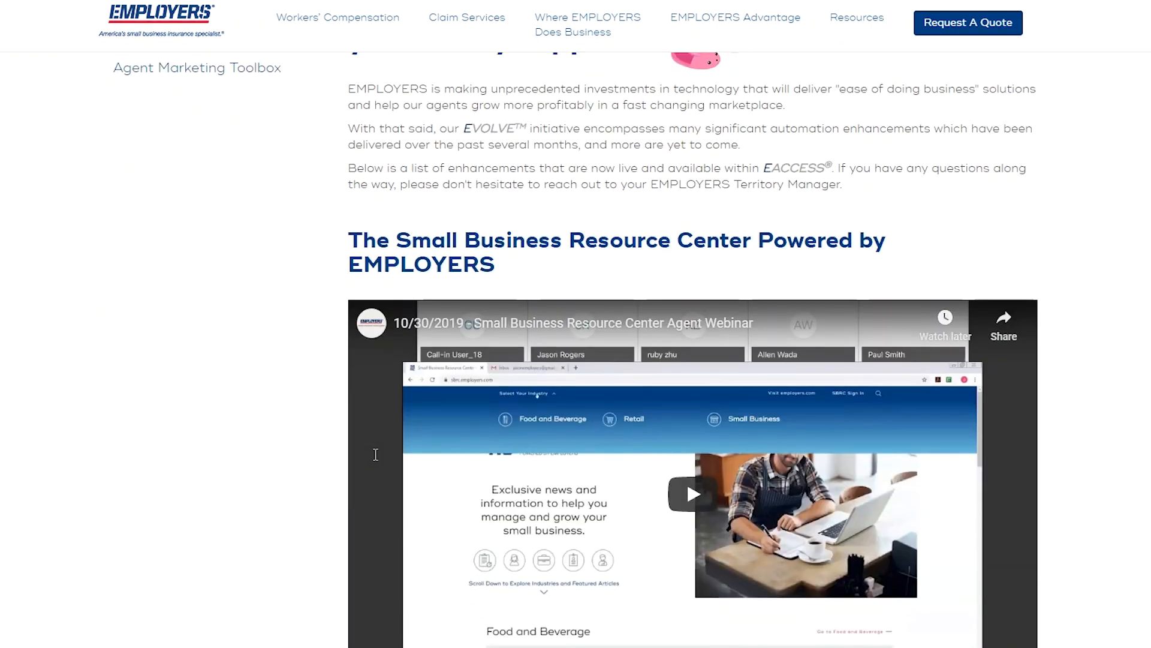
pyautogui.scroll(-3)
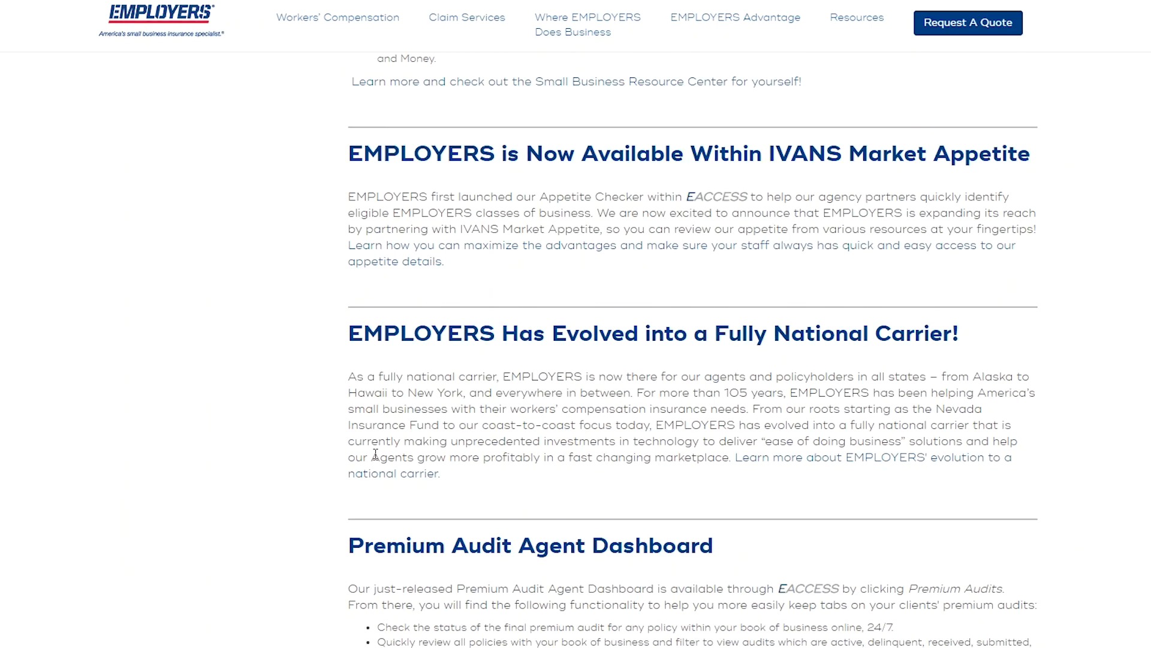
pyautogui.scroll(-3)
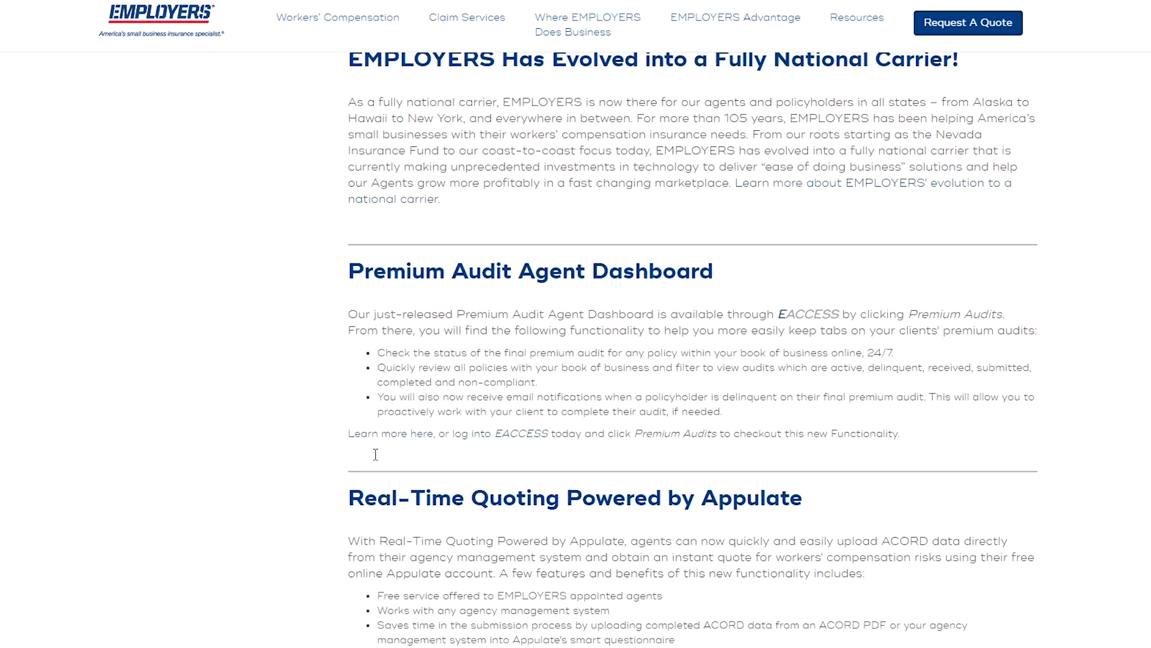
pyautogui.scroll(-3)
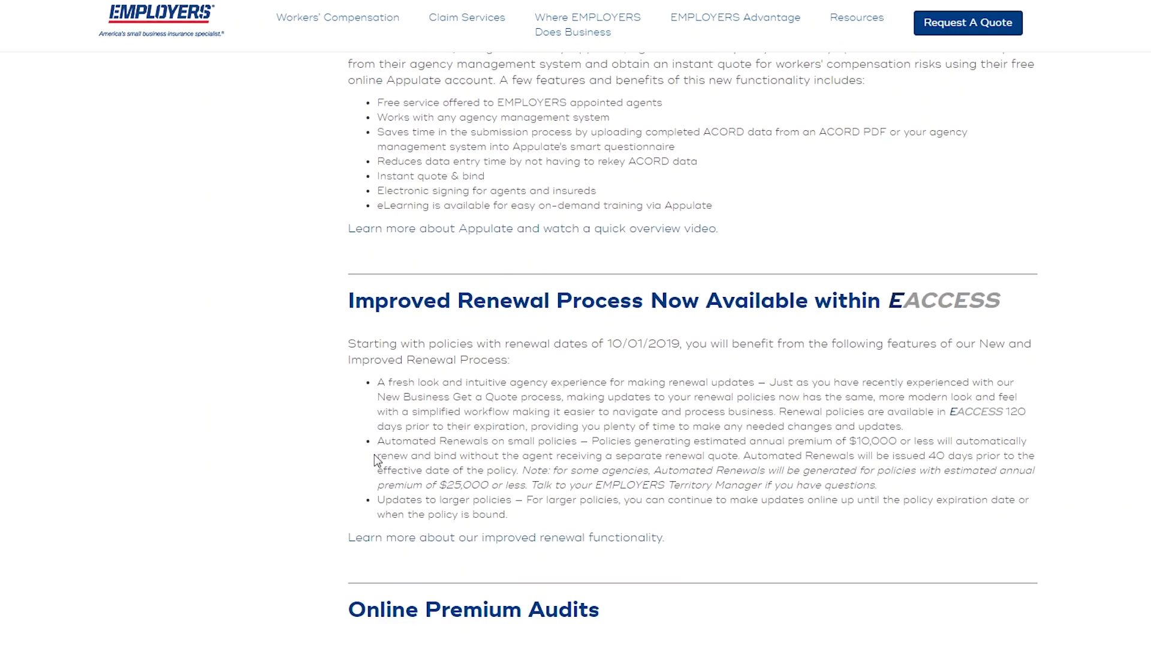
pyautogui.scroll(-3)
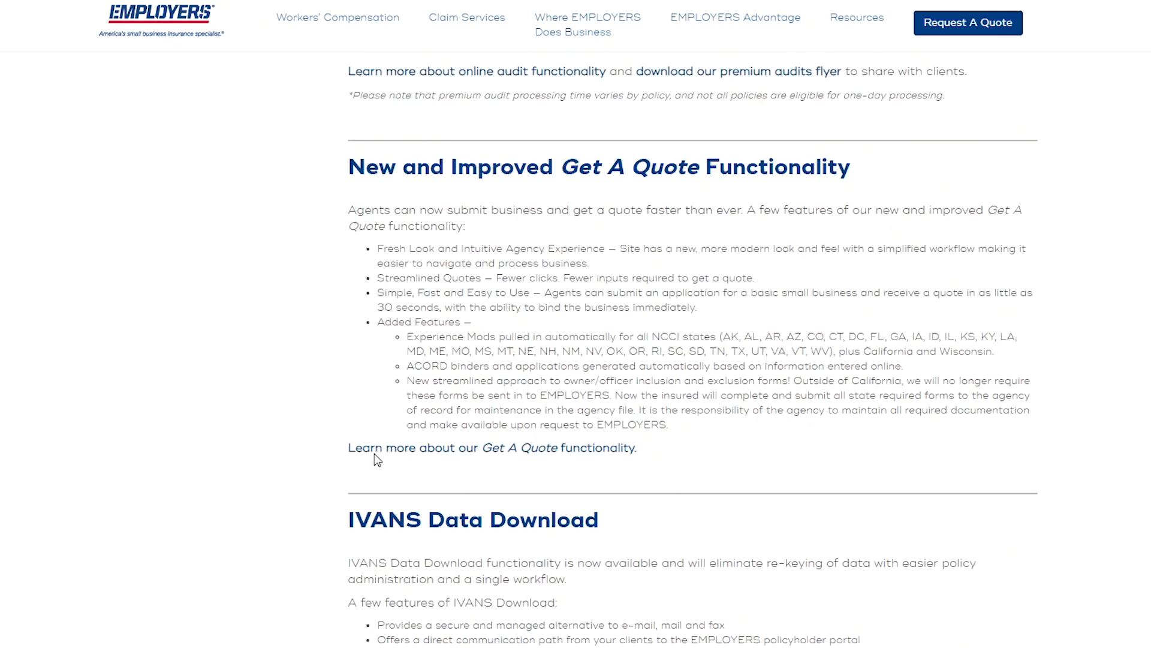
pyautogui.scroll(-3)
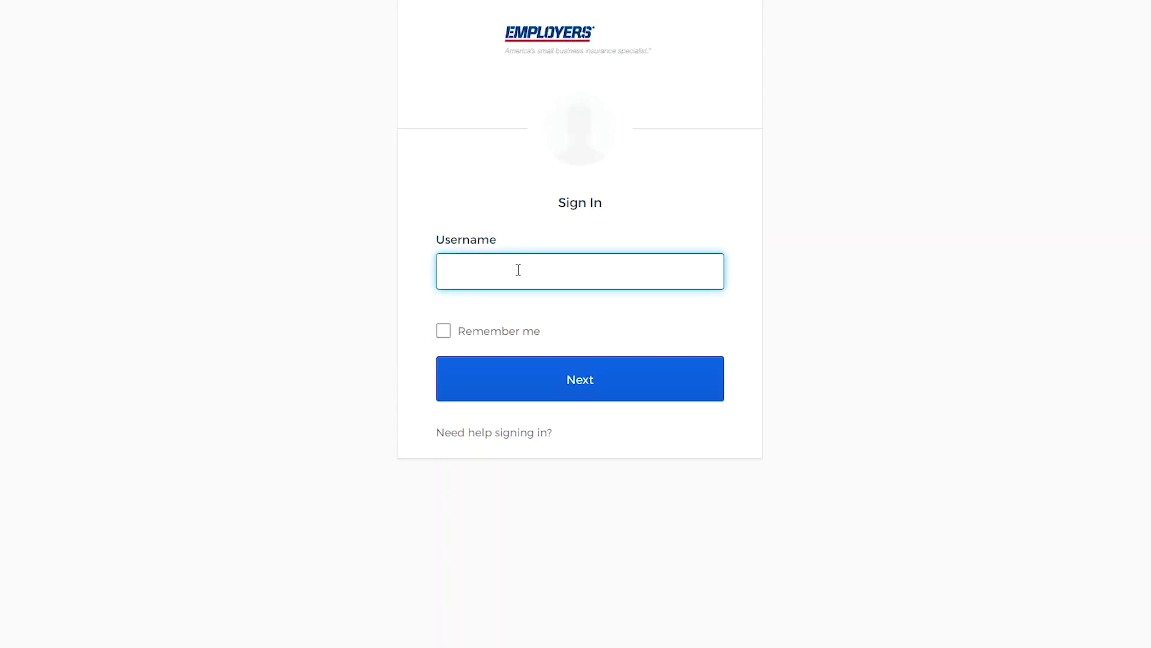
# Enter 'user@' as the username and submit it with Next.
pyautogui.write('user@email.com')
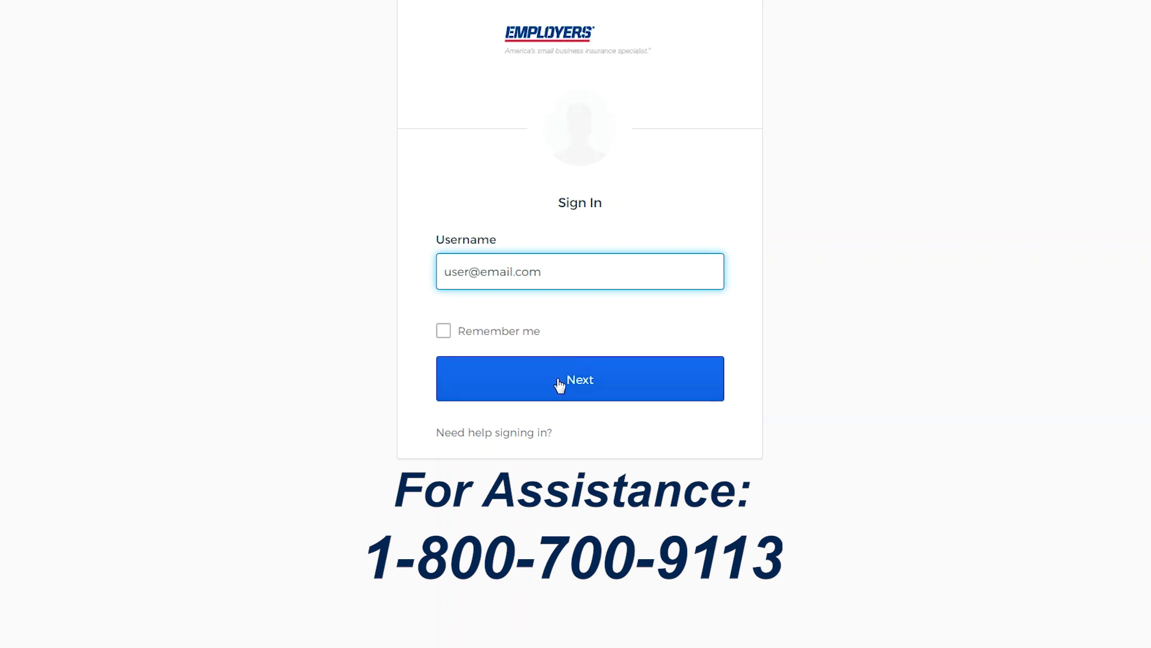
pyautogui.click(579, 379)
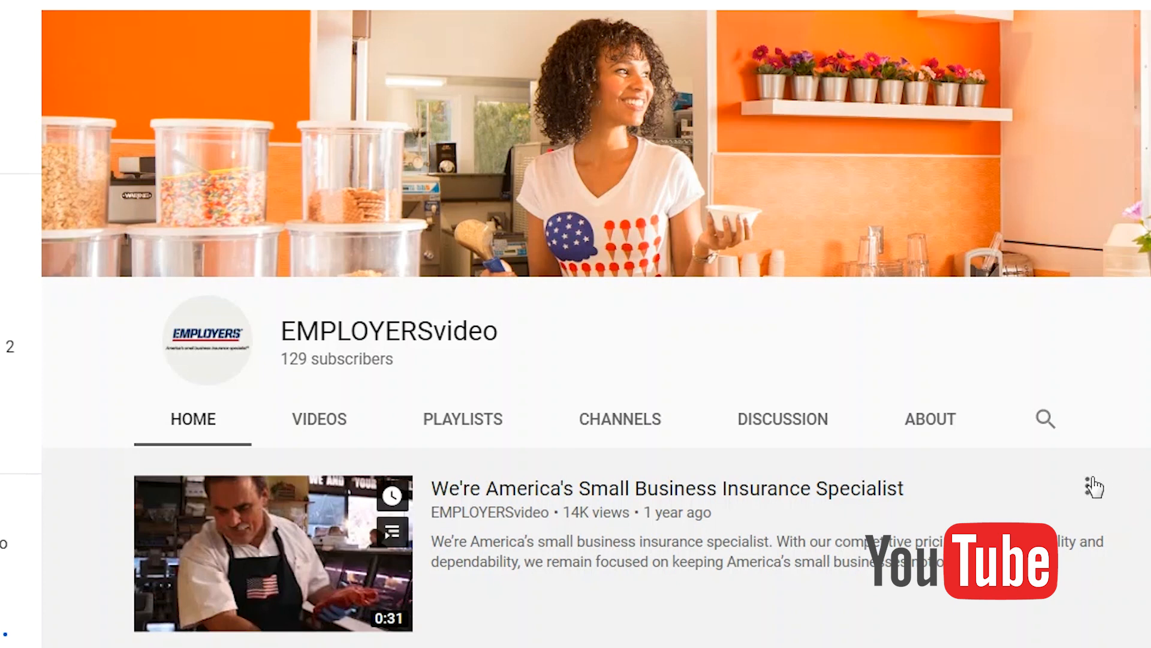
# Scroll the EMPLOYERSvideo channel home down to its Uploads row.
pyautogui.scroll(-3)
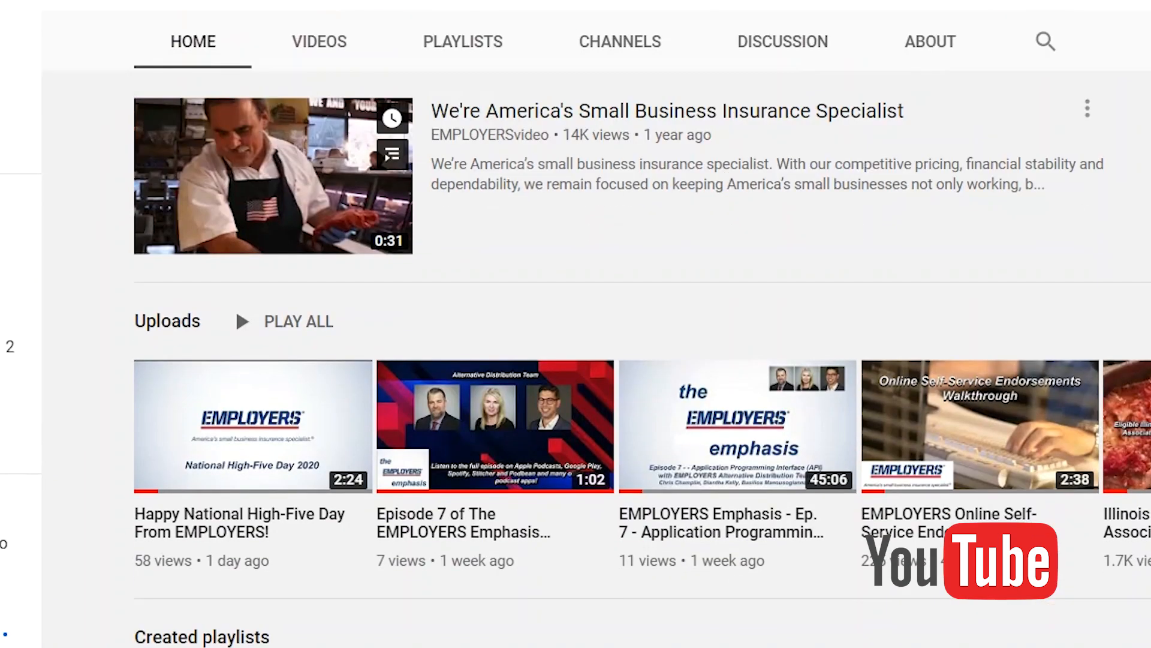